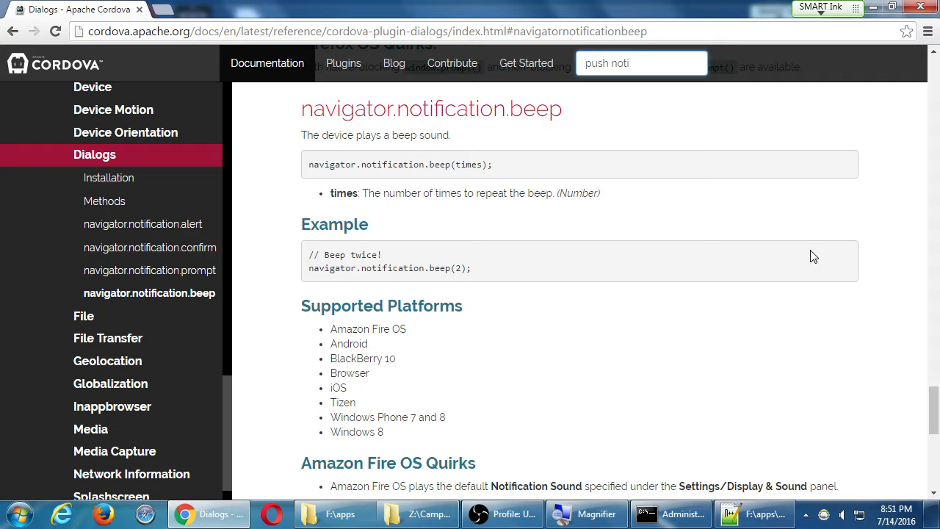
Step: Scroll past the Dialogs plugin's beep section to the Camera plugin page
scroll(down, 3)
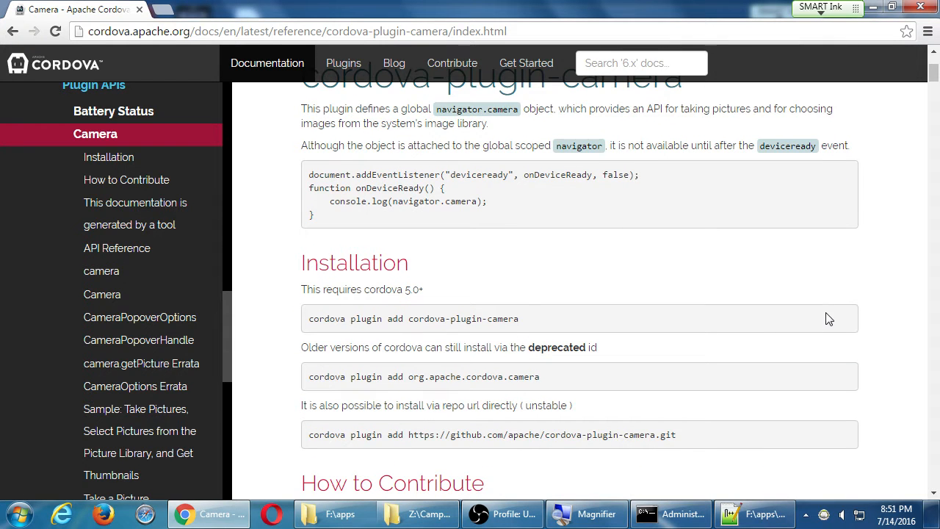
mouse_move(565, 269)
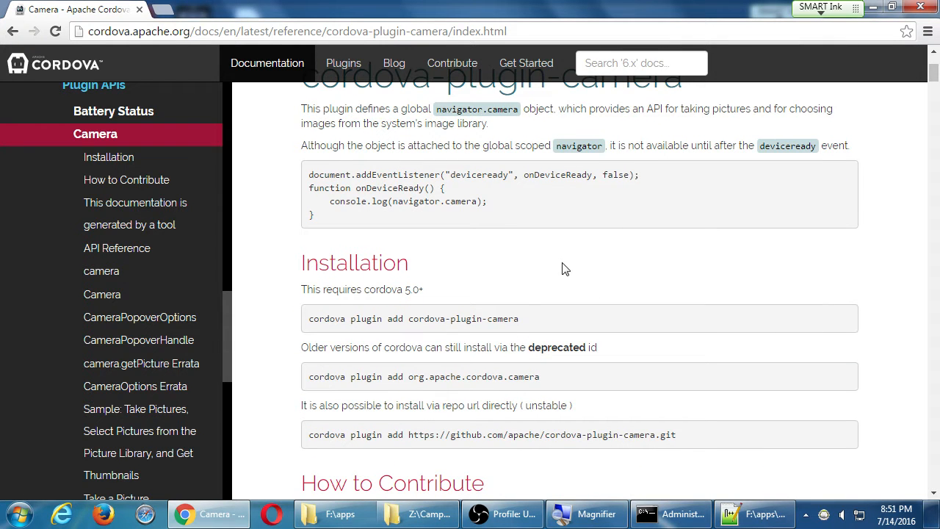
Step: Scroll the Camera plugin page past Installation and How to Contribute to camera.getPicture
scroll(down, 3)
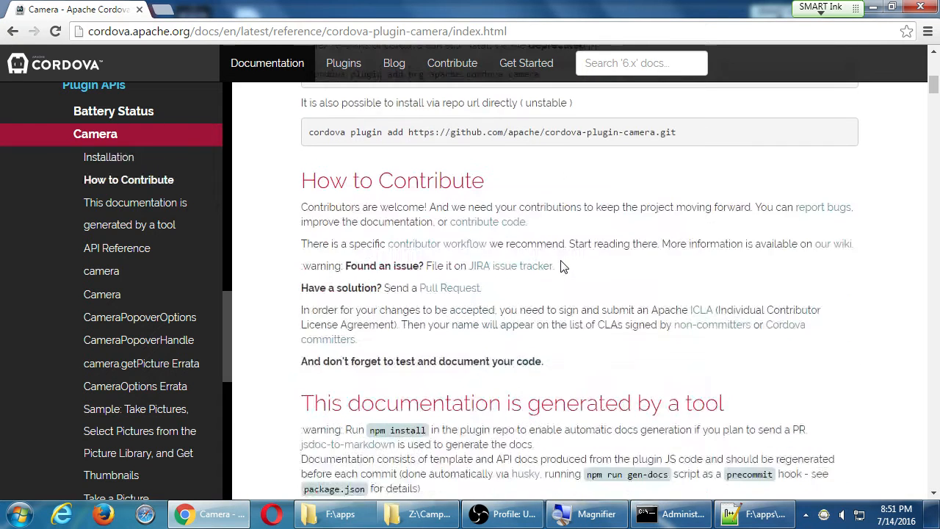
click(117, 248)
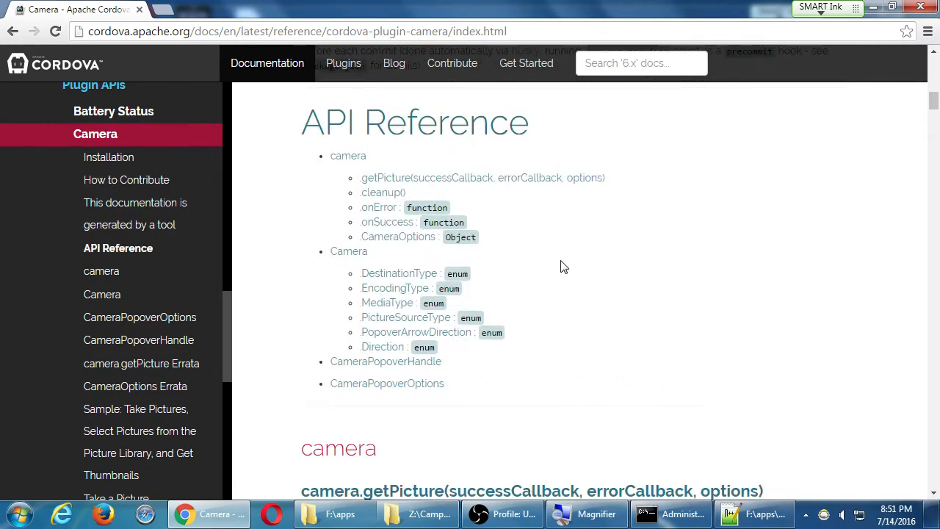
mouse_move(618, 223)
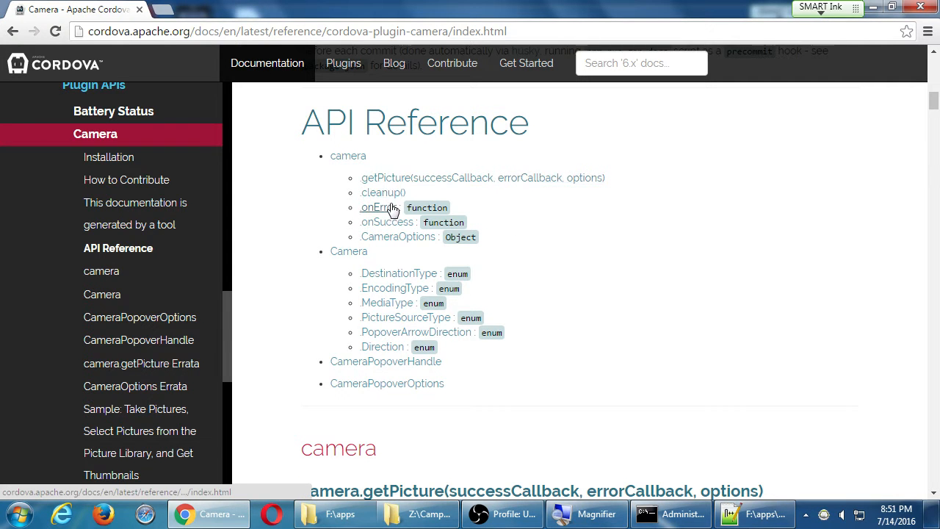
scroll(down, 3)
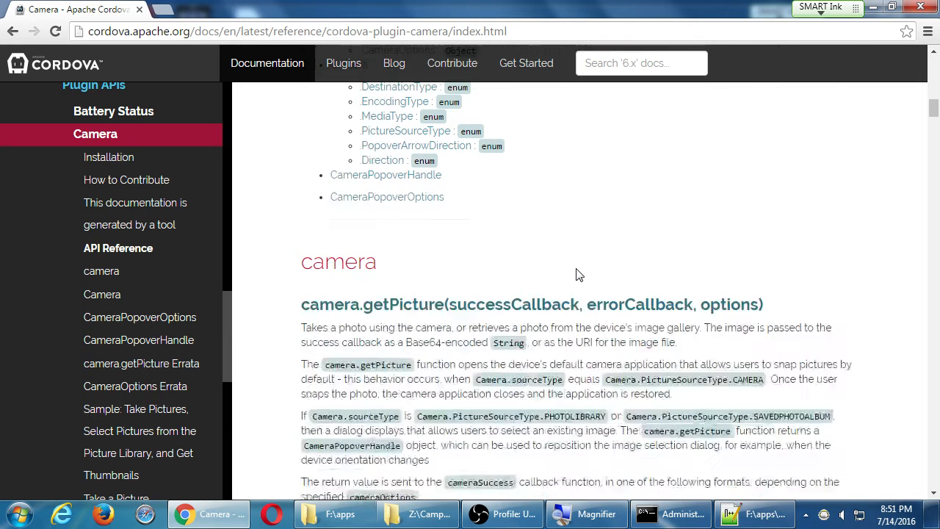
Step: Read camera.getPicture's return formats, usage examples, memory NOTE and Supported Platforms list
scroll(down, 3)
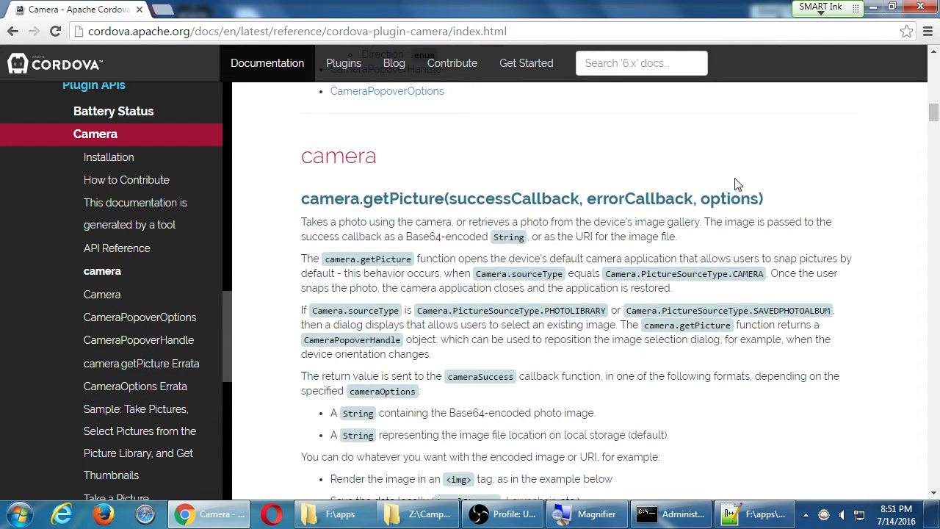
mouse_move(797, 171)
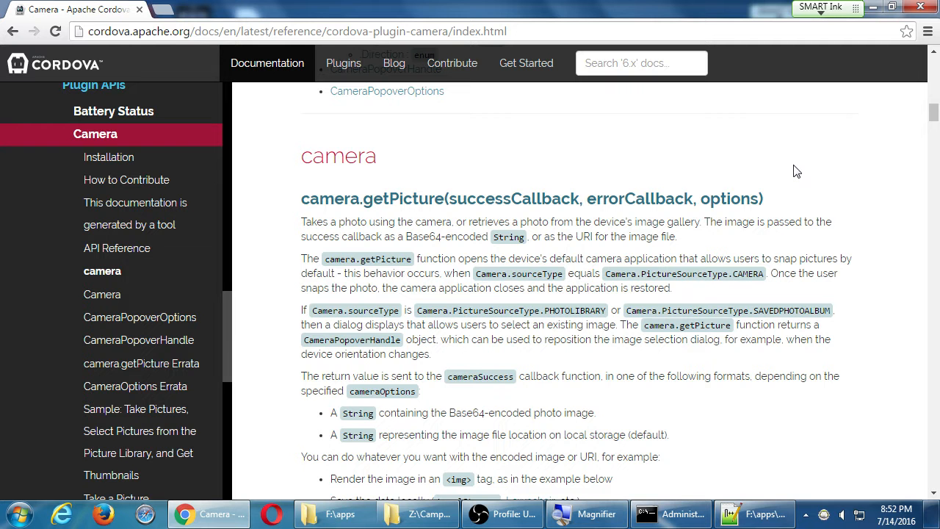
scroll(down, 3)
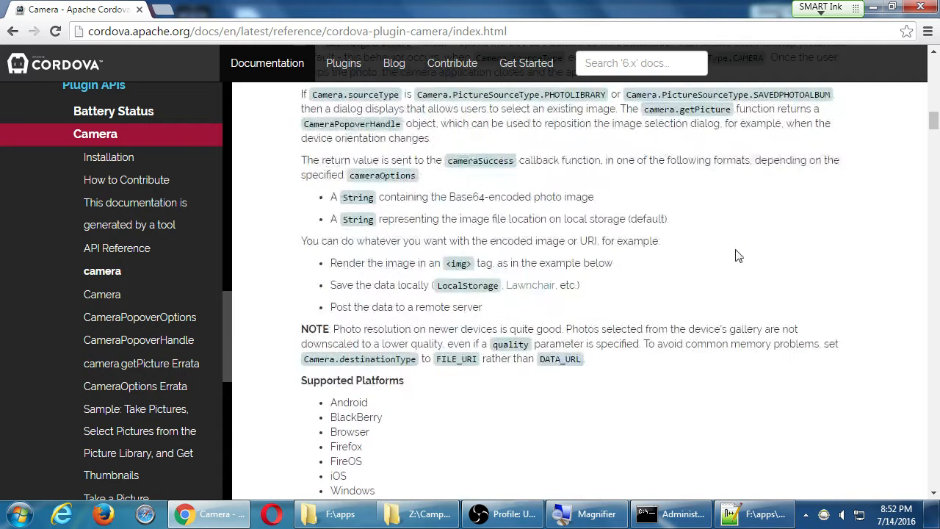
scroll(down, 3)
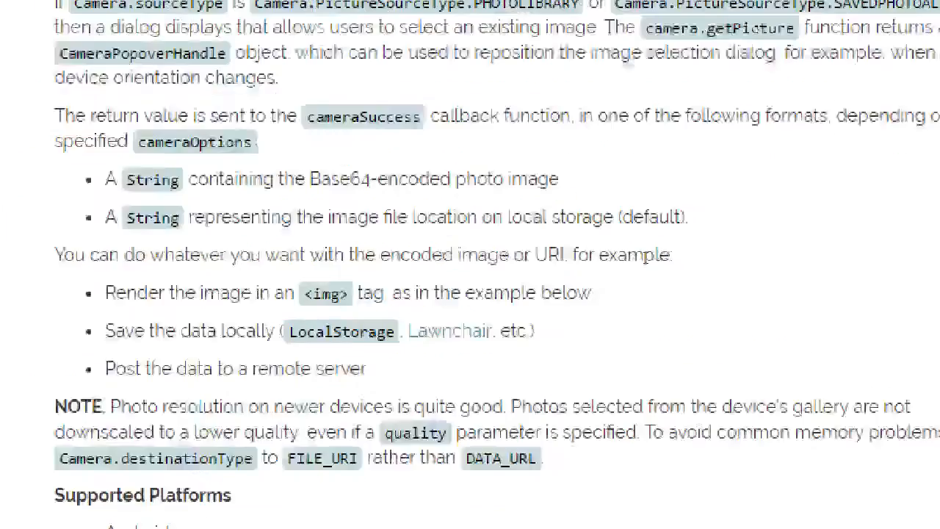
Step: Highlight the <img> tag usage option, then scroll to getPicture's Kind/Param table
scroll(down, 3)
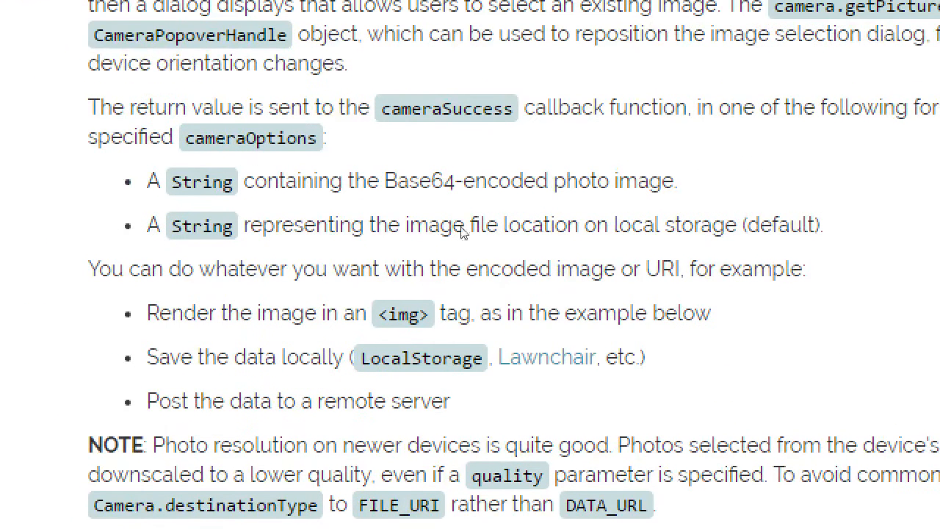
mouse_move(477, 232)
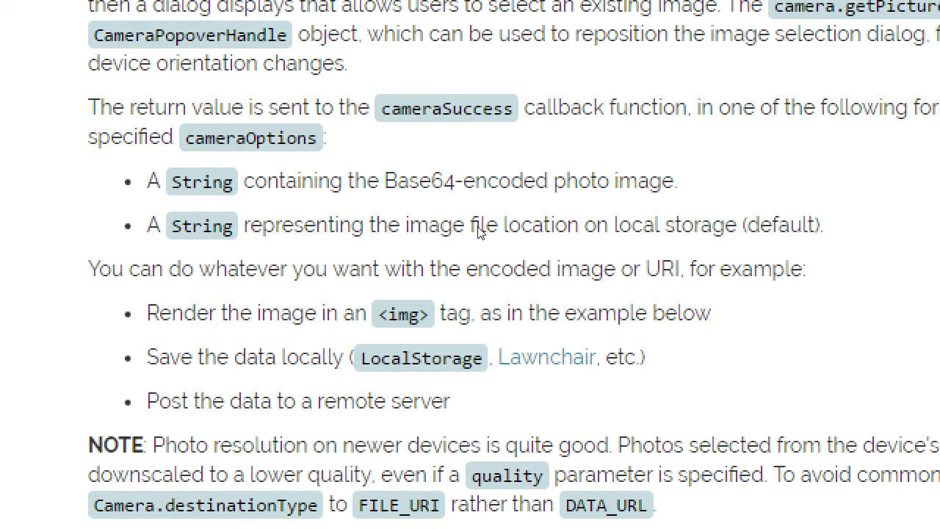
mouse_move(468, 248)
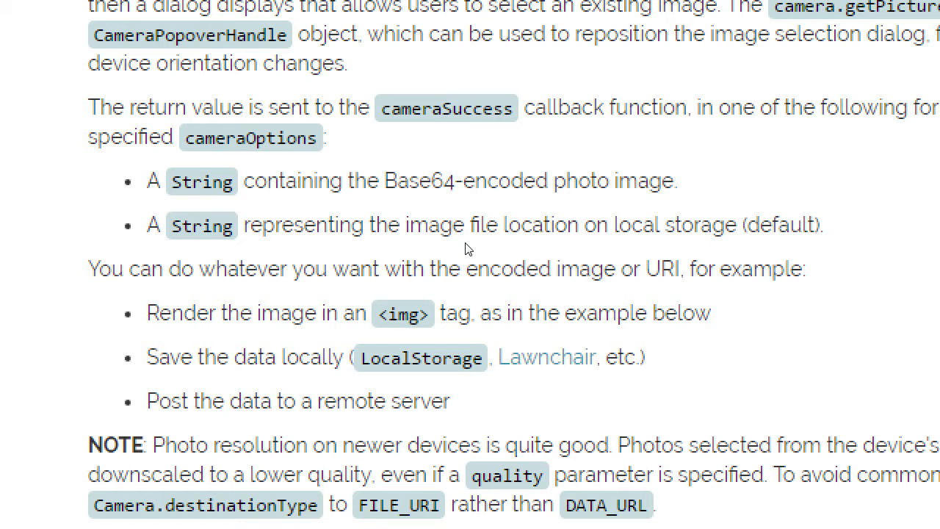
double_click(424, 312)
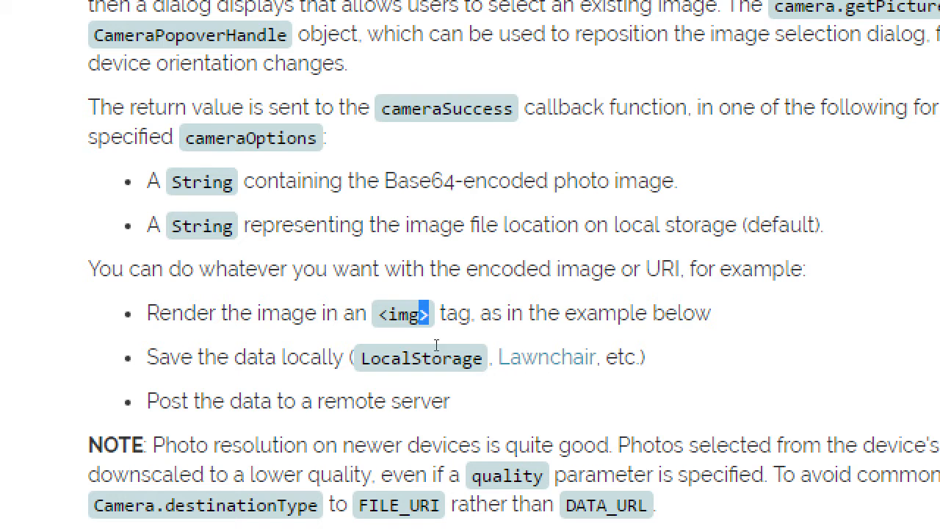
mouse_move(546, 309)
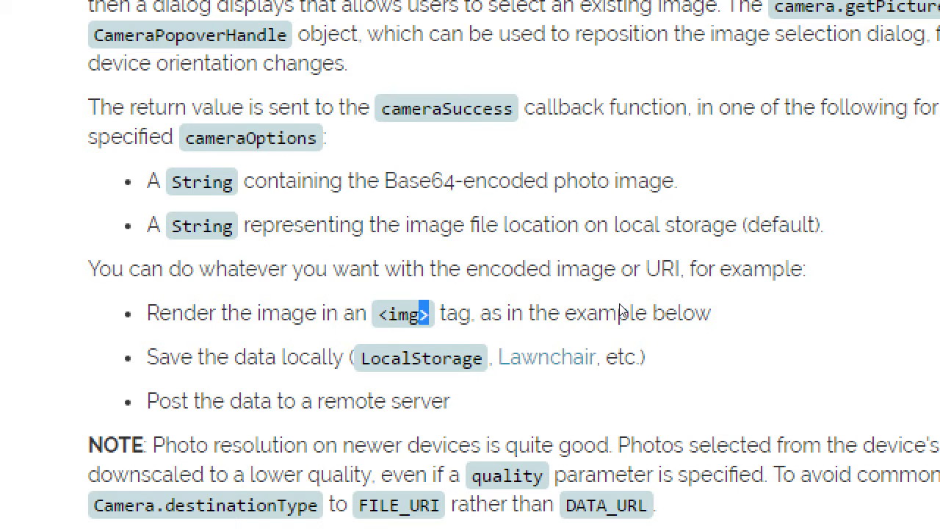
mouse_move(462, 337)
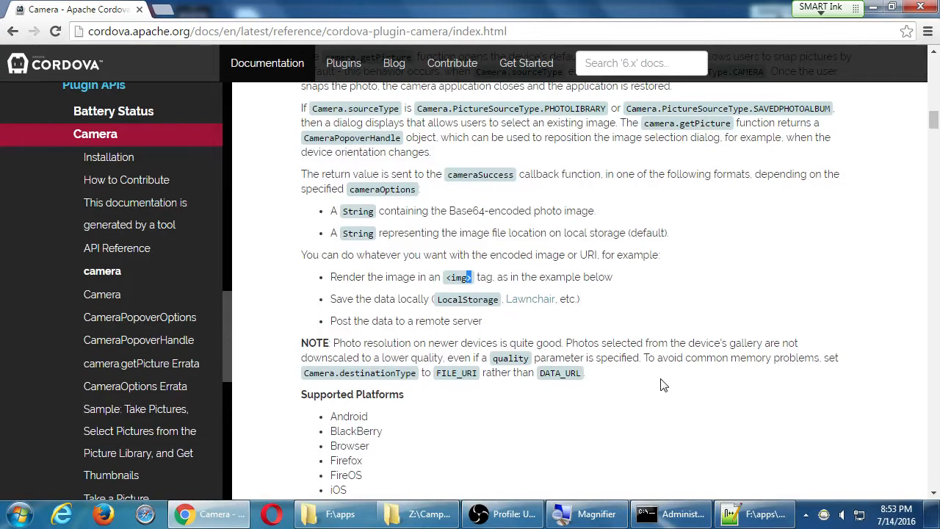
scroll(down, 3)
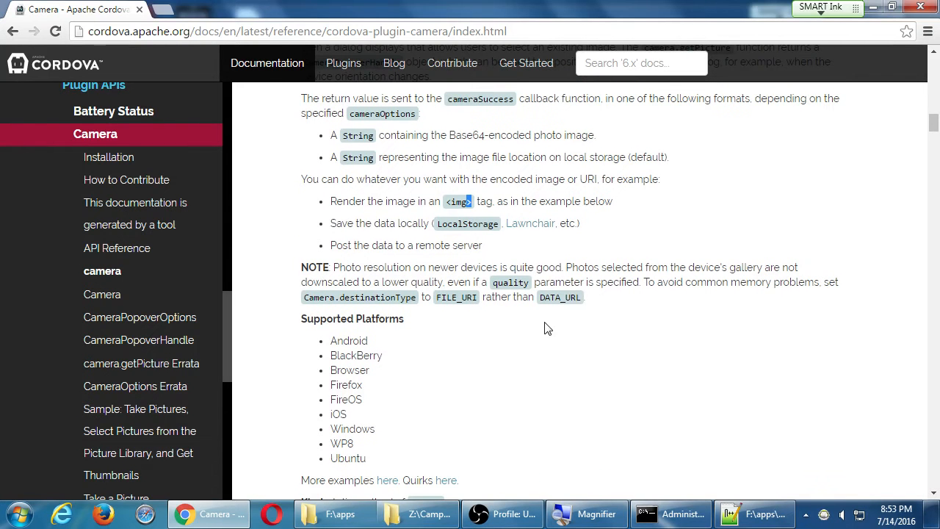
scroll(down, 3)
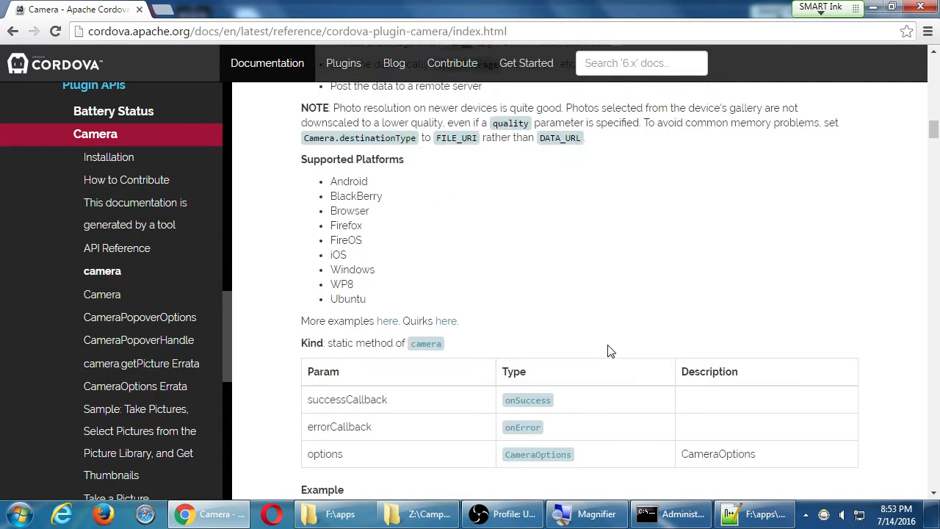
scroll(down, 3)
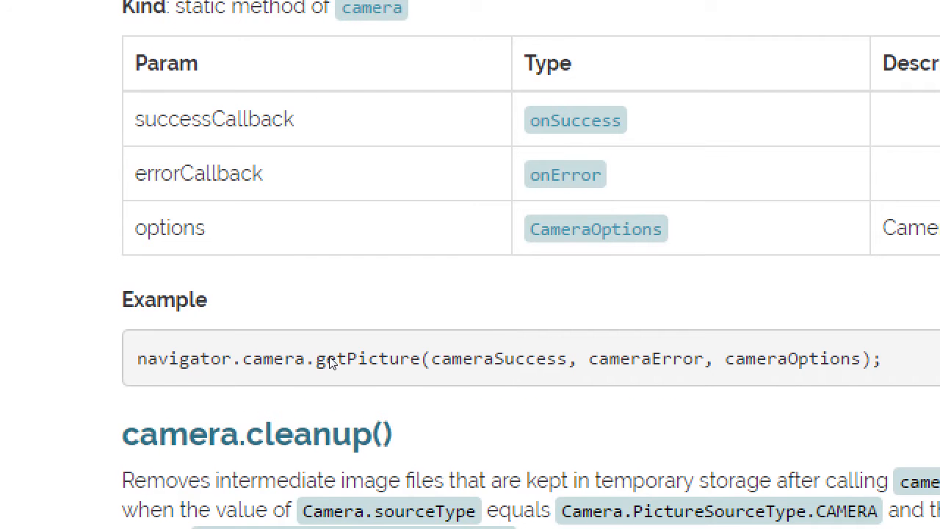
mouse_move(426, 373)
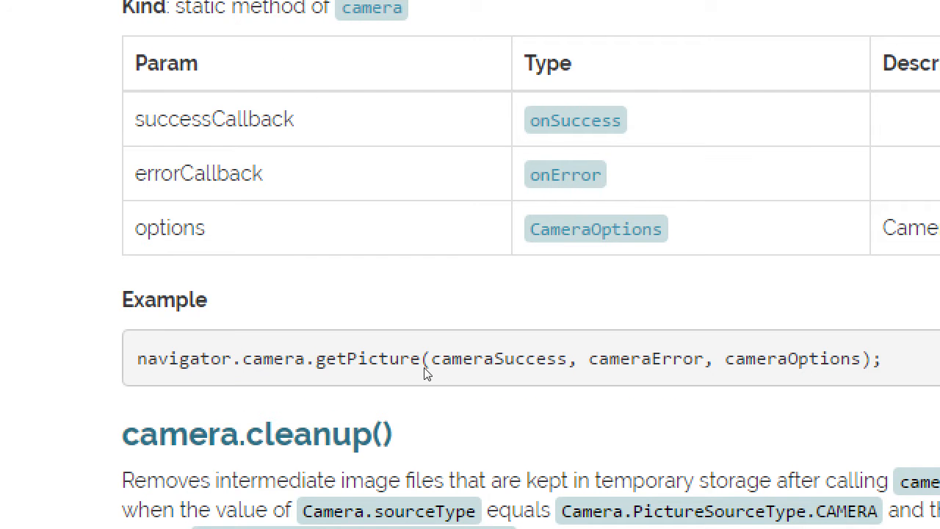
Step: Highlight cameraSuccess and cameraOptions in the navigator.camera.getPicture example call
double_click(367, 358)
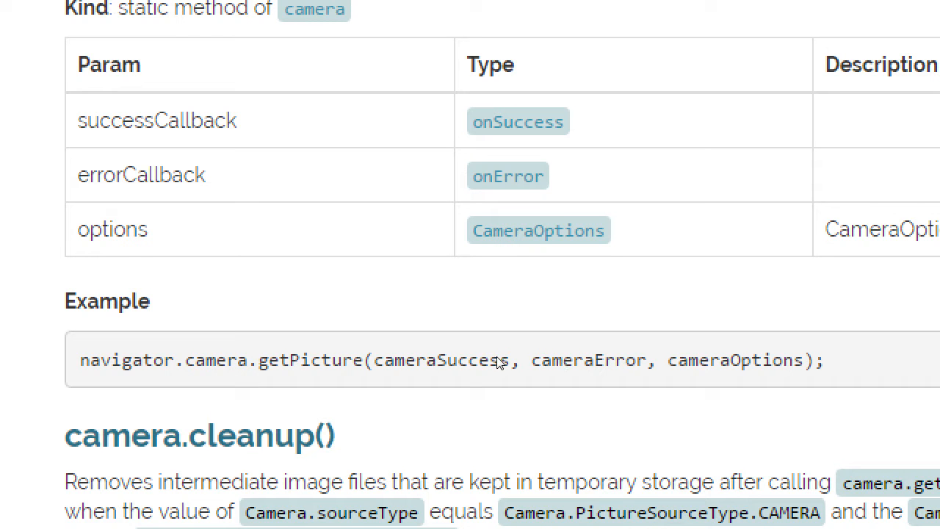
double_click(440, 359)
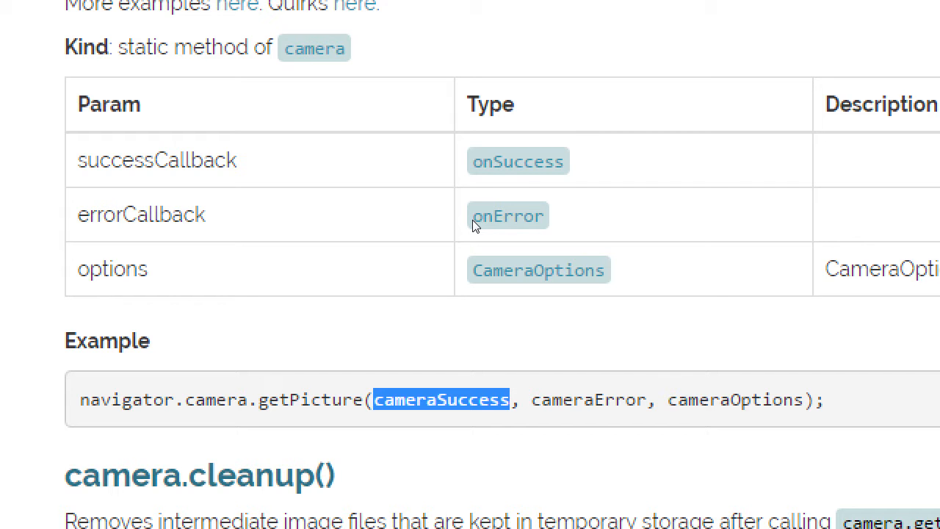
double_click(734, 399)
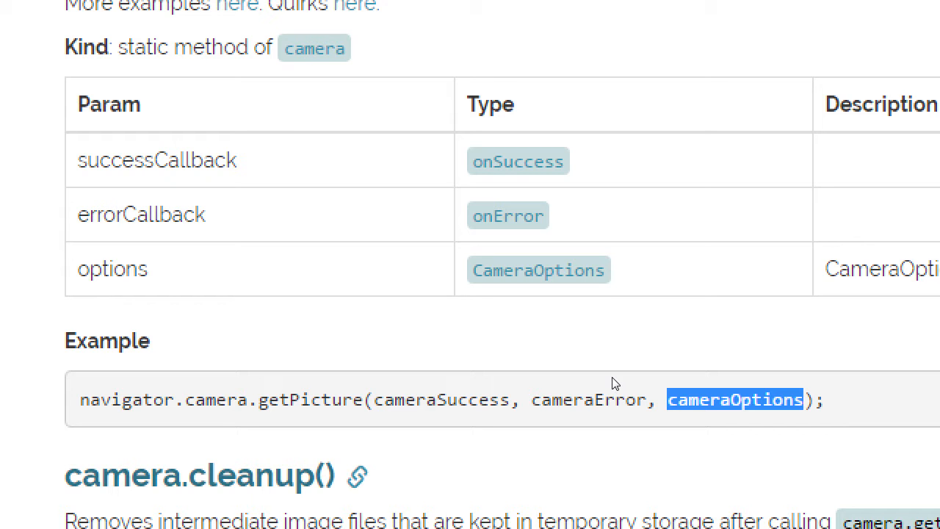
scroll(down, 3)
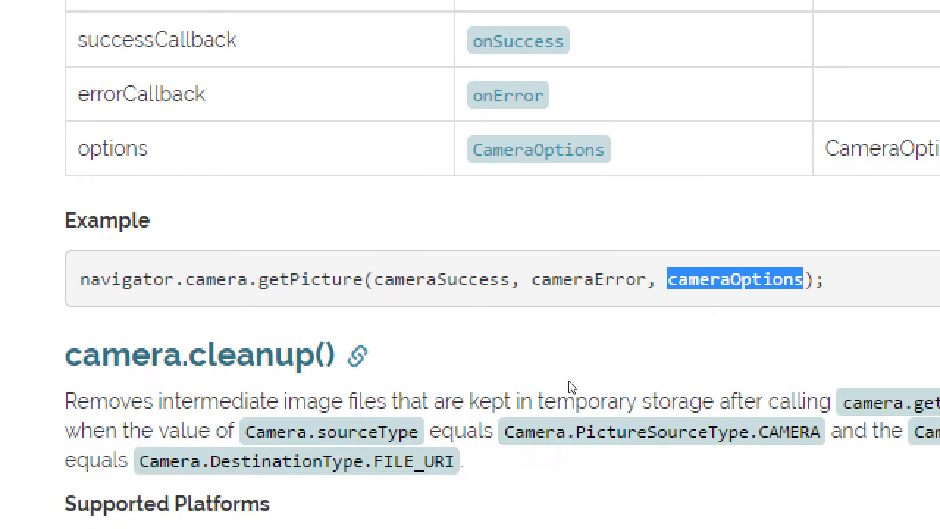
Step: Scroll down to the camera.getPicture Errata file-URI photo example and Base64 warning
scroll(down, 3)
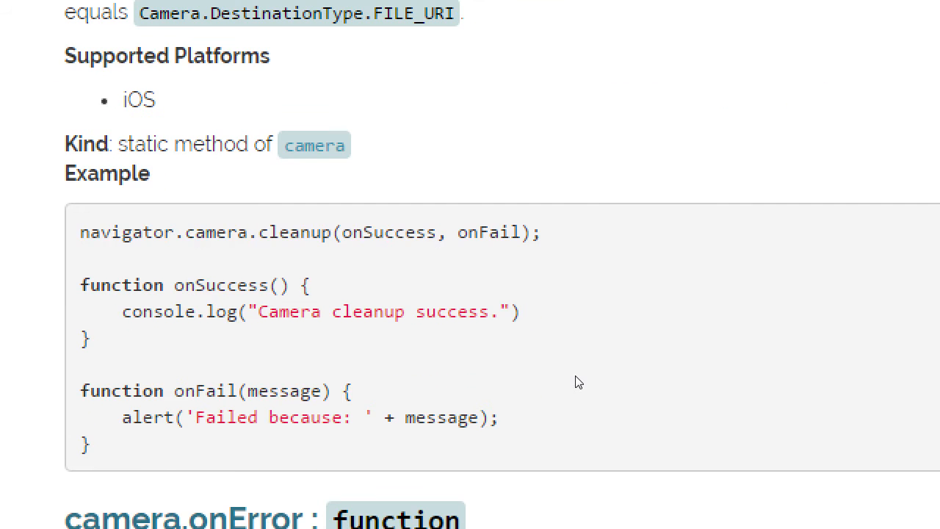
scroll(down, 3)
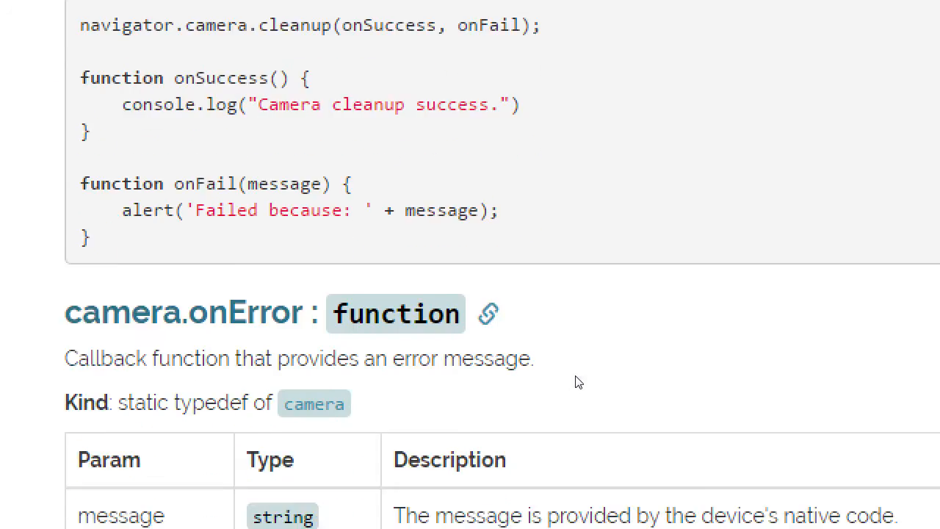
scroll(down, 3)
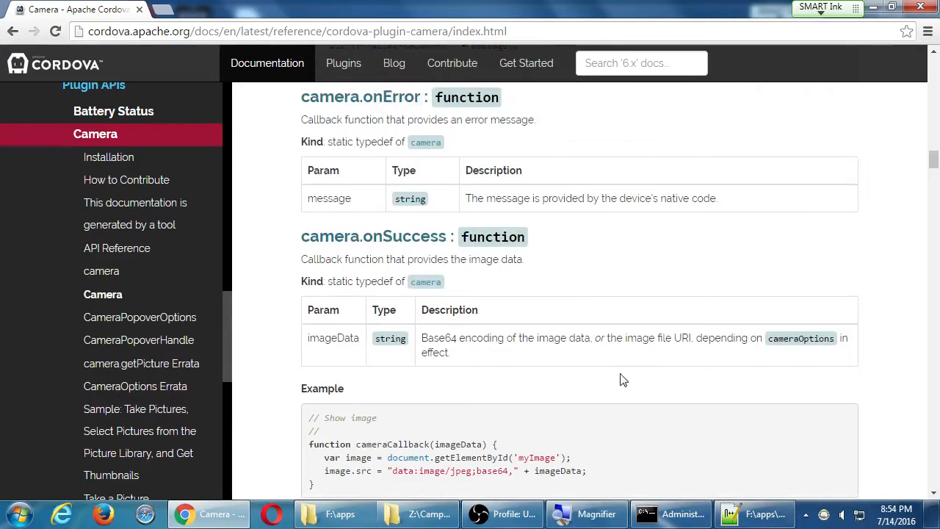
scroll(down, 3)
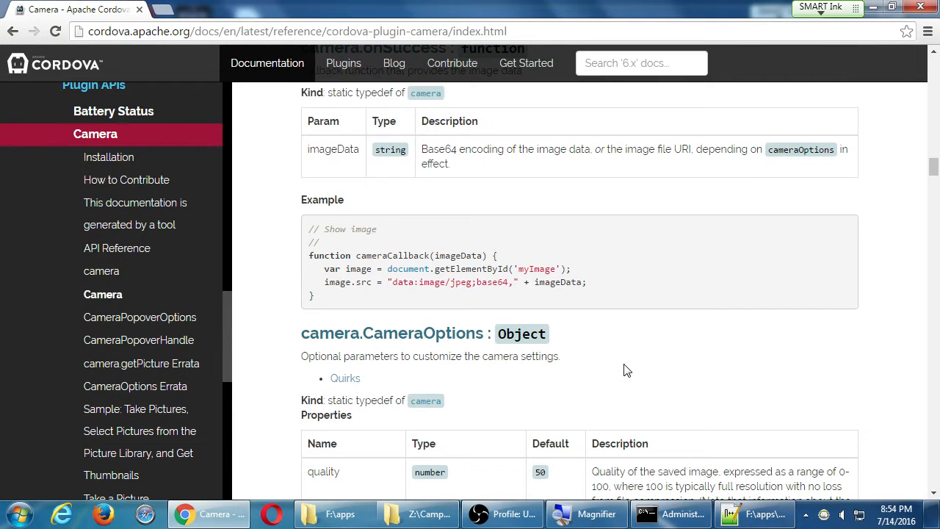
scroll(down, 3)
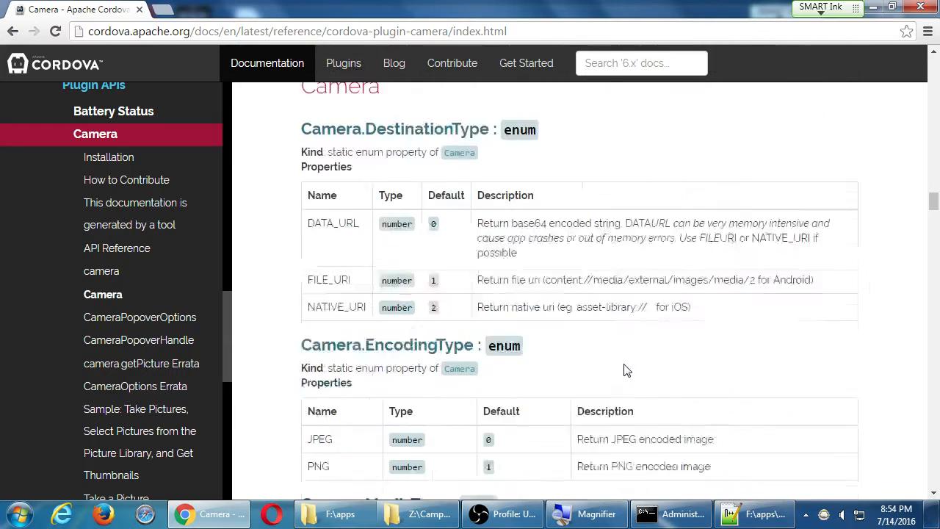
scroll(down, 3)
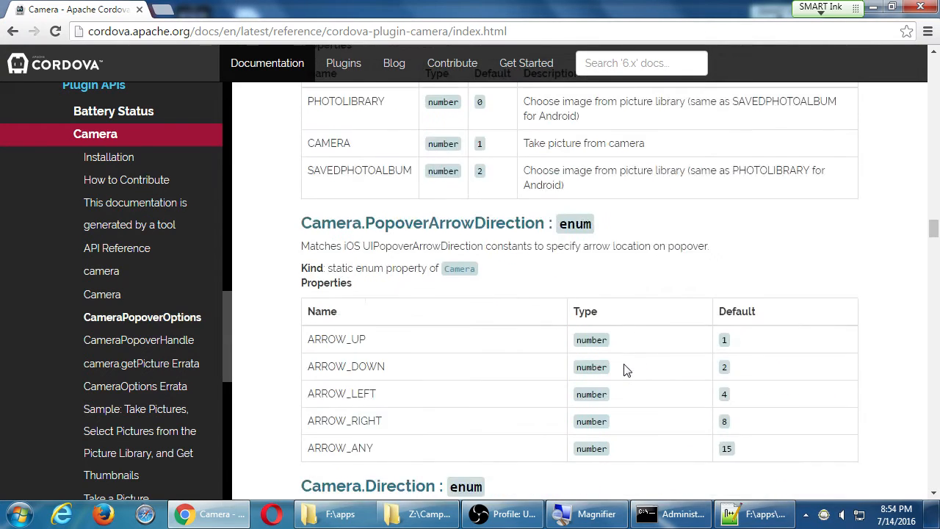
scroll(down, 3)
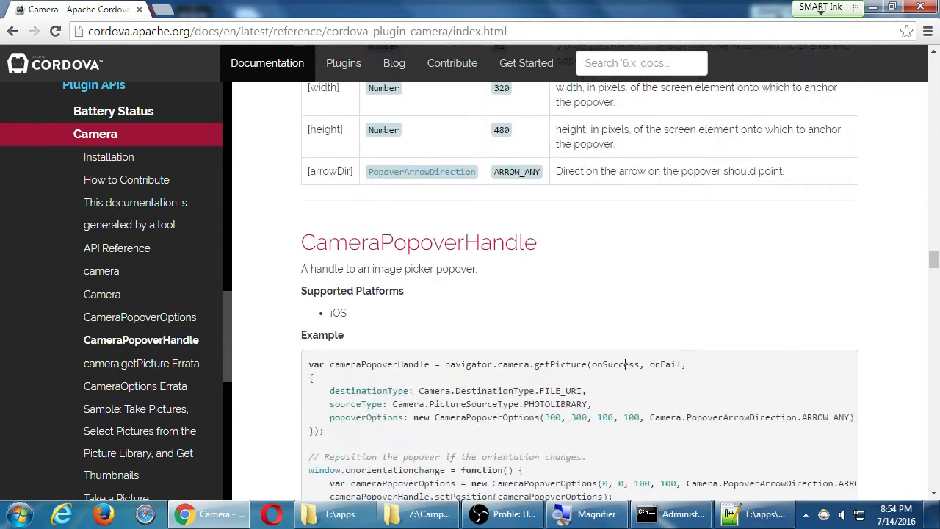
scroll(down, 3)
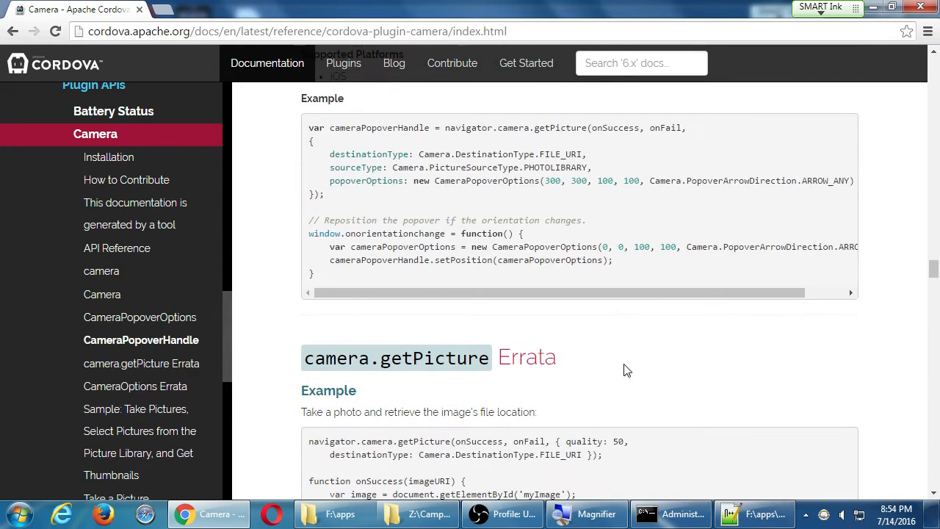
scroll(down, 3)
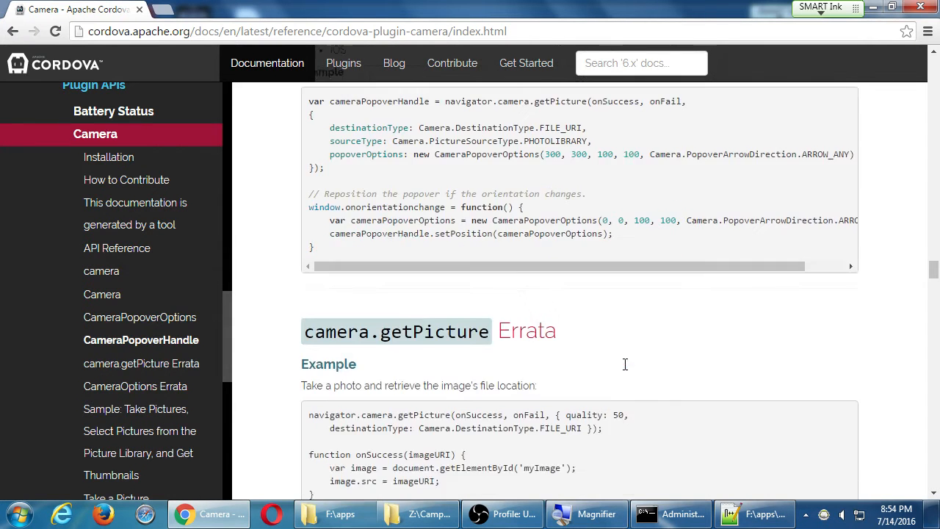
scroll(down, 3)
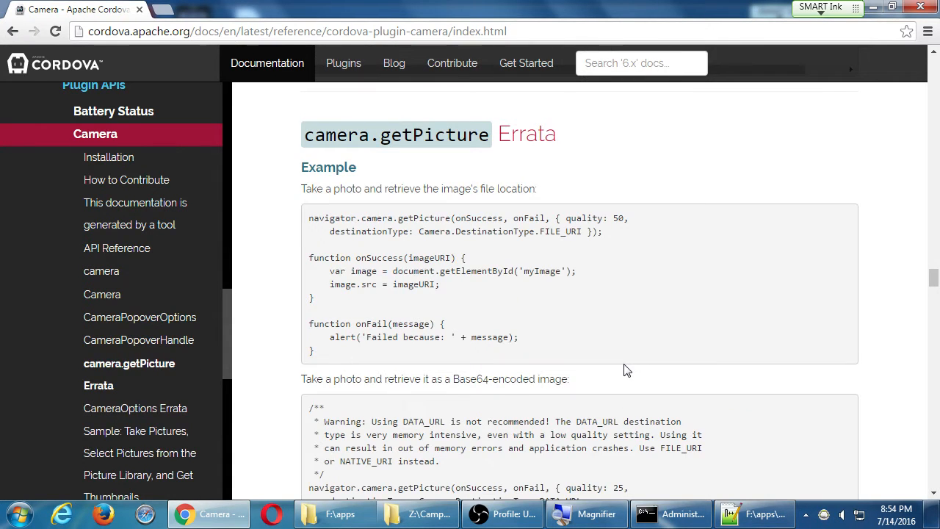
scroll(down, 3)
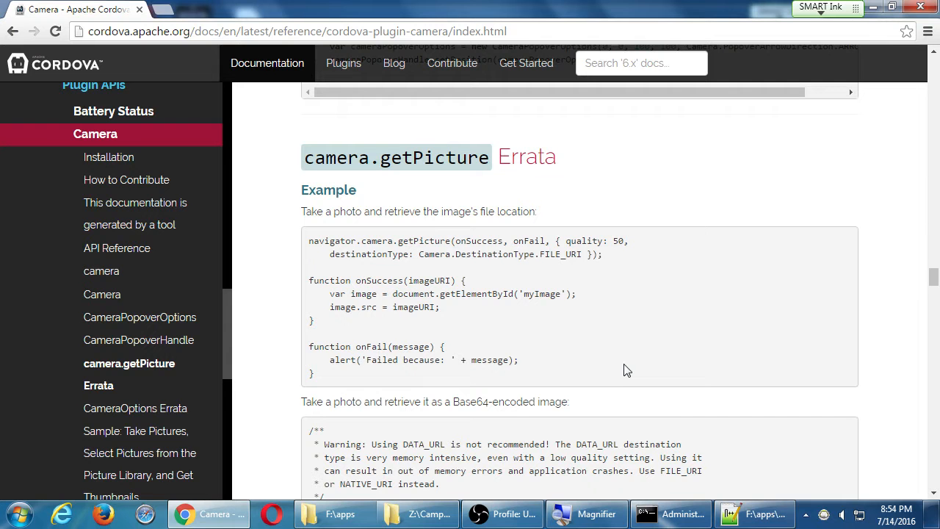
mouse_move(634, 376)
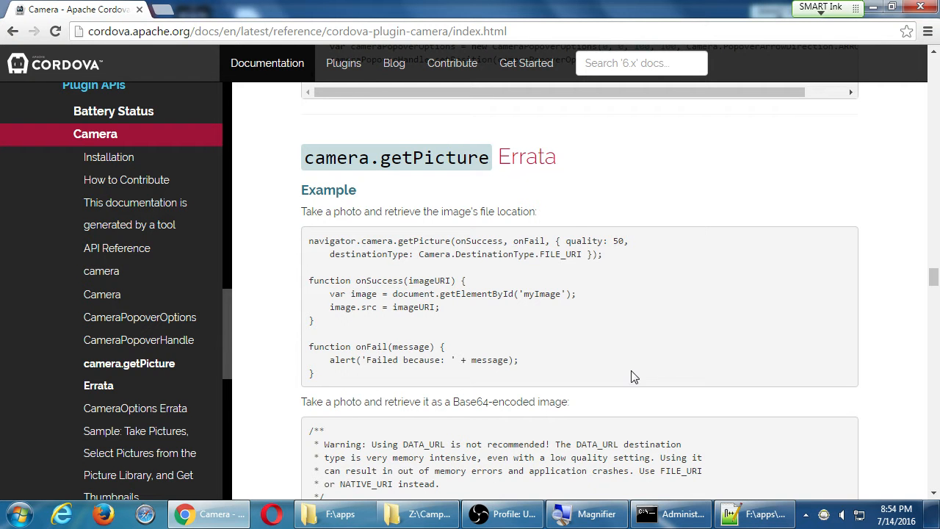
mouse_move(576, 235)
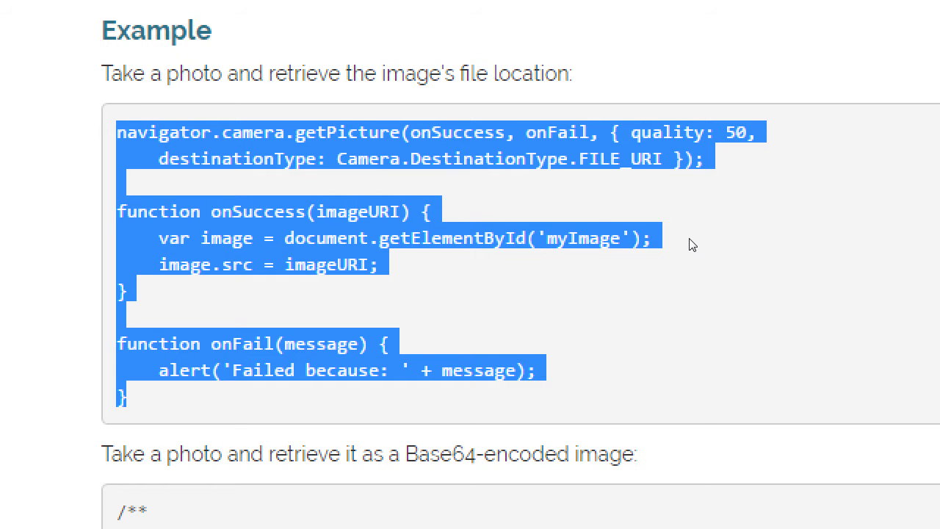
Step: Paste the getPicture file-URI example into codiqa.ext.js and select onFail to trace it
key(alt+tab)
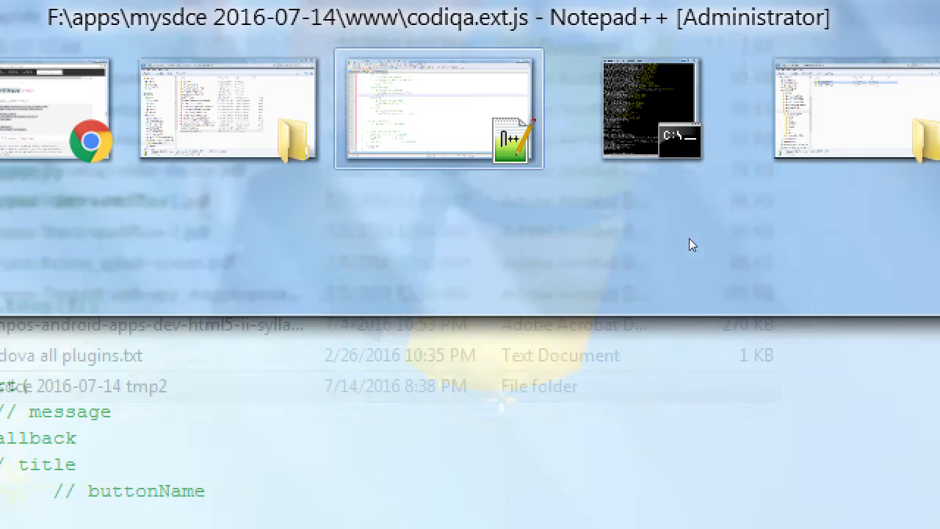
click(439, 110)
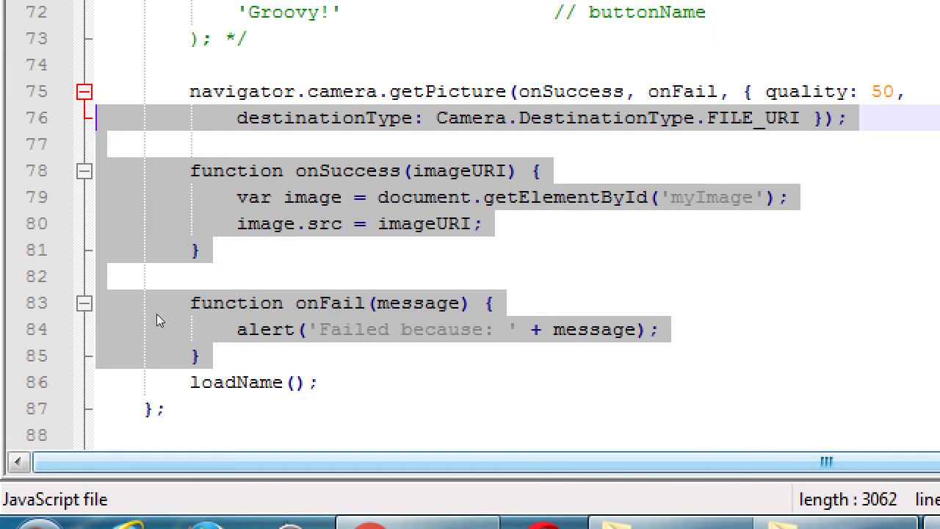
click(393, 329)
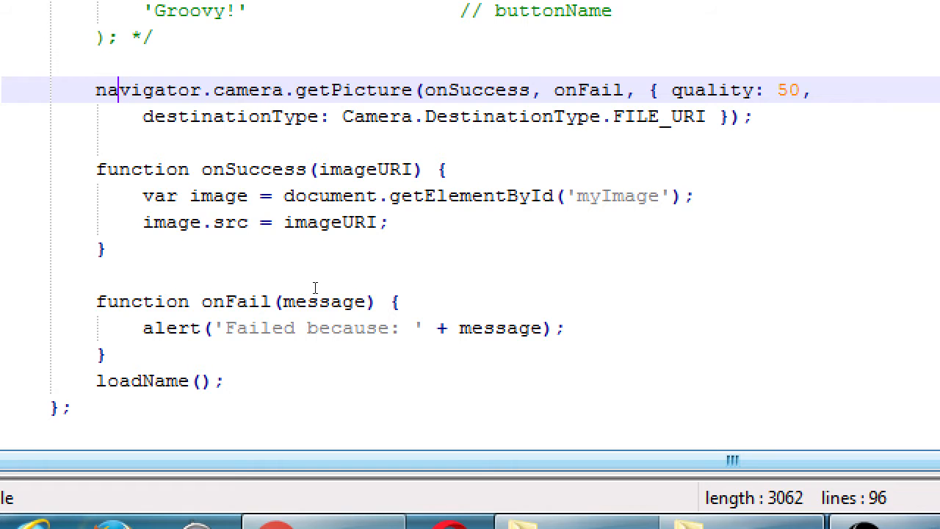
double_click(475, 89)
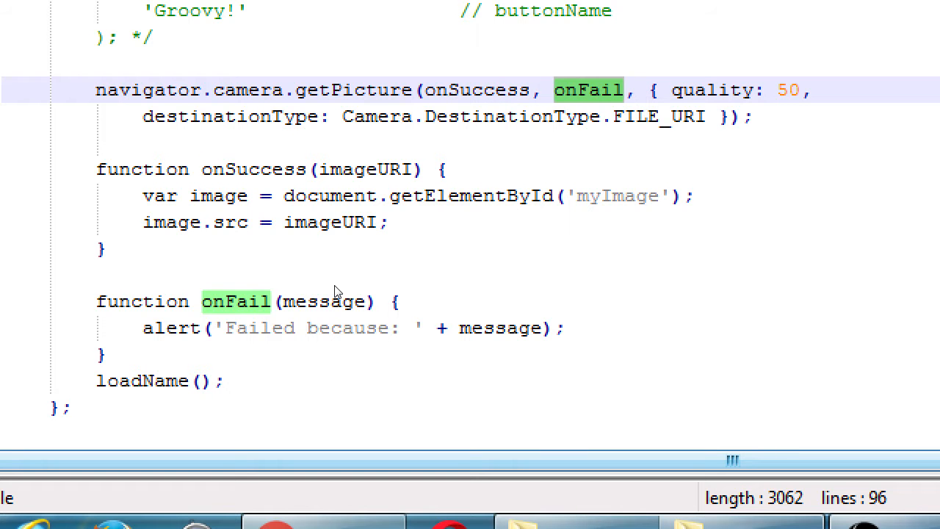
mouse_move(409, 291)
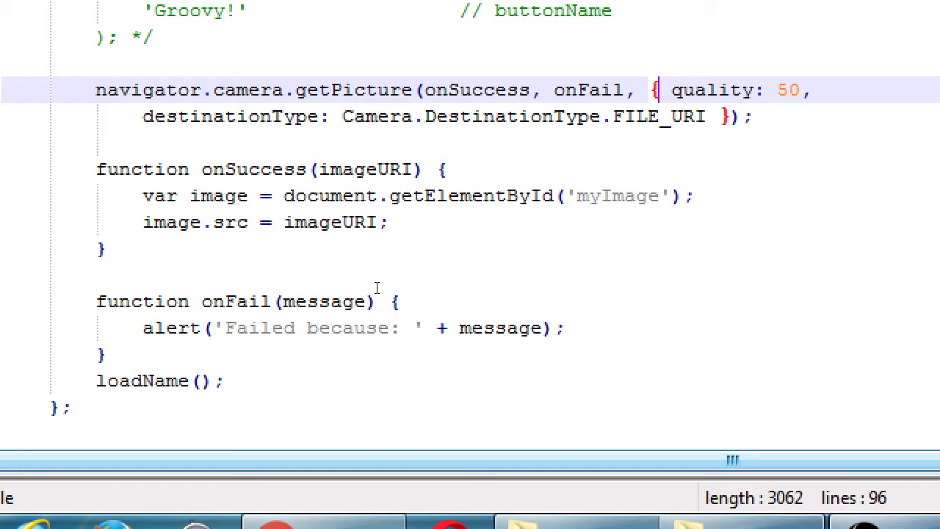
mouse_move(439, 315)
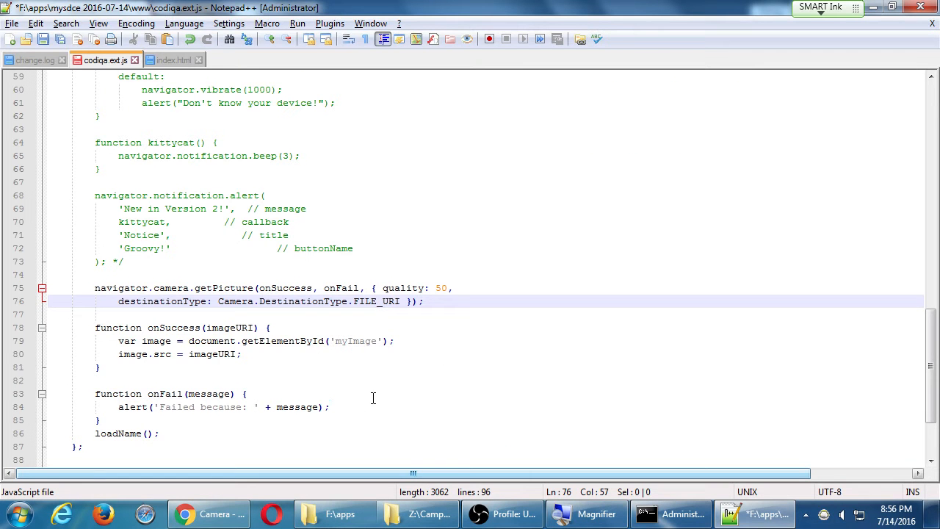
click(209, 513)
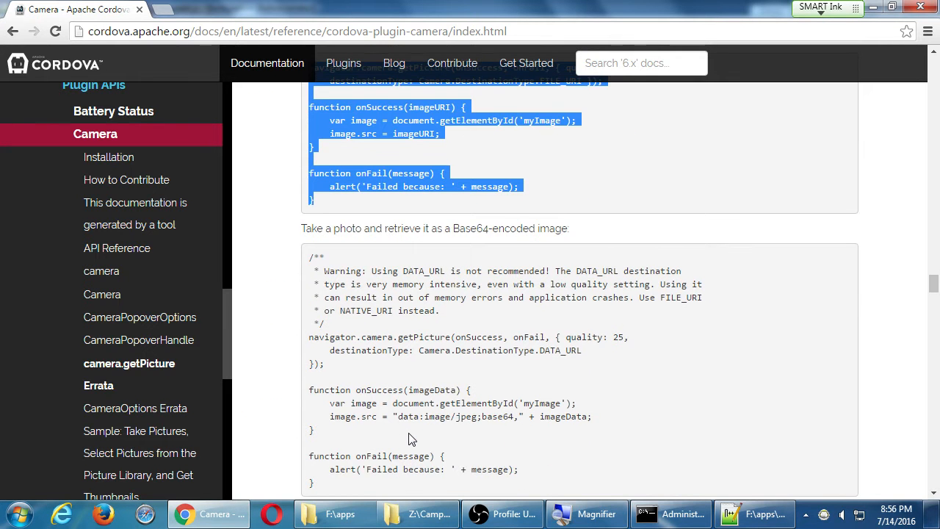
scroll(down, 3)
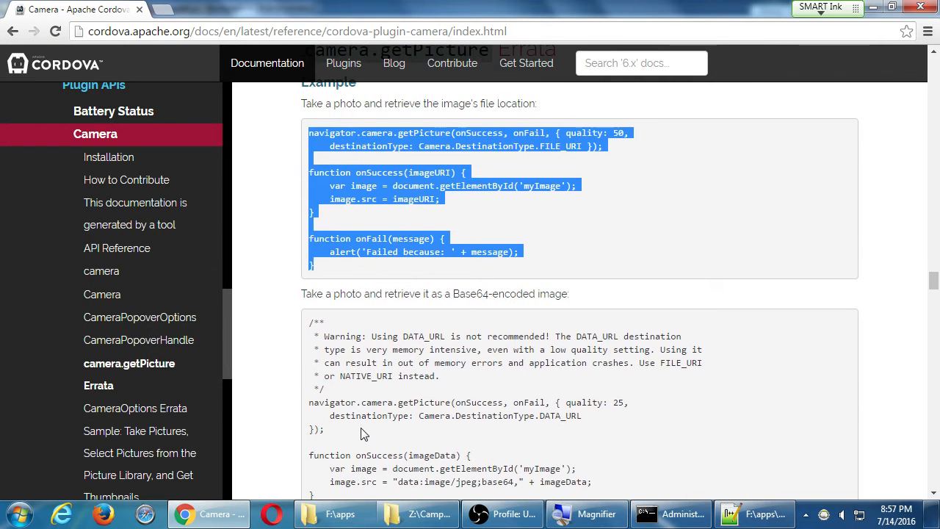
mouse_move(416, 379)
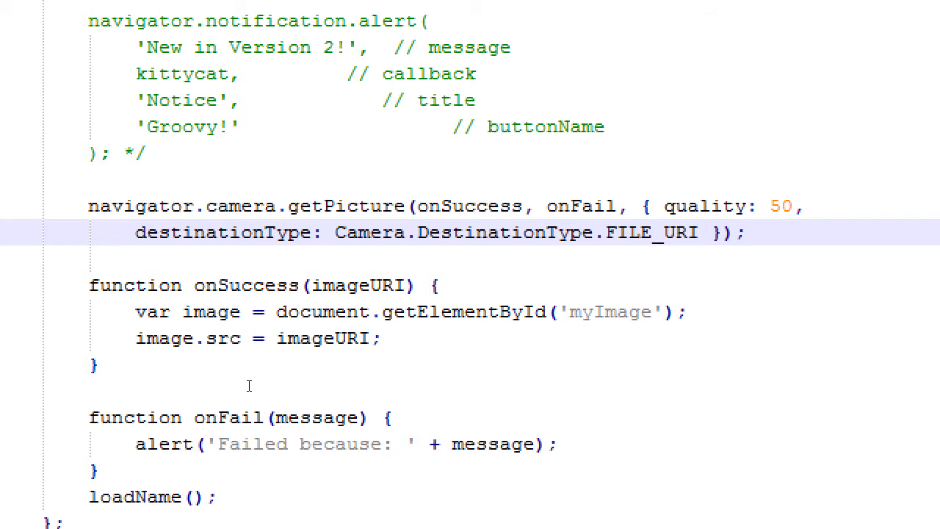
Step: Trace onSuccess and its imageURI parameter through the pasted FILE_URI getPicture code
click(652, 232)
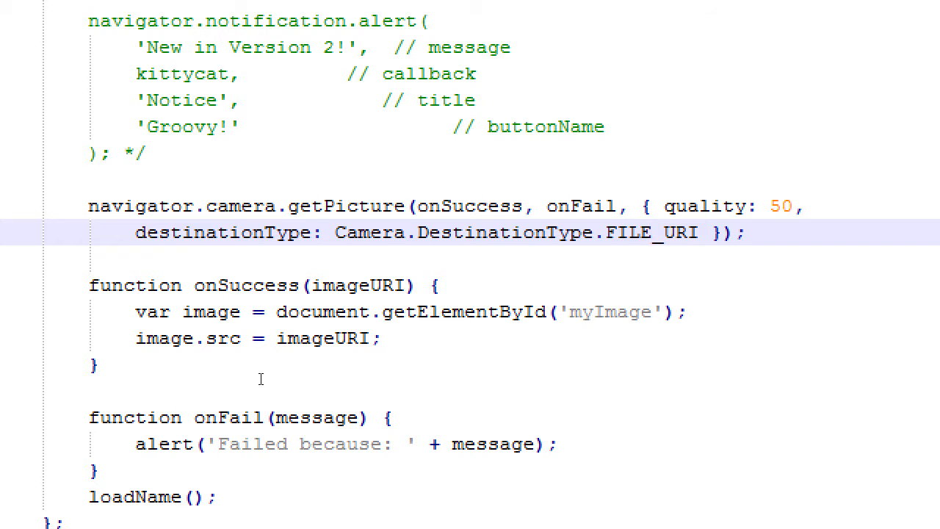
click(652, 232)
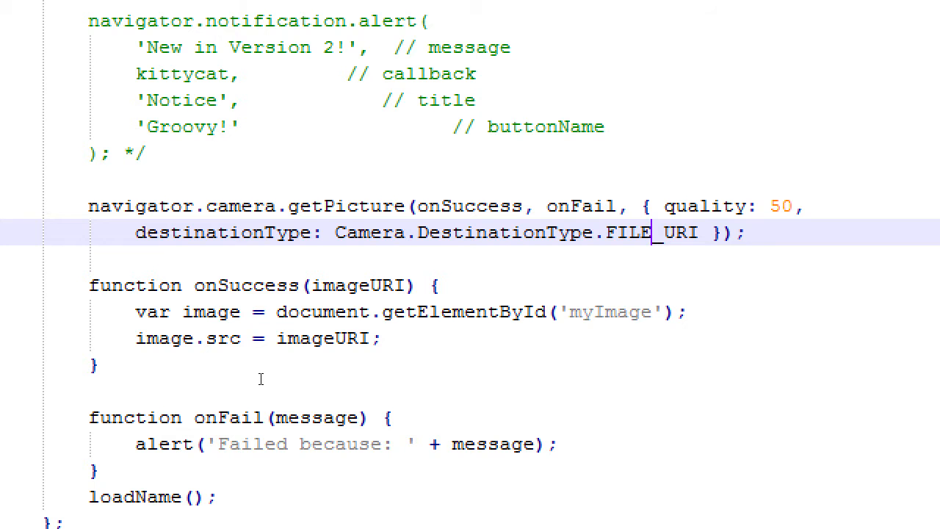
mouse_move(705, 233)
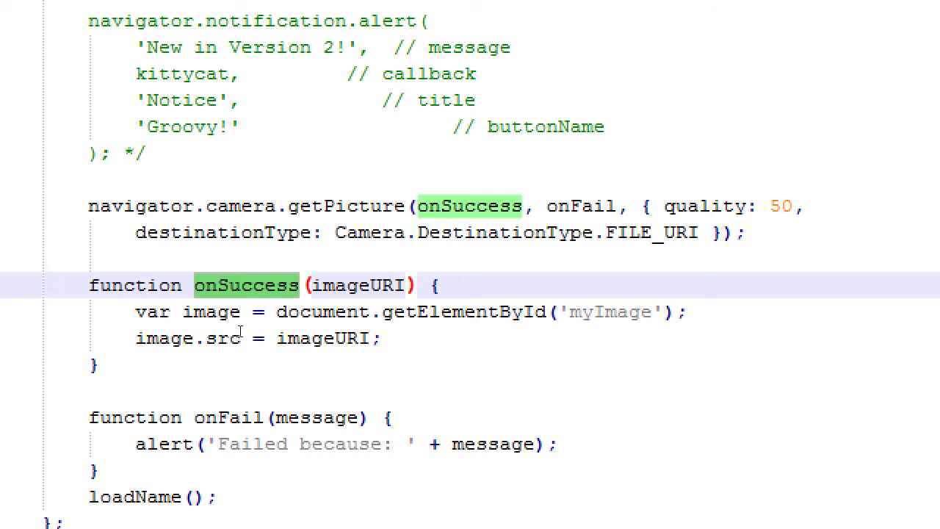
double_click(357, 284)
text(()
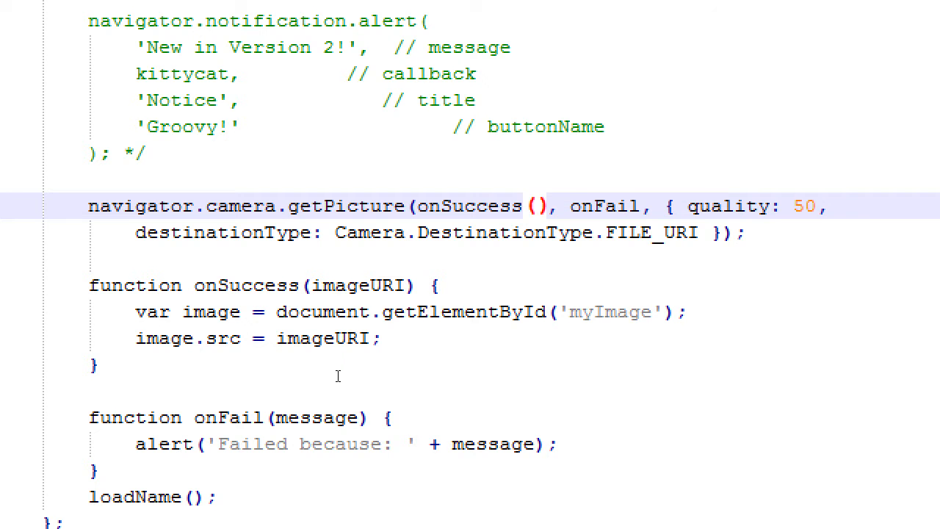
text(asfd)
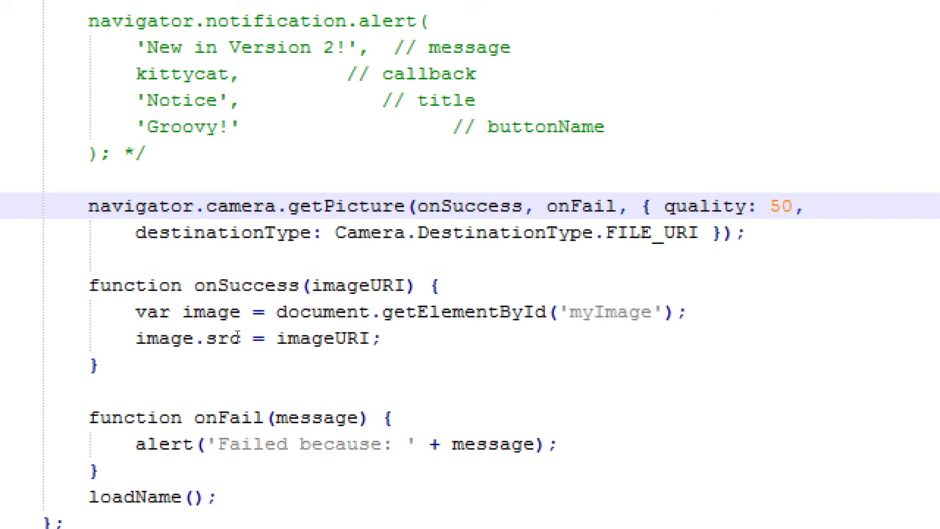
double_click(359, 285)
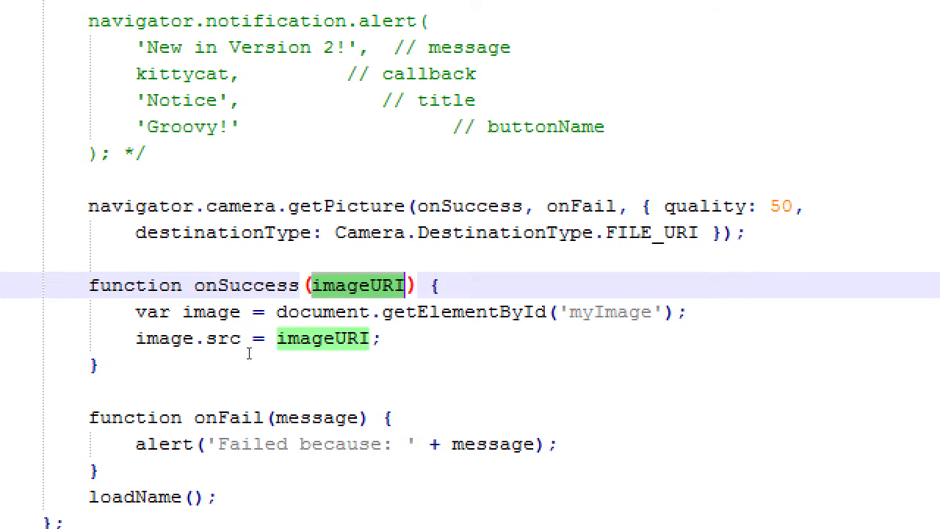
mouse_move(249, 332)
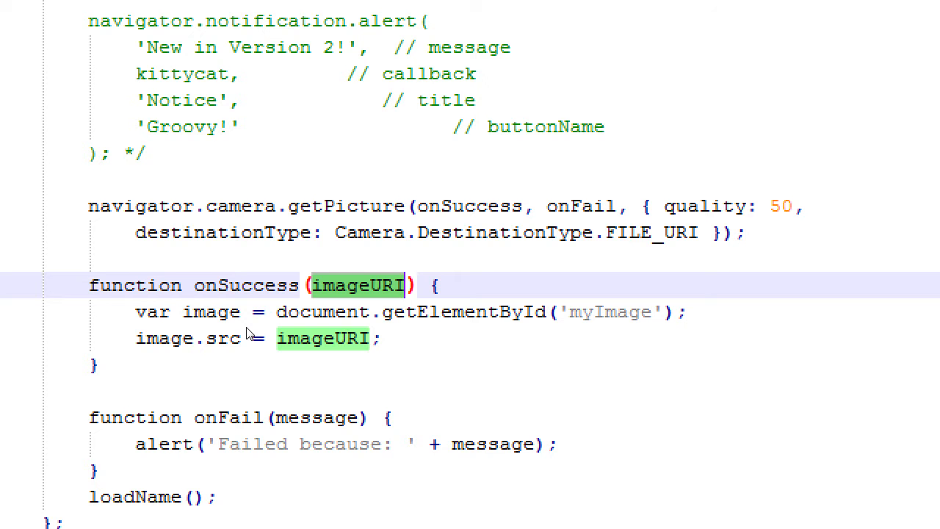
mouse_move(277, 321)
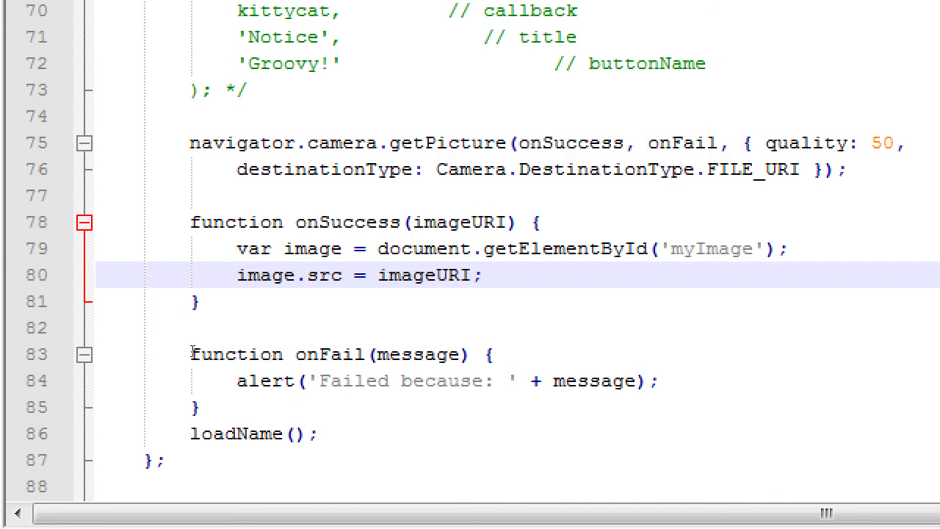
double_click(311, 248)
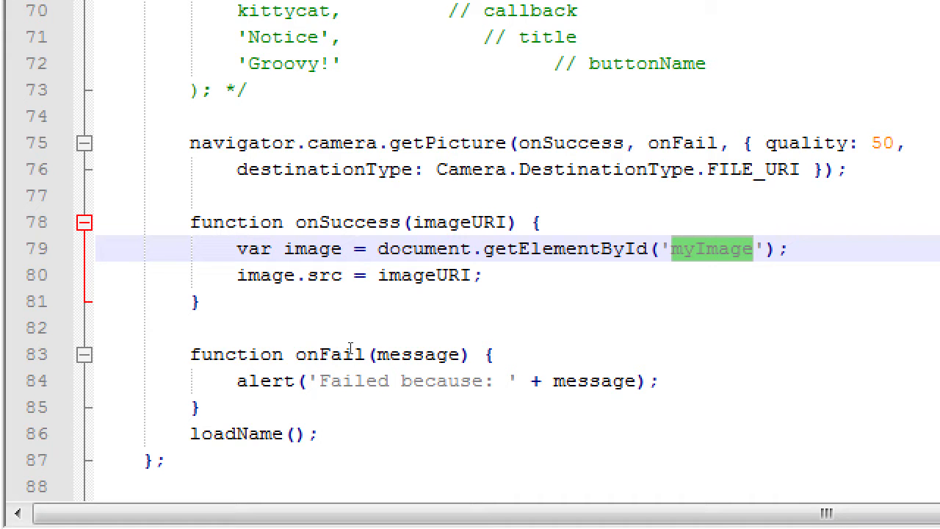
mouse_move(379, 330)
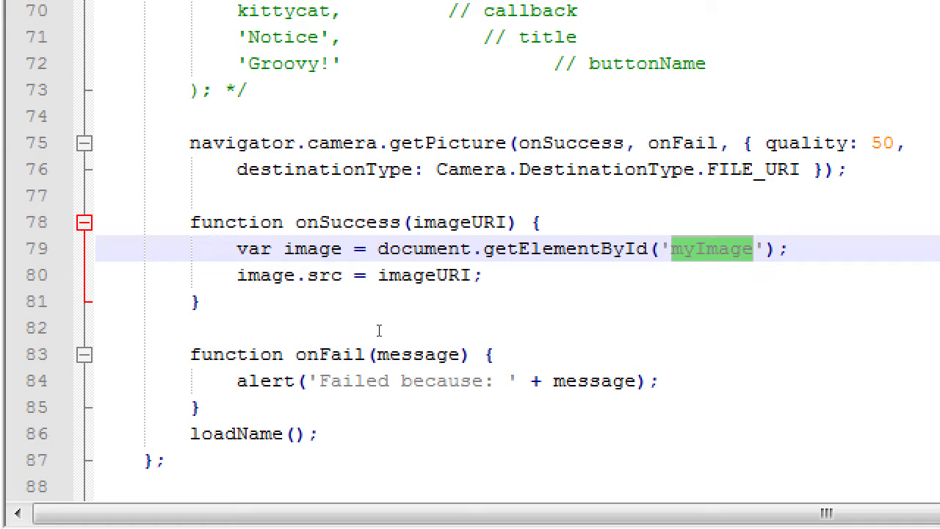
double_click(324, 275)
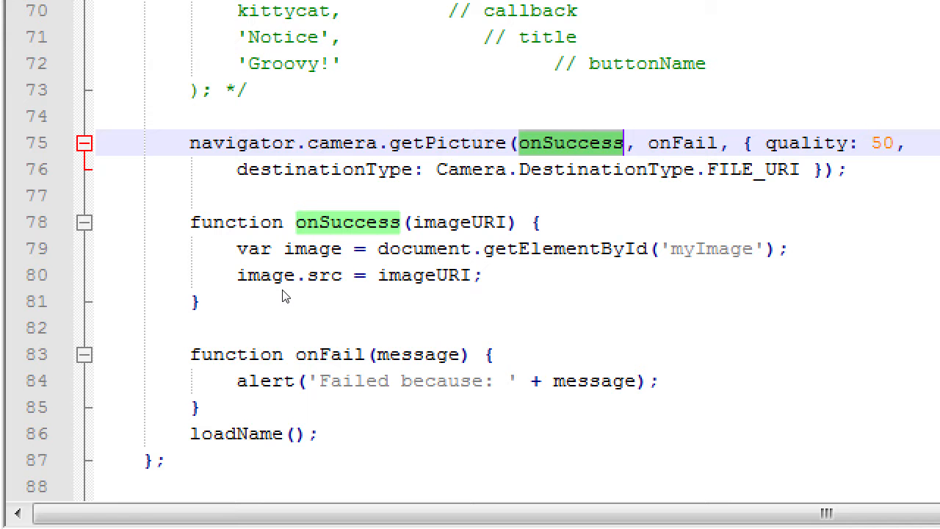
mouse_move(281, 313)
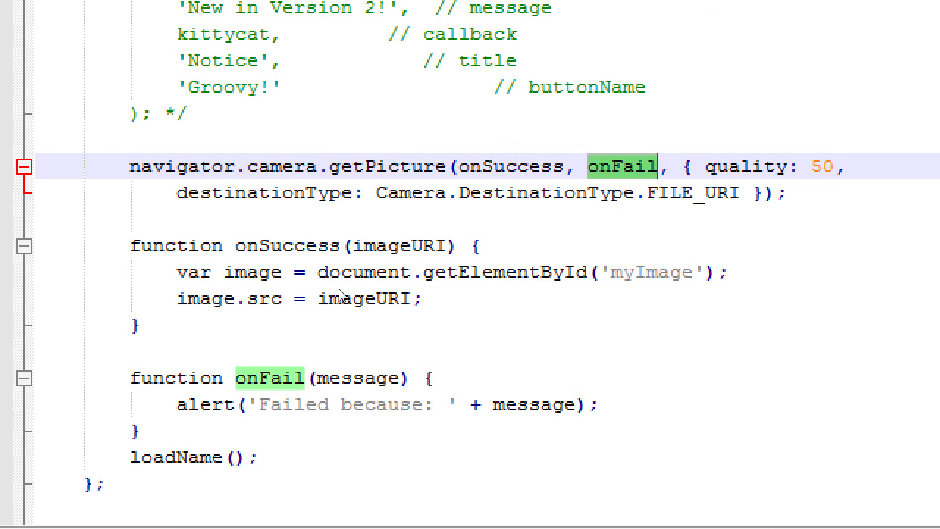
mouse_move(160, 395)
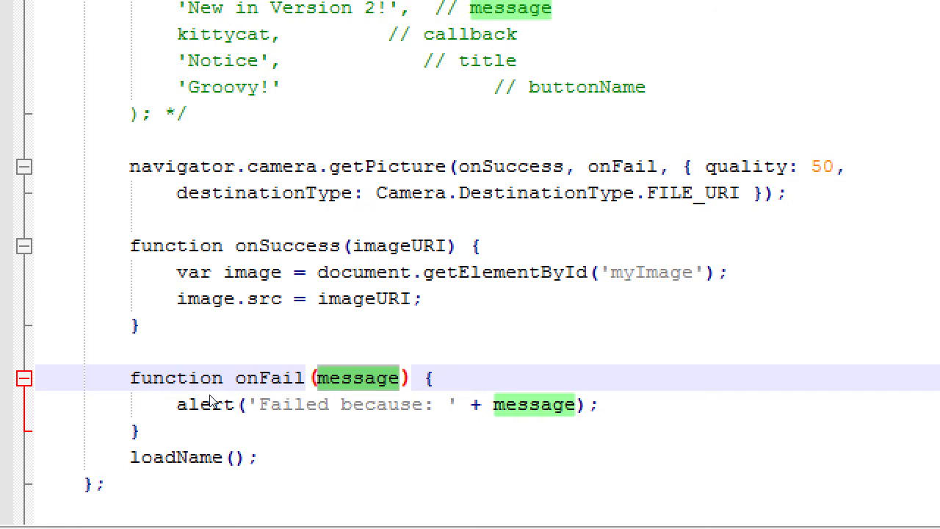
click(402, 377)
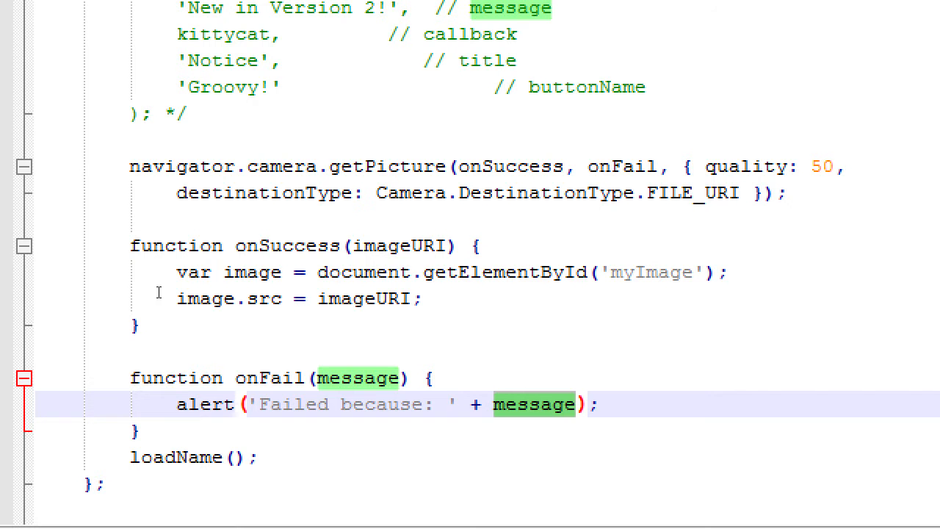
mouse_move(146, 290)
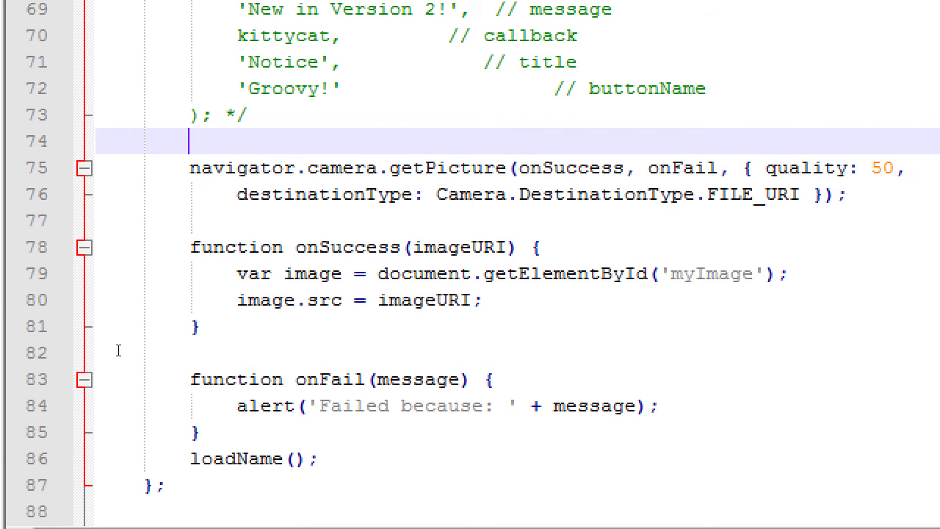
Step: Type 'function snapPicture()' above the getPicture call and add its closing brace
text(f)
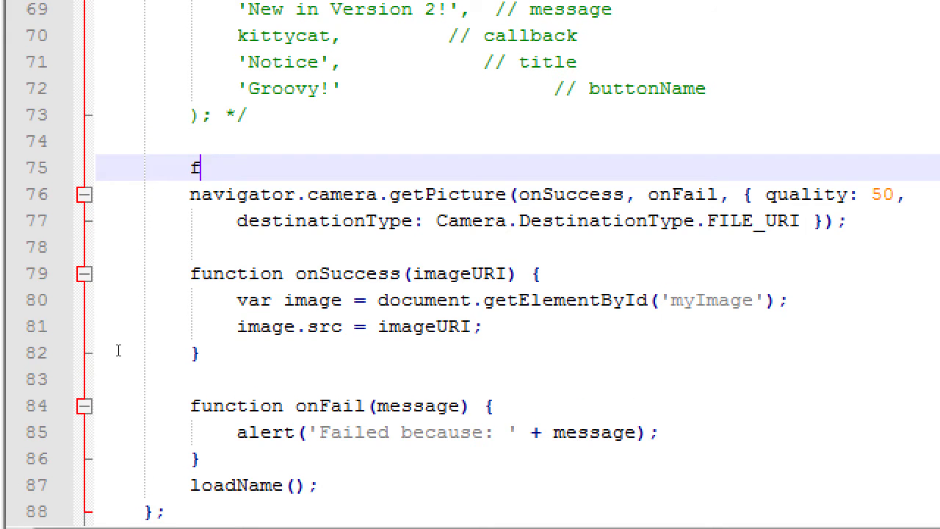
text(unction sn)
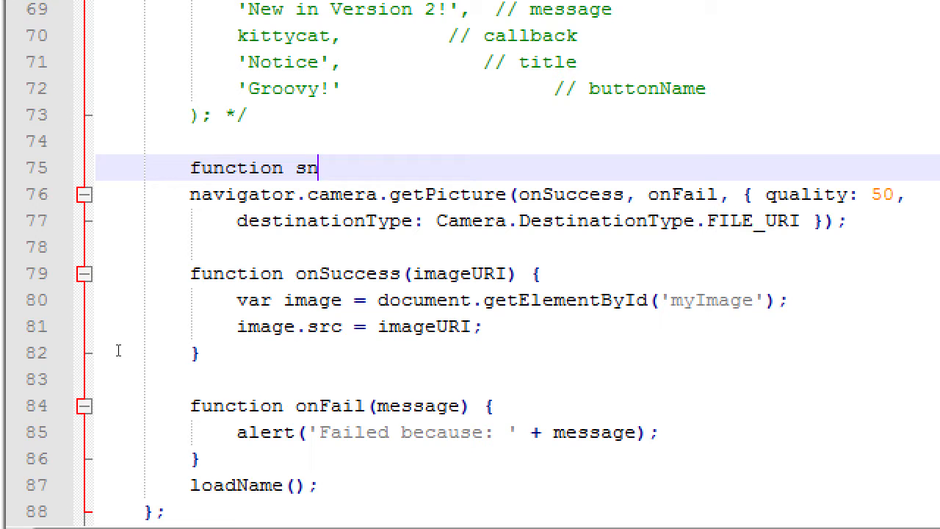
text(ap)
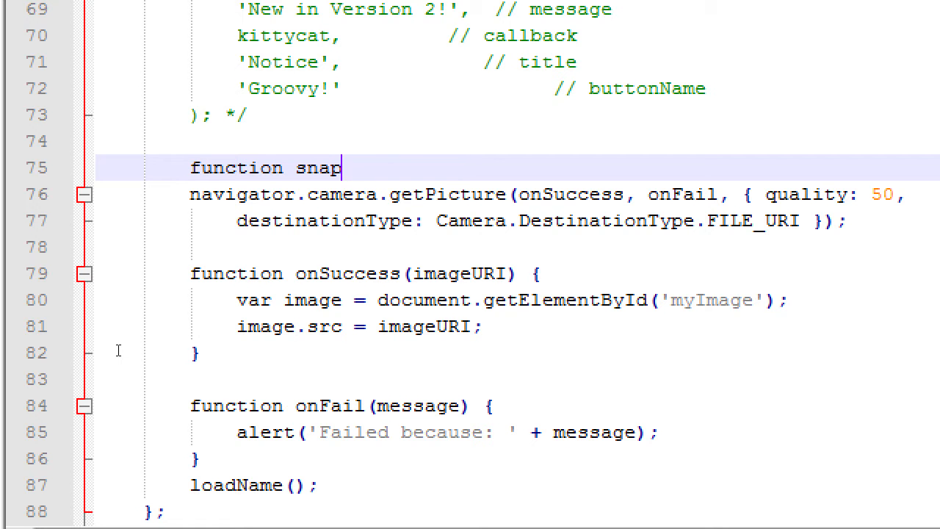
text(Picture)
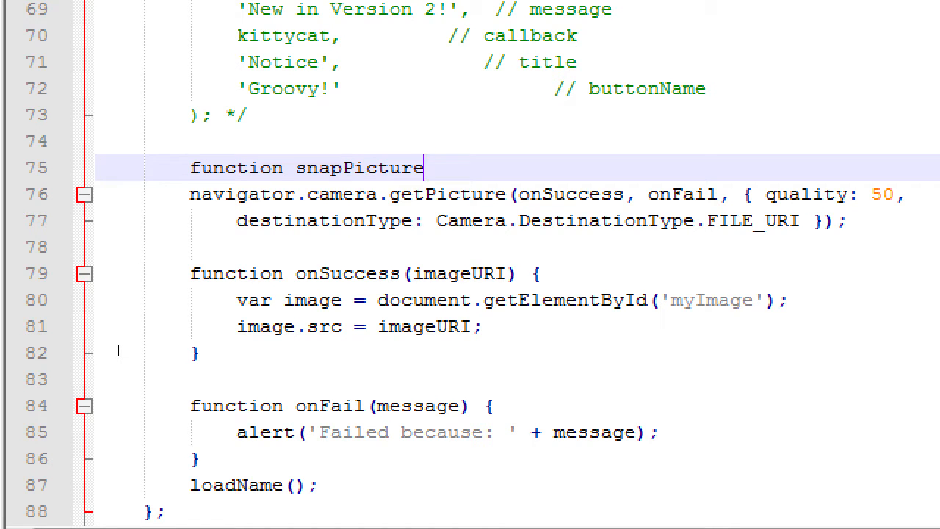
text(() {)
click(517, 247)
text(})
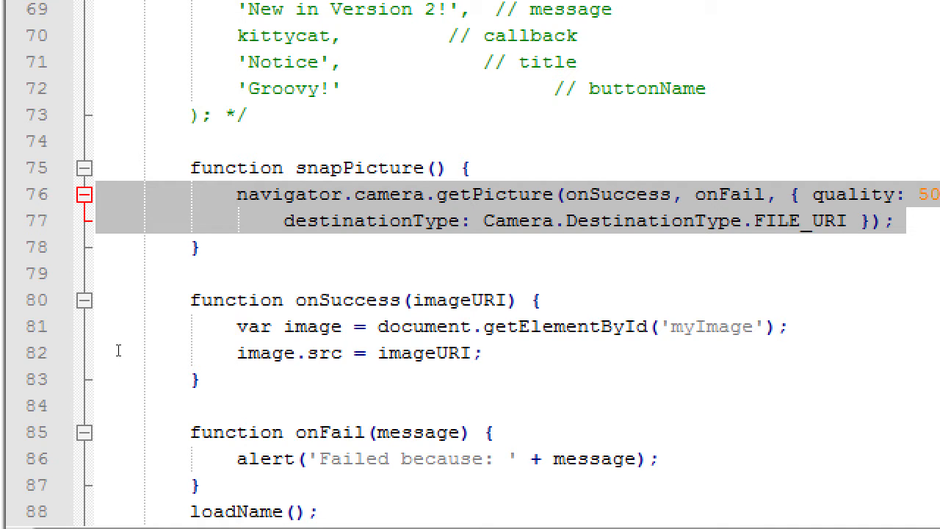
click(96, 194)
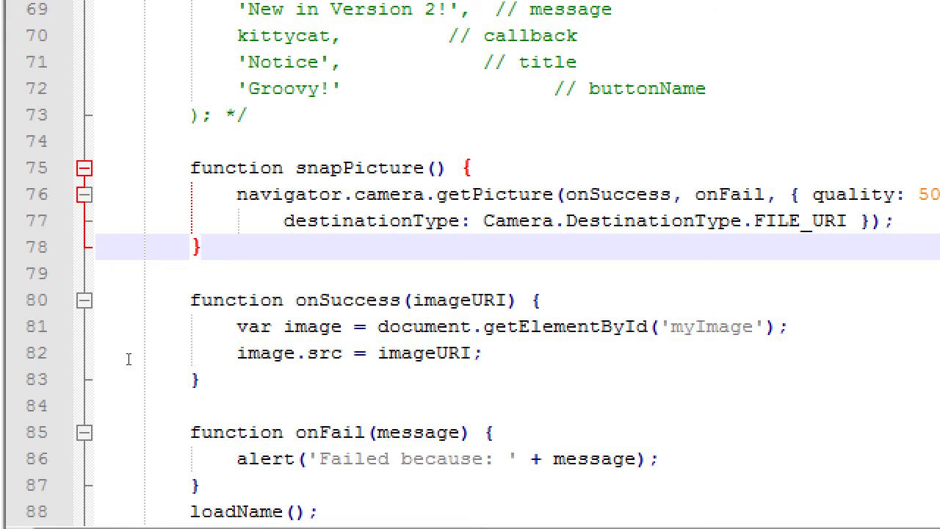
Step: Add $("#btnCamera").on("click", function(){ snapPicture() }); above the snapPicture function
click(202, 246)
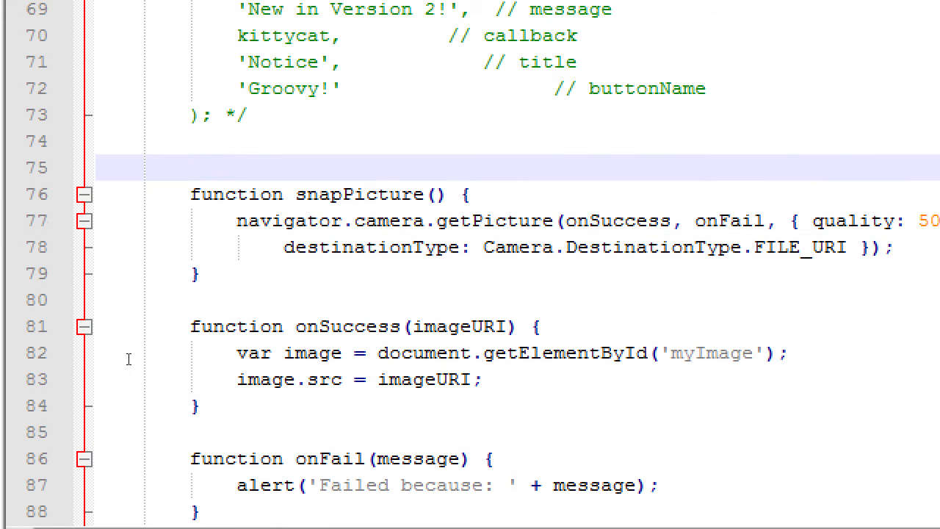
text($().on())
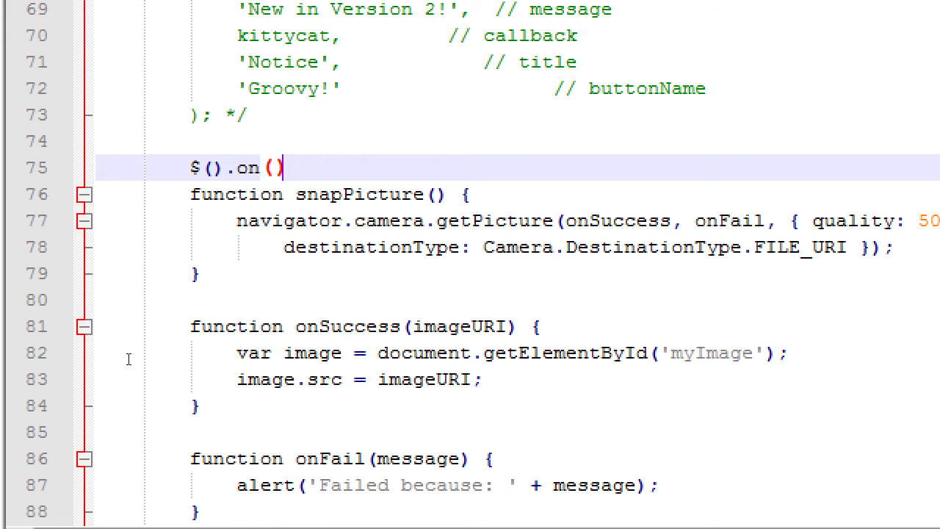
text(;)
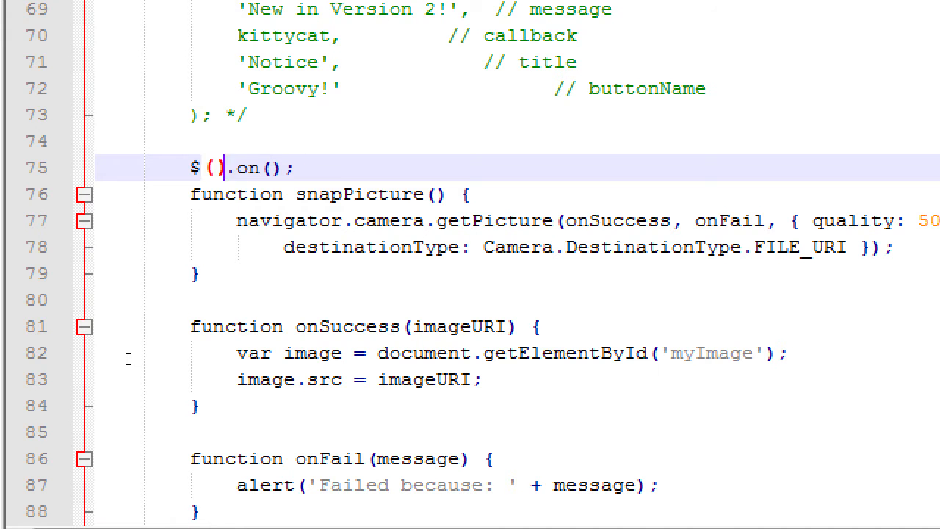
text("")
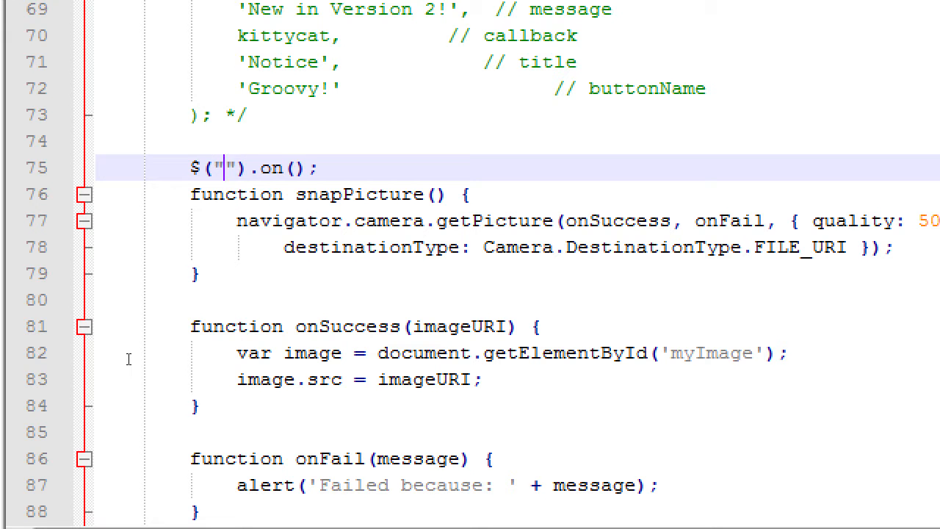
text(#)
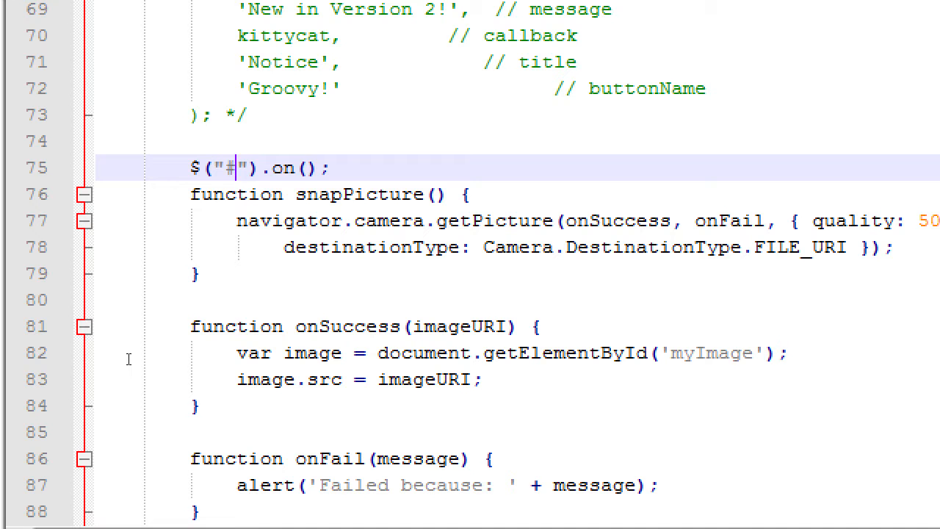
text(btnCamera)
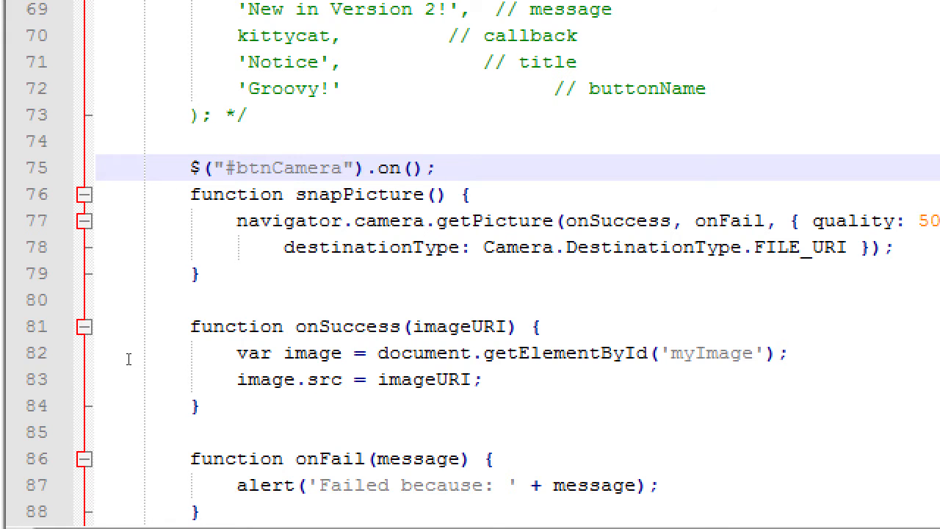
text("")
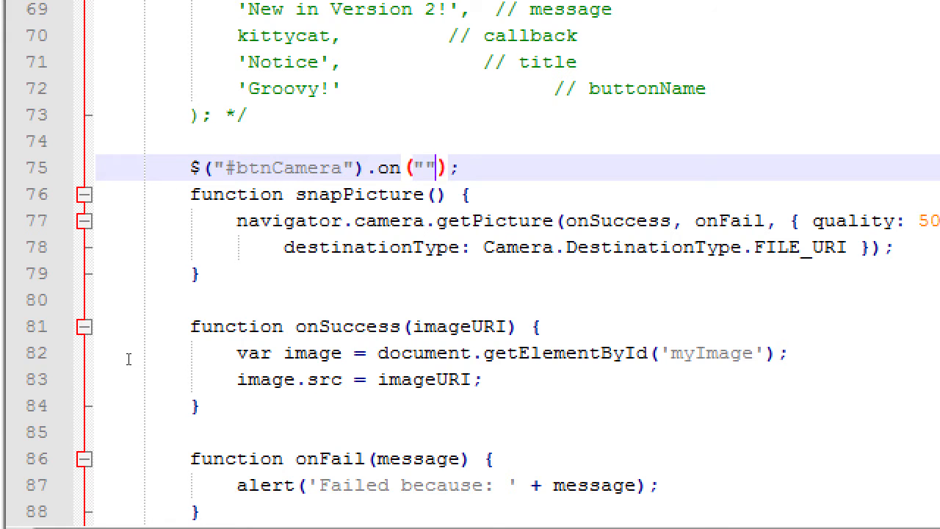
text(click)
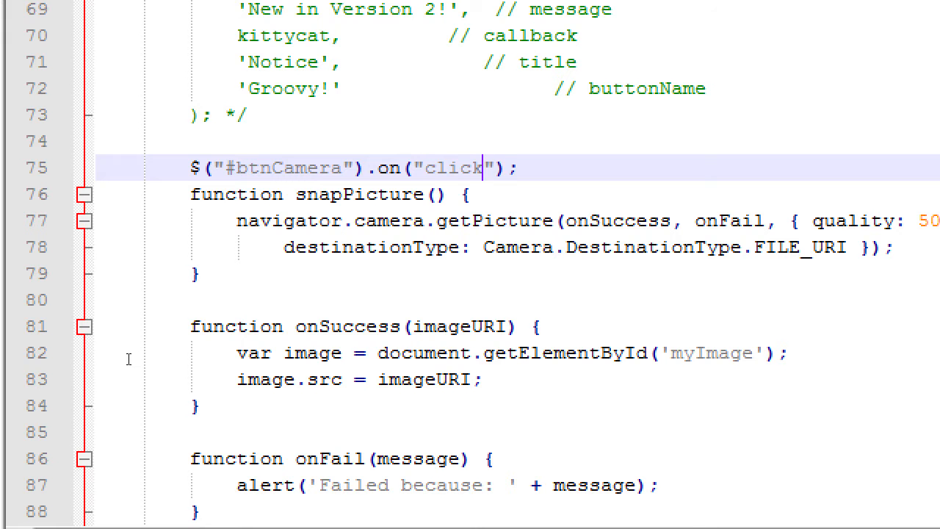
text(, function)
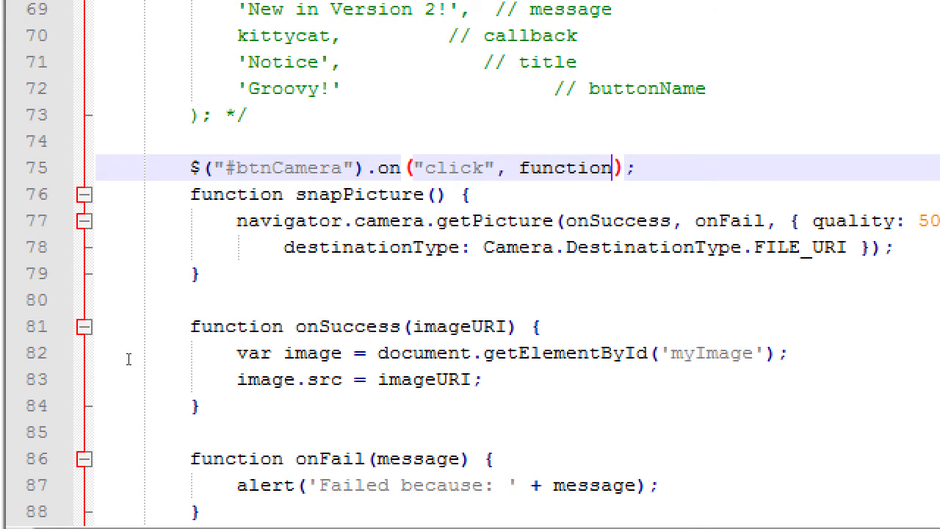
text((){ })
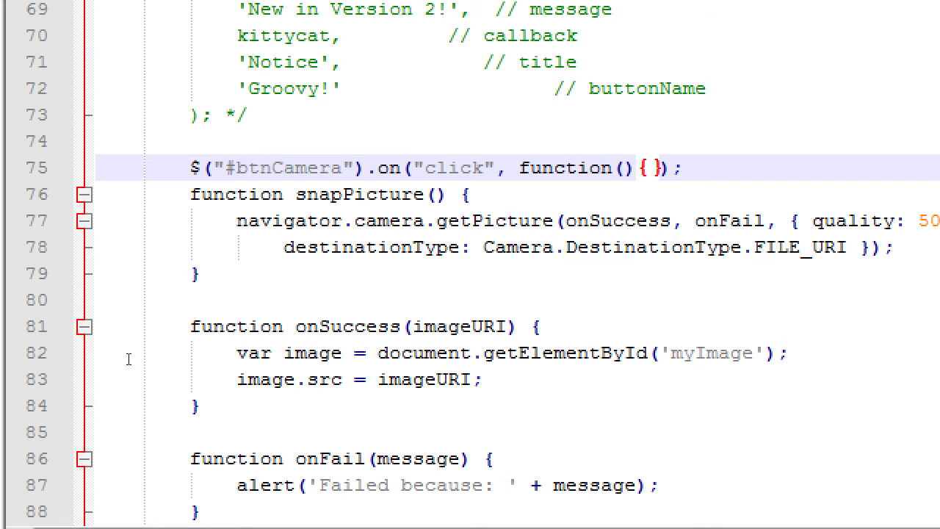
text(snapPicture()
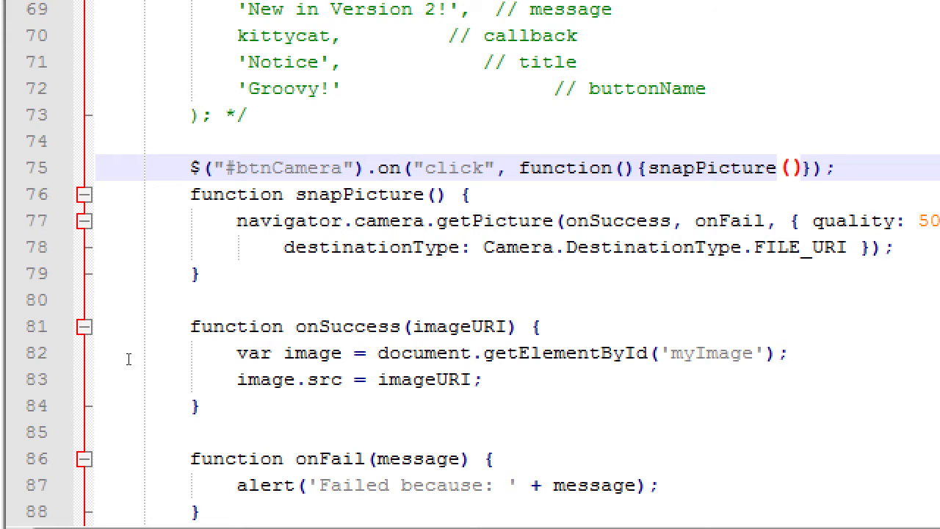
click(796, 168)
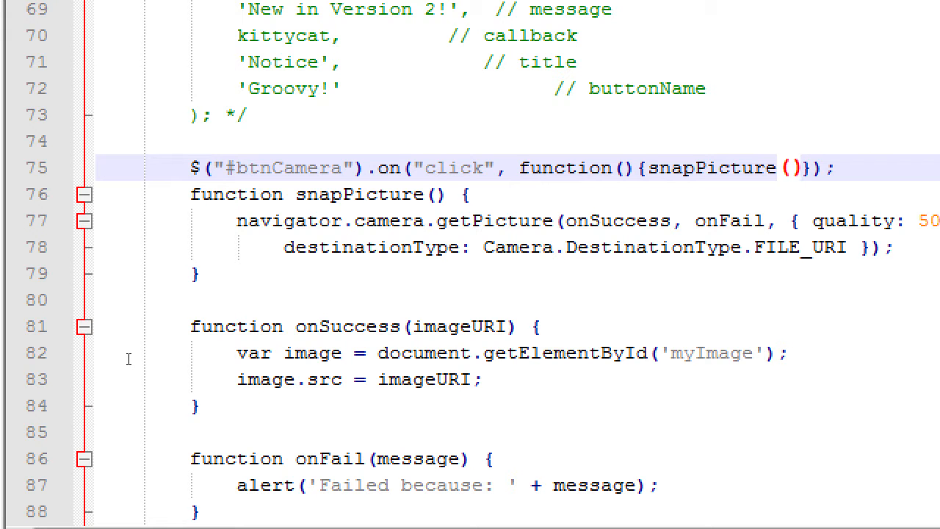
Step: Switch to the index.html tab and go to the top of the file
click(797, 168)
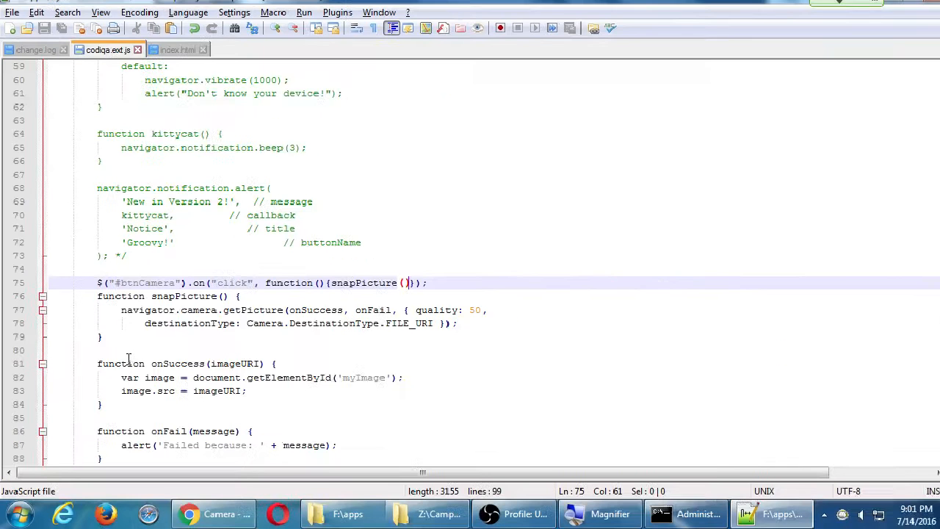
click(176, 59)
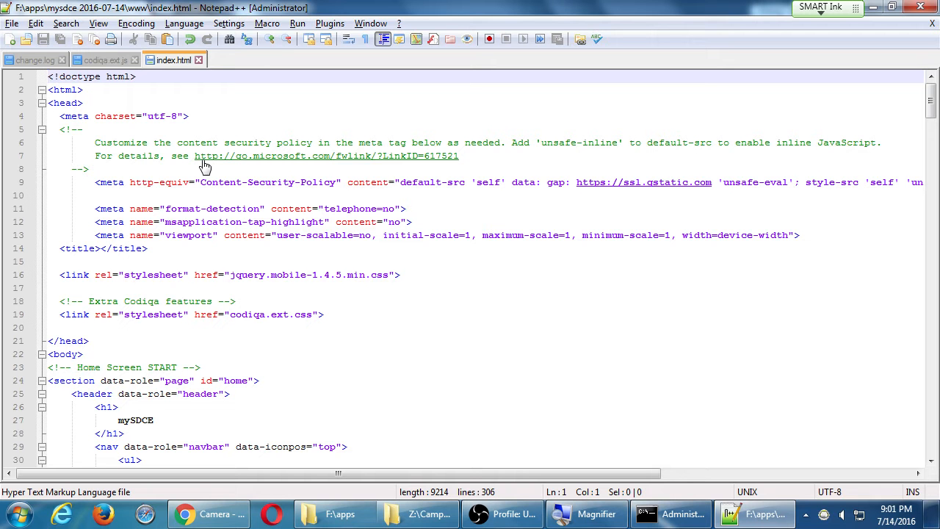
Step: In the ui-block-b div, type an anchor with href "#", data-role "button" and data-icon "camera"
key(Ctrl+f)
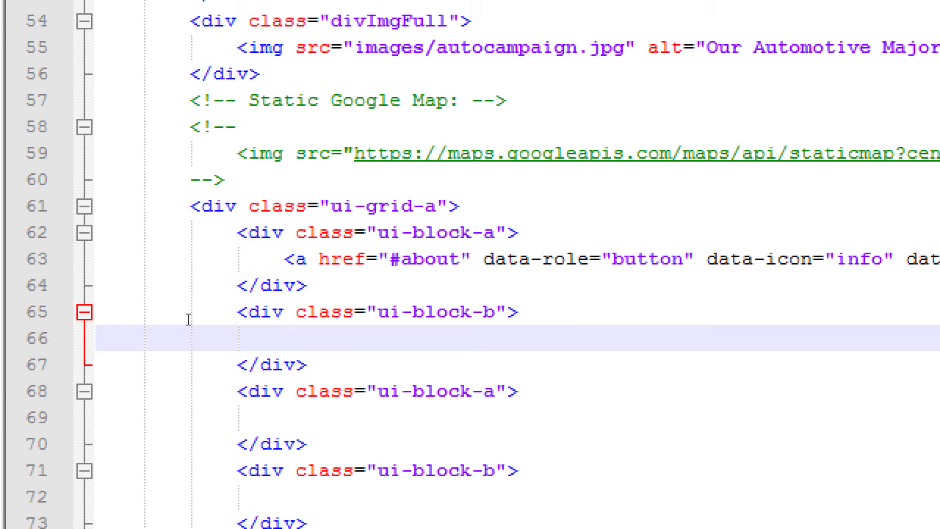
text(<a hr>)
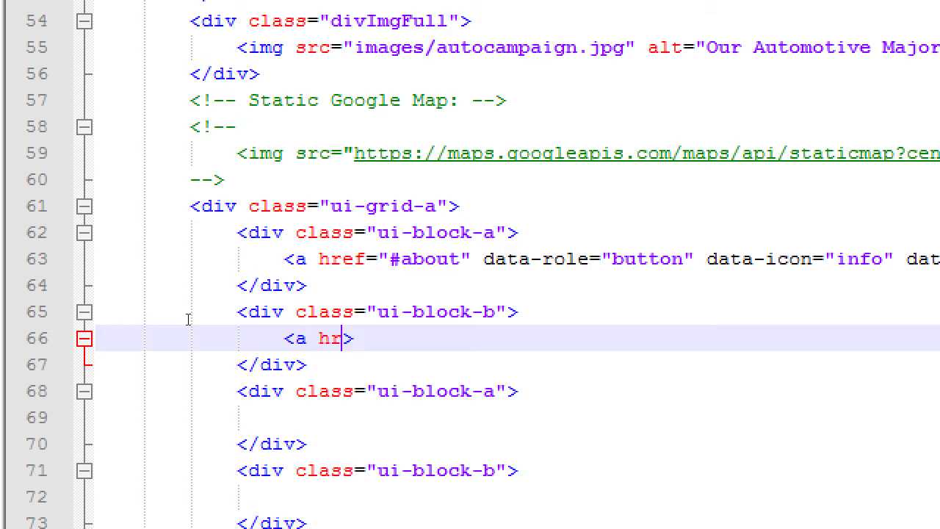
text(ef="")
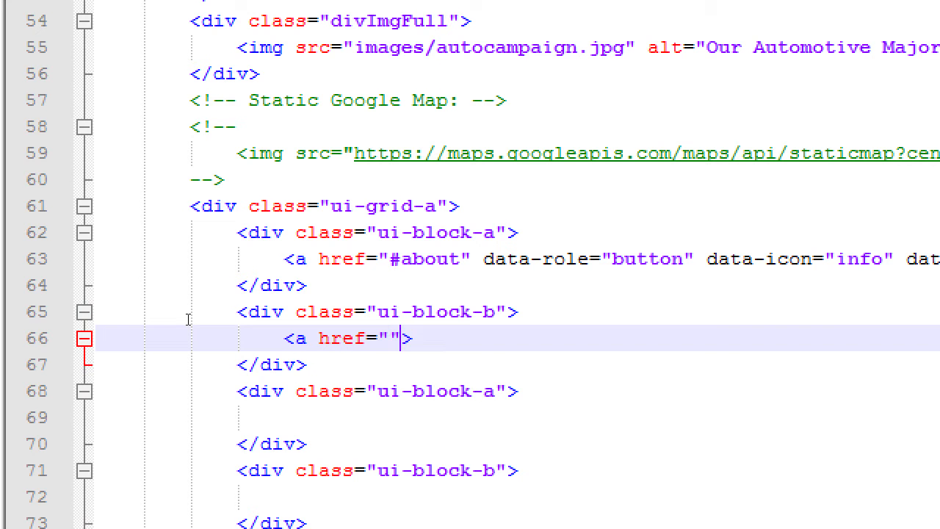
text(#)
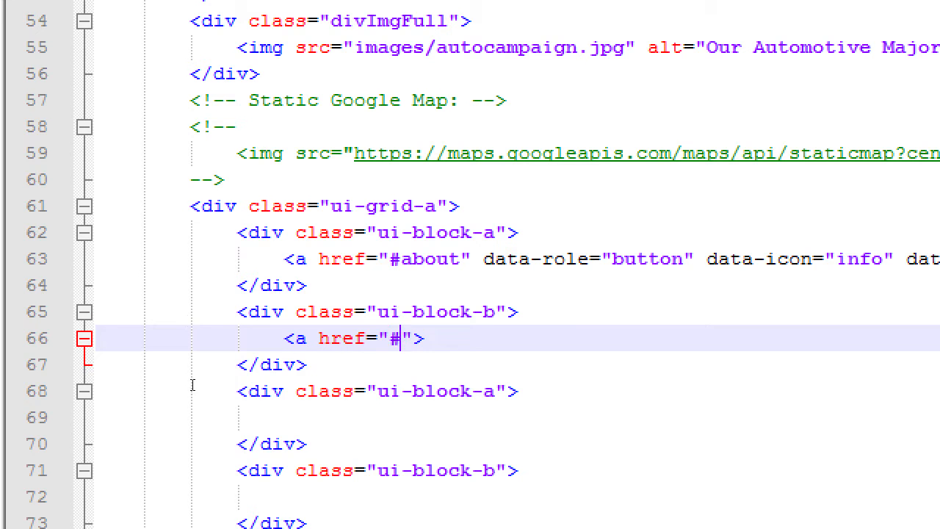
text(d)
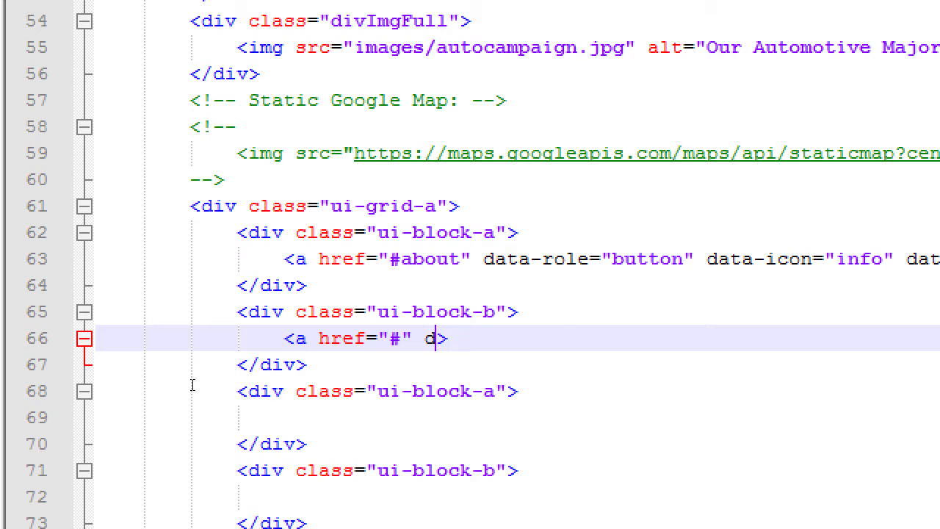
text(ata-b)
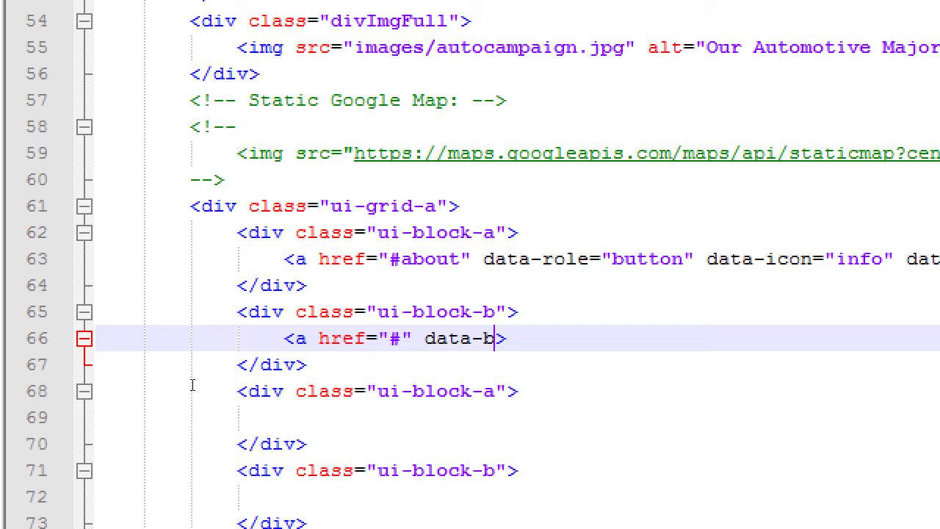
key(Backspace)
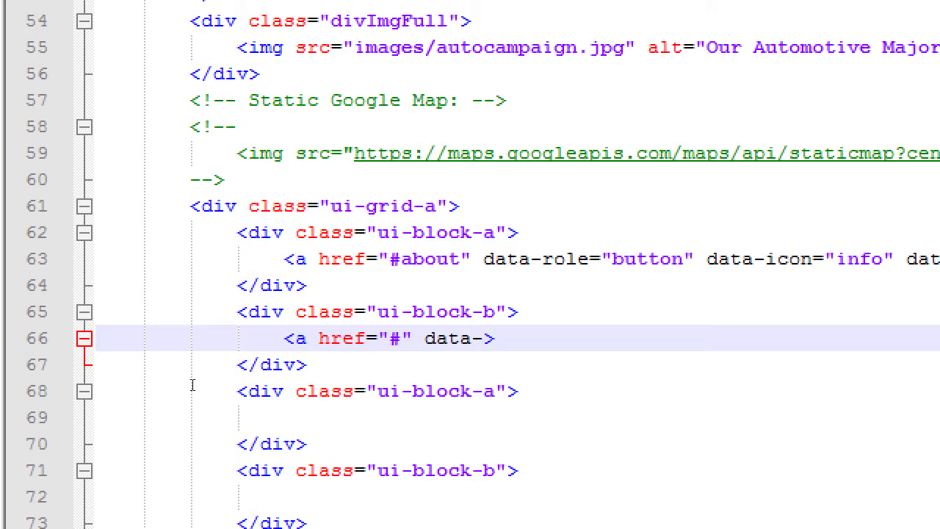
text(role)
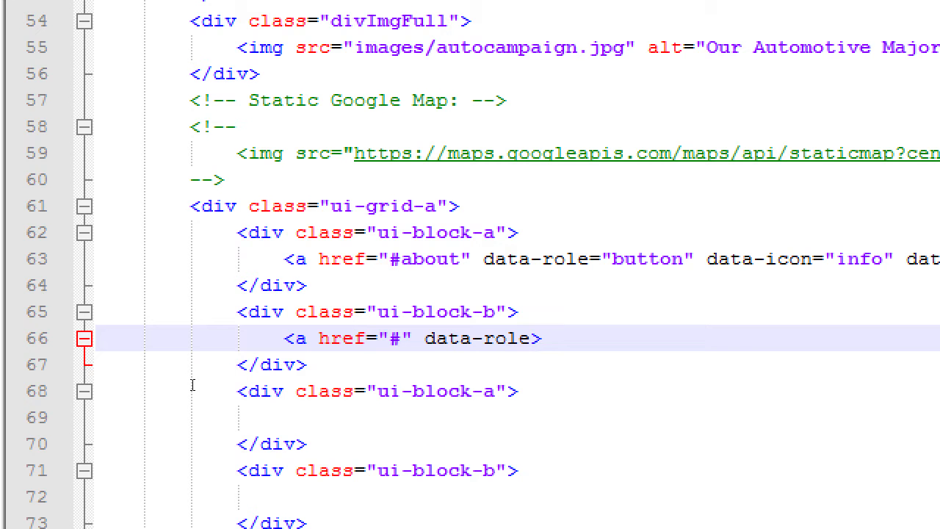
text(="b")
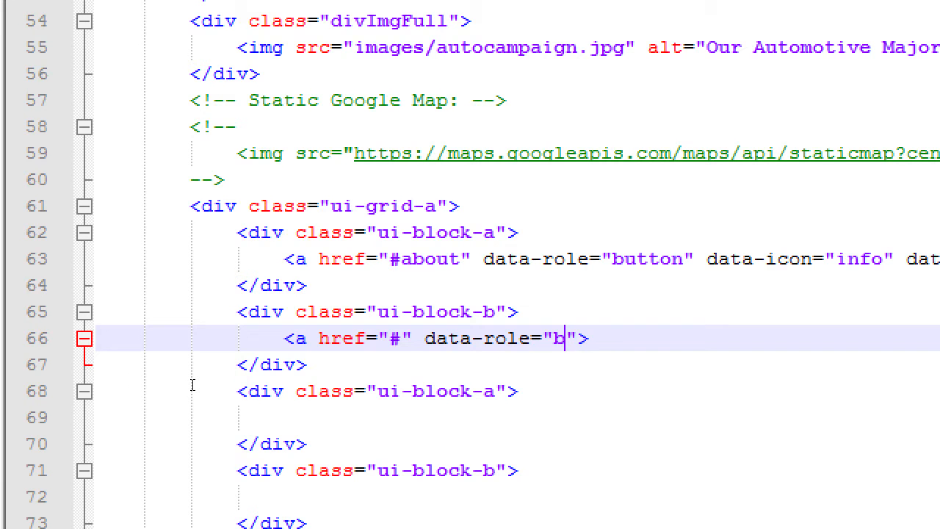
text(utton" d)
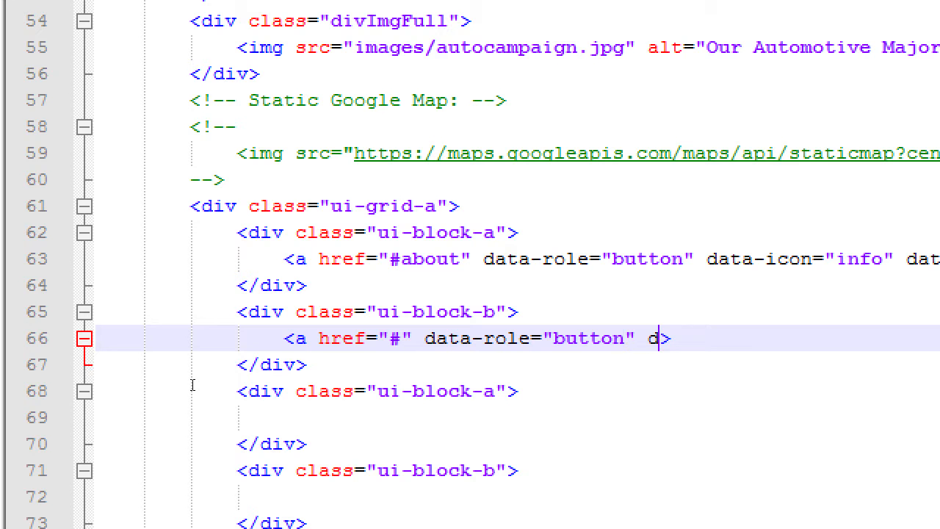
text(ata-icon>)
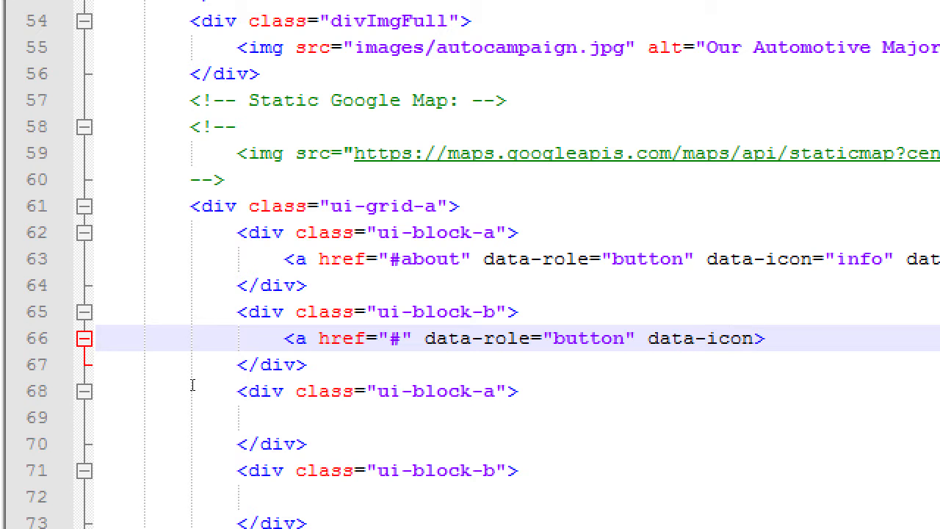
text("")
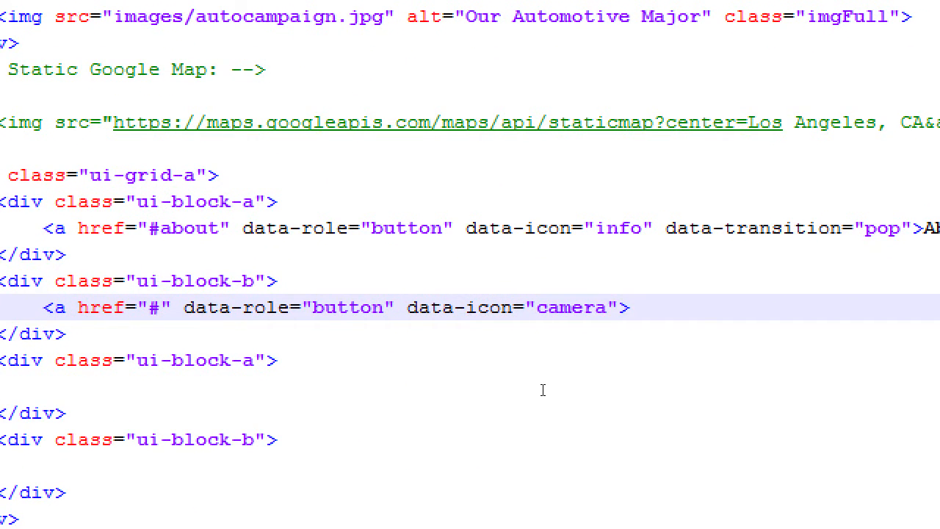
Step: Give the anchor id "btnCamera" and the link text Camera
text(id="")
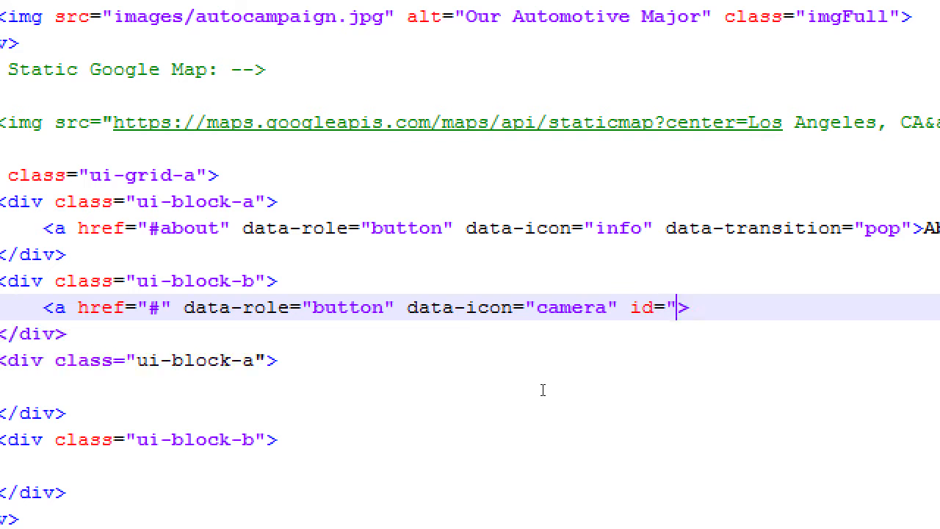
text(")
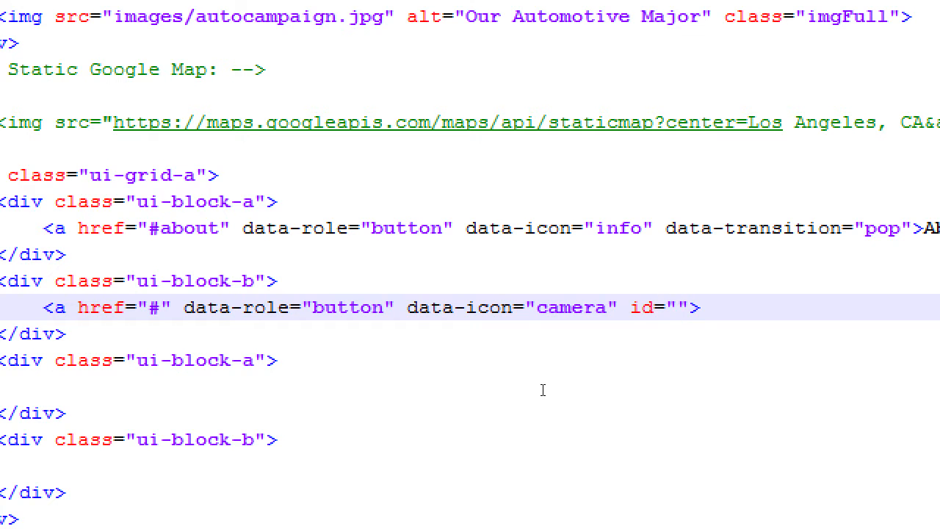
text(btn)
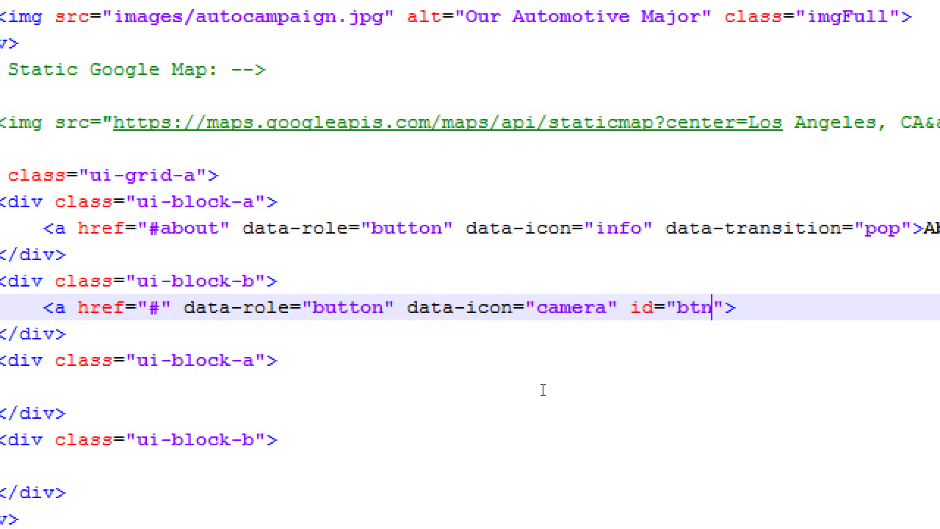
text(Camera)
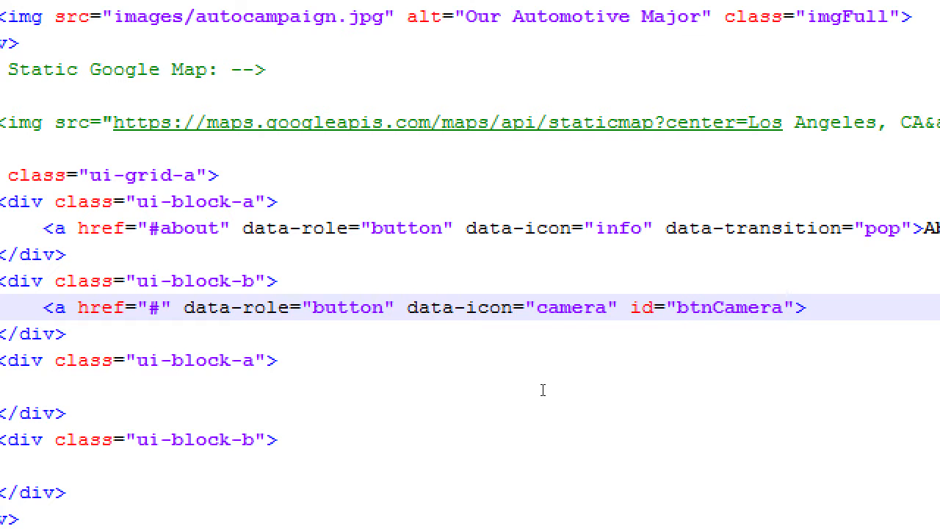
text(Camera</a>)
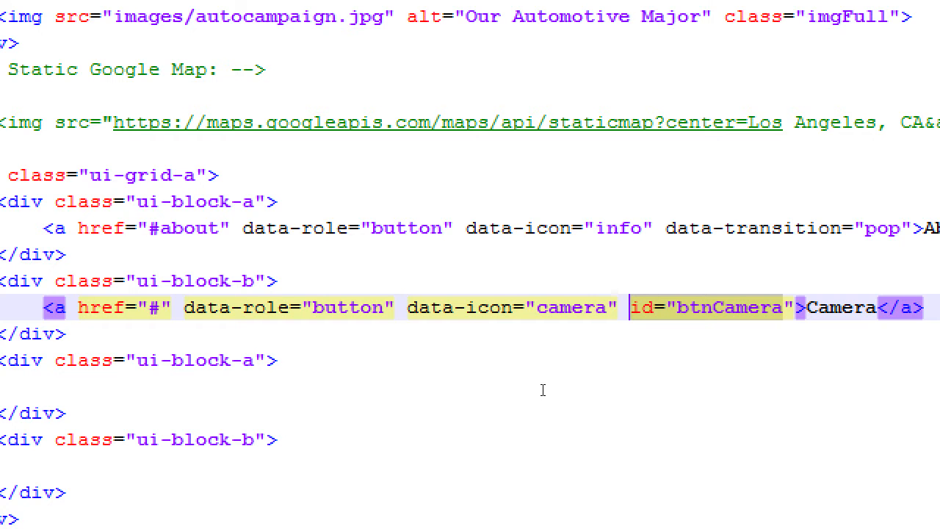
click(627, 307)
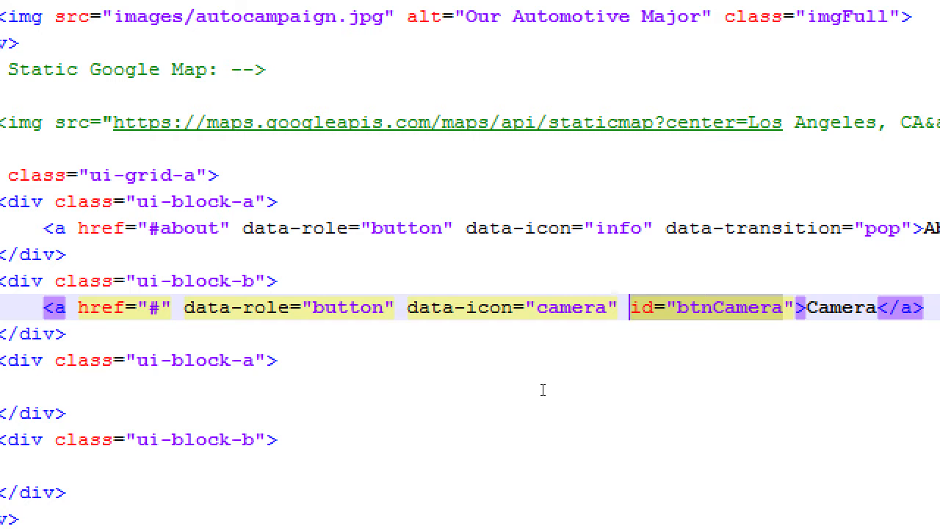
mouse_move(489, 398)
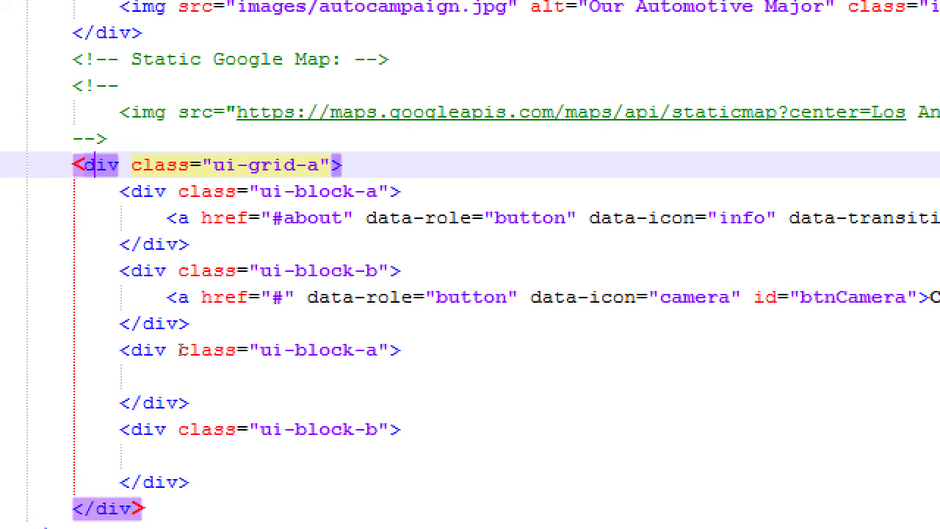
mouse_move(176, 350)
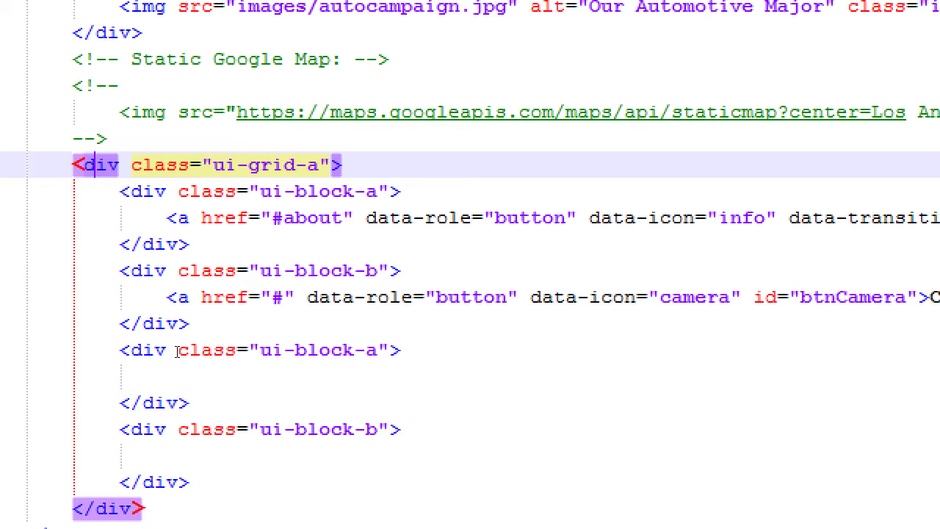
Step: Insert an img tag with an empty src and an empty id attribute
scroll(down, 3)
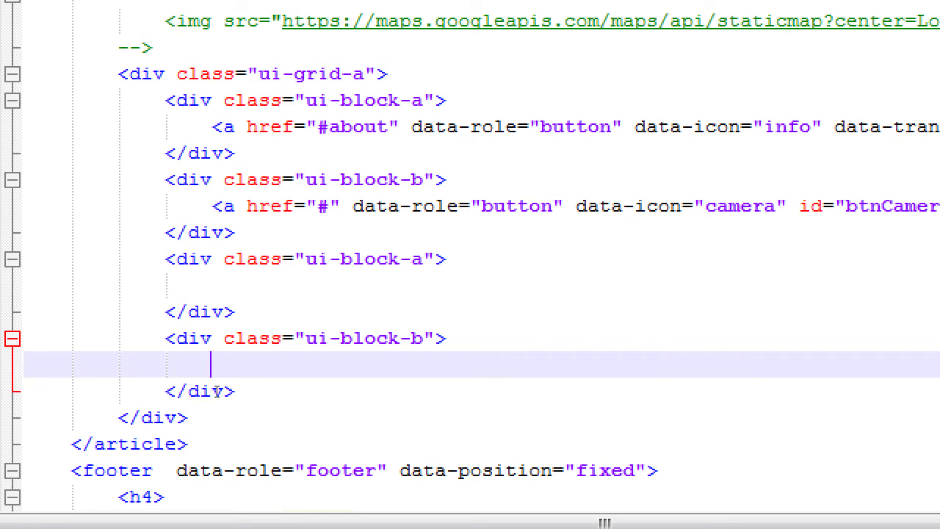
text(<img>)
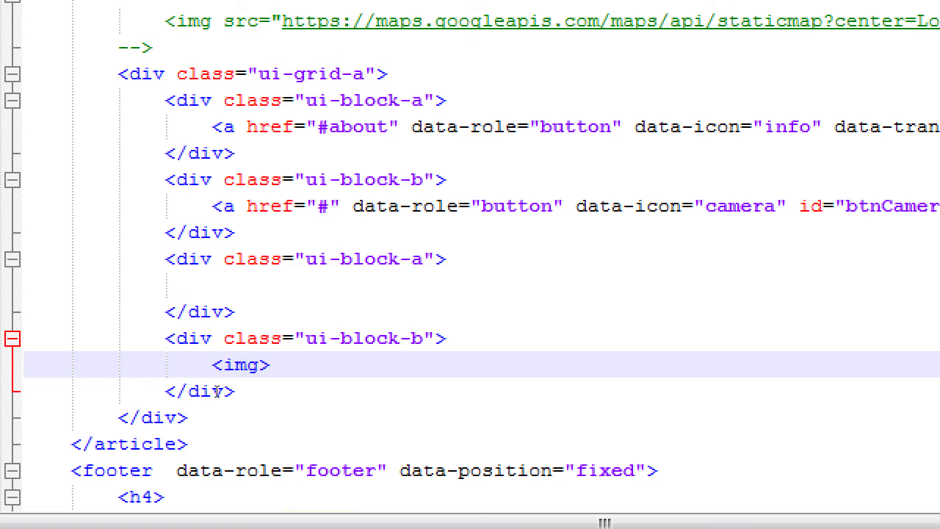
text(src='')
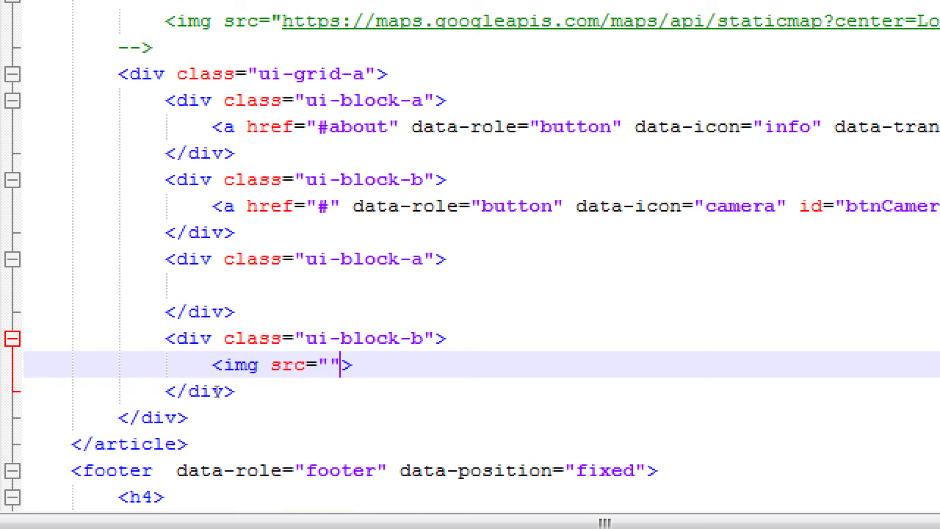
text(id="")
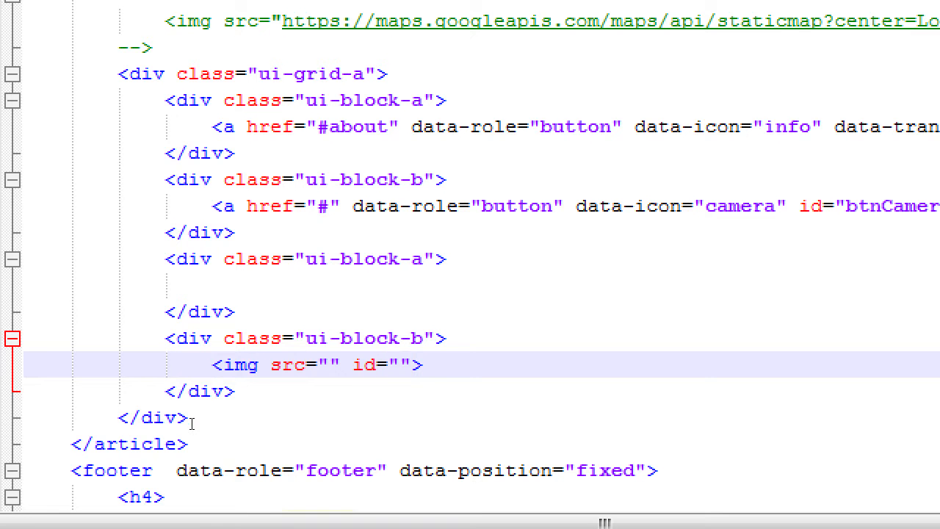
Step: Fill in the image's id value as "myImage"
click(397, 364)
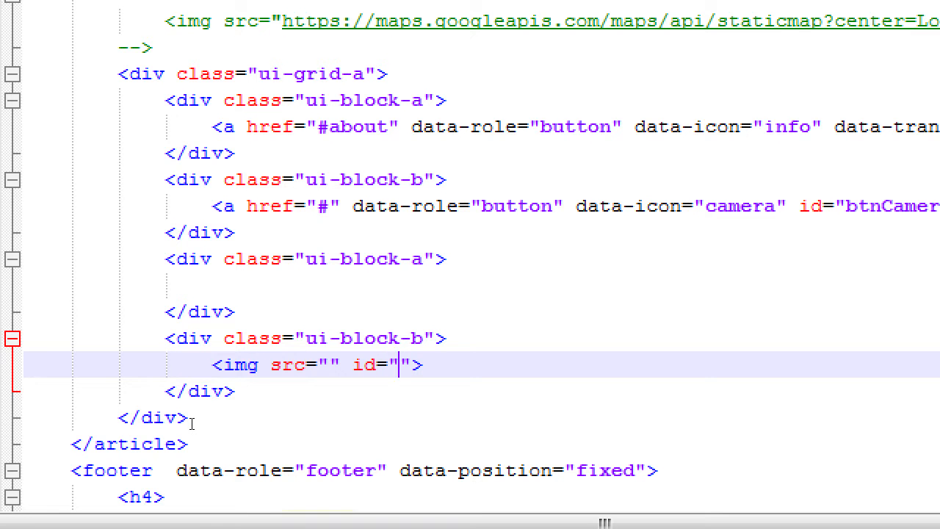
text(m)
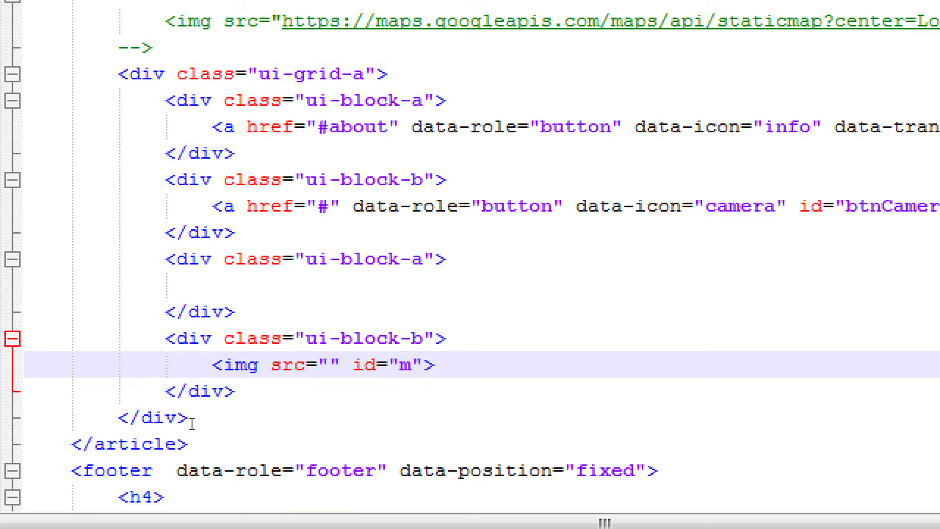
text(y)
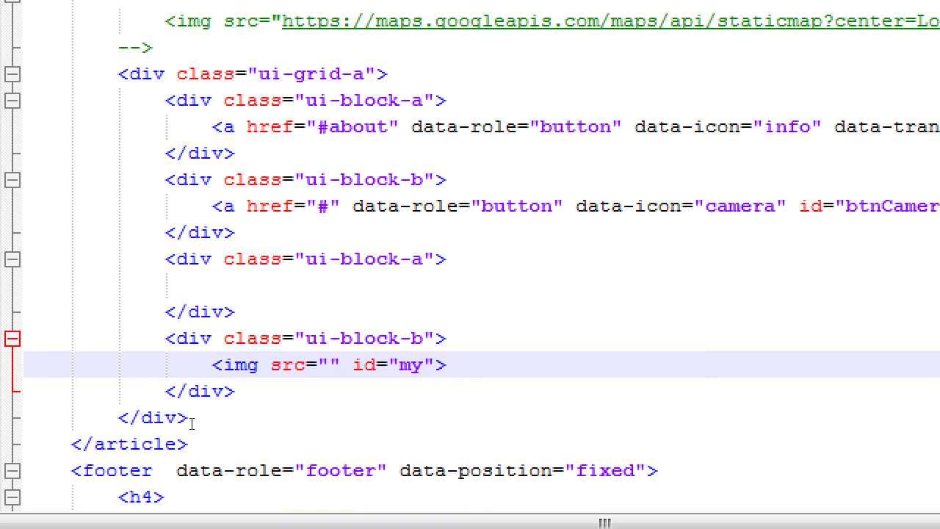
text(Image)
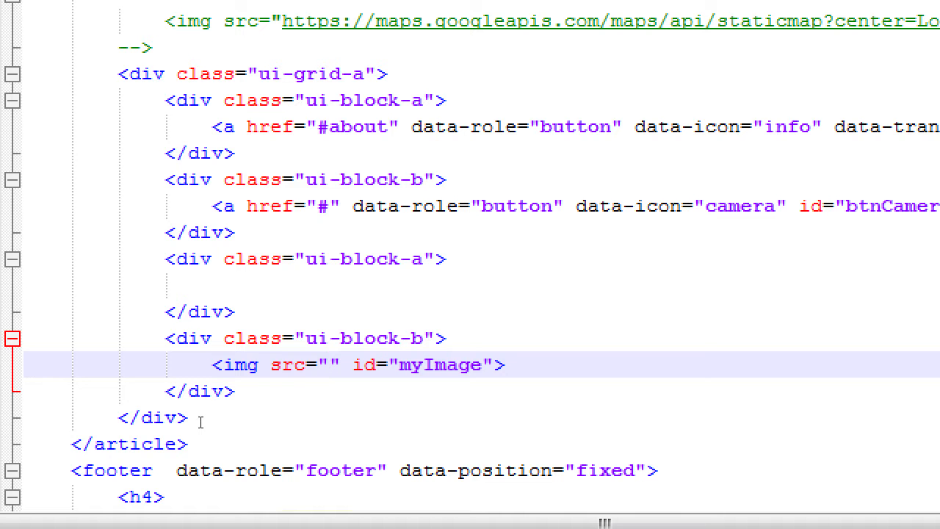
click(328, 364)
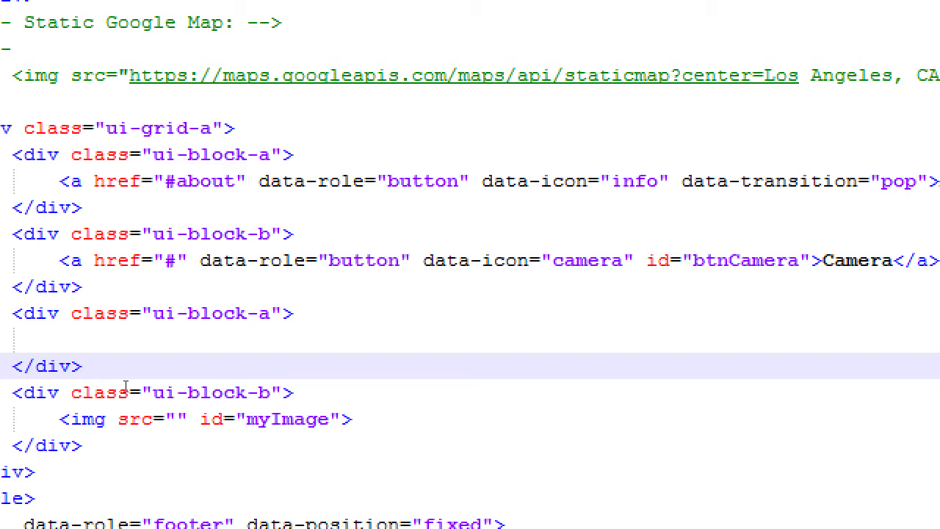
click(82, 366)
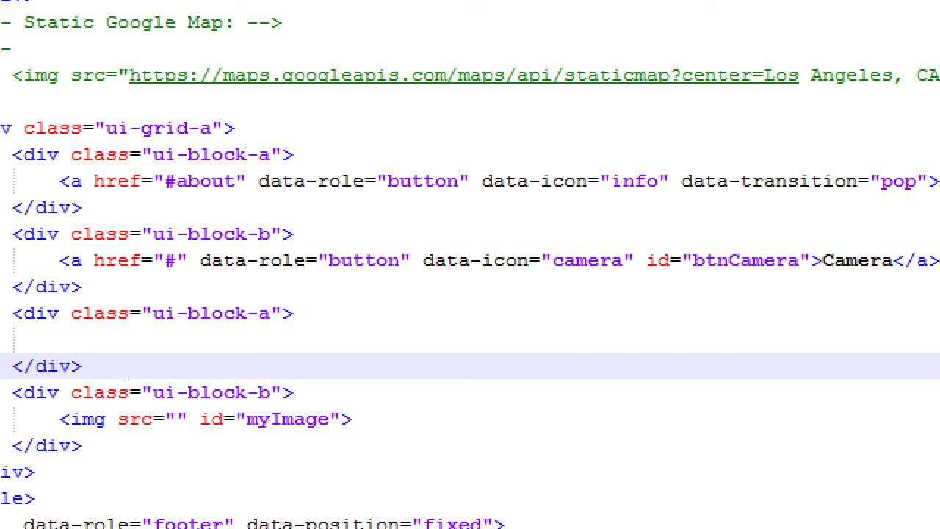
click(81, 366)
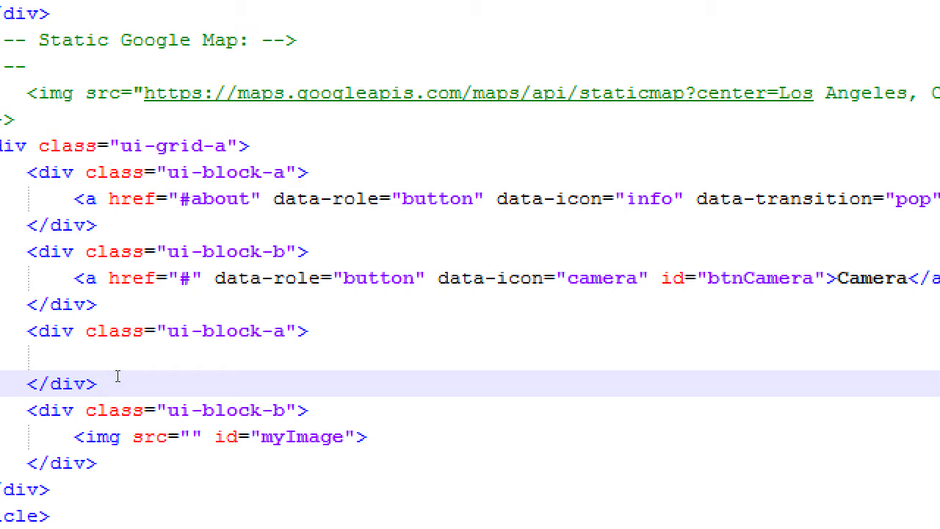
click(95, 383)
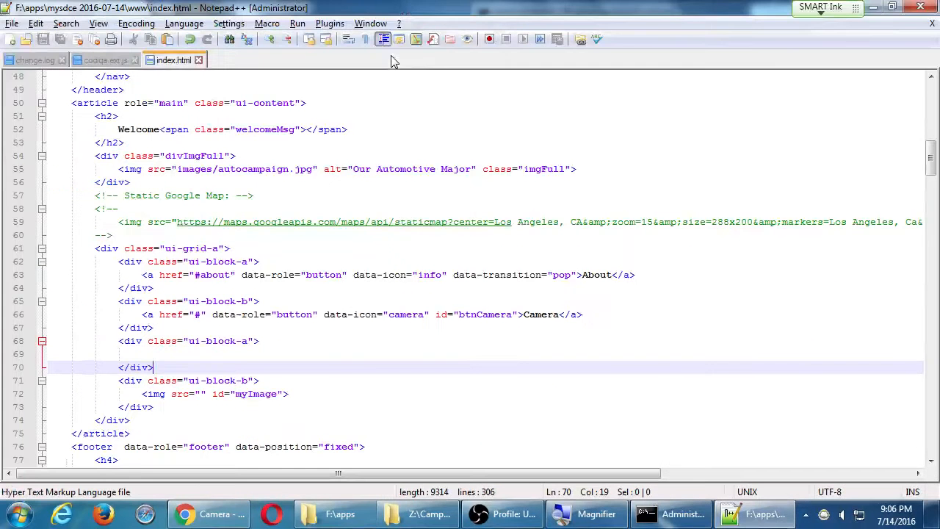
click(185, 514)
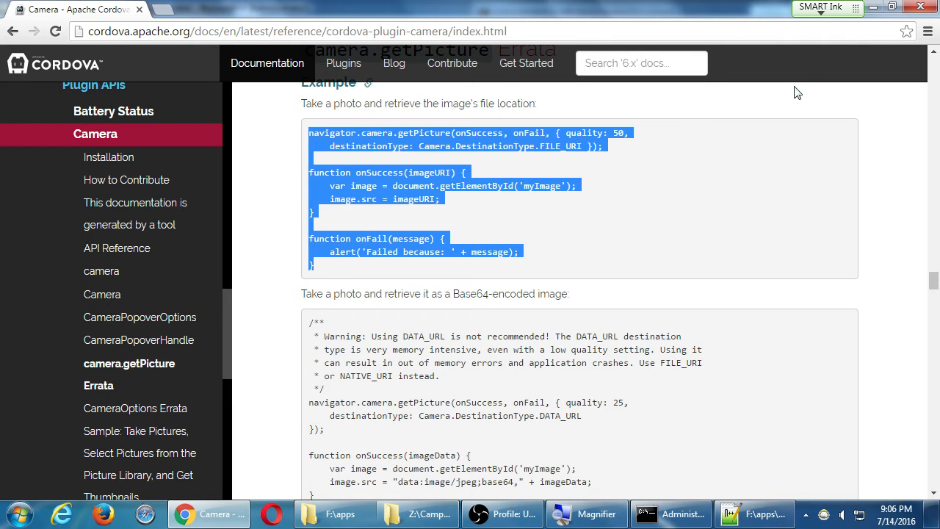
Step: Use More tools > Inspect devices to inspect mySDCE on the XT1528 phone
click(907, 54)
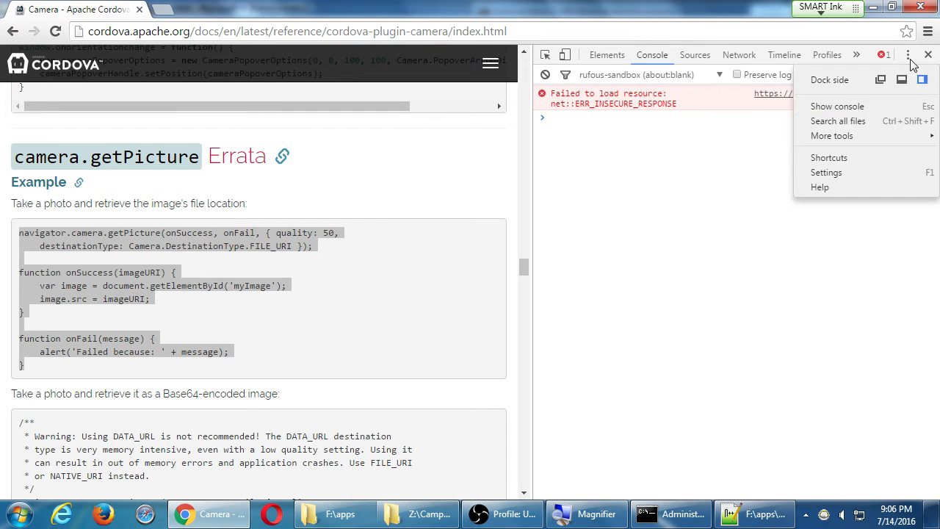
click(831, 135)
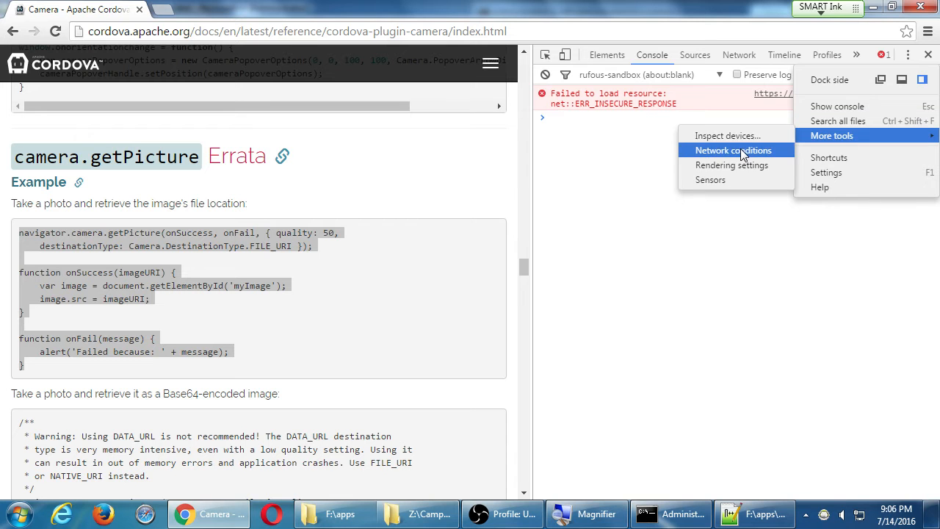
click(727, 135)
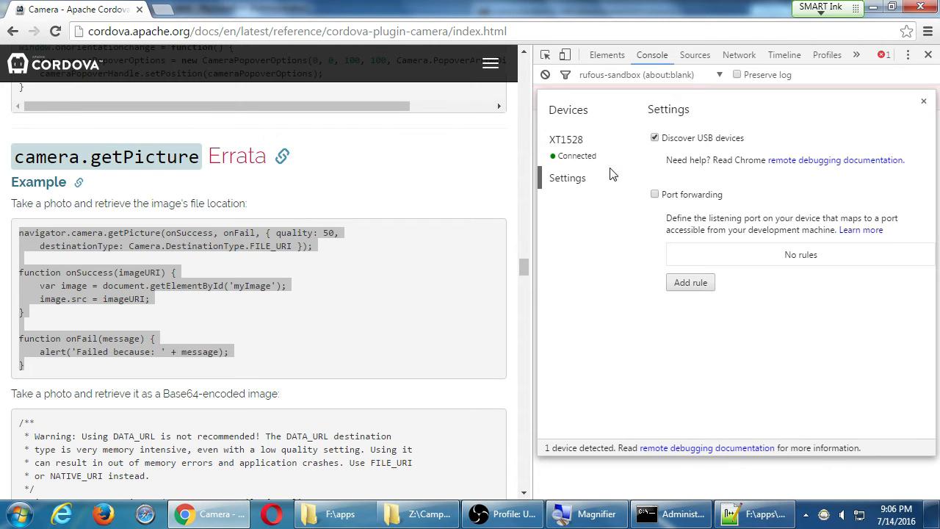
click(565, 139)
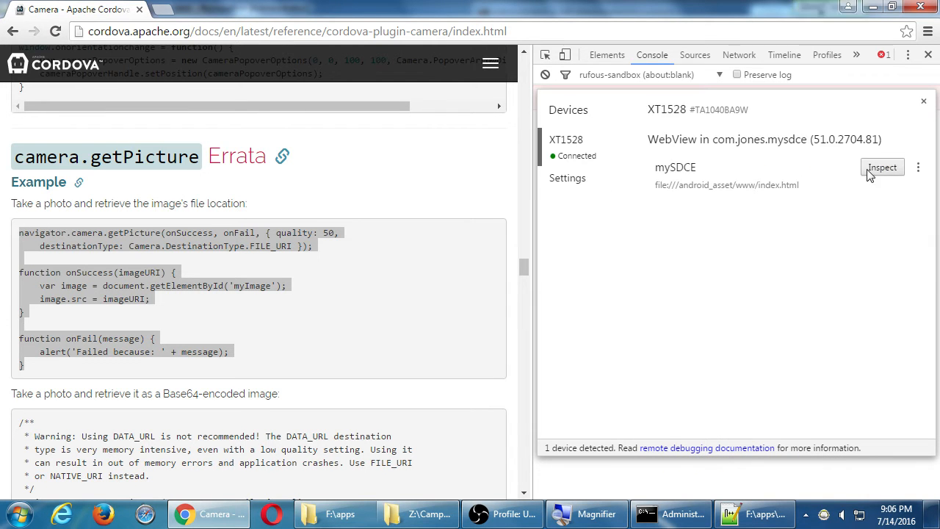
click(881, 167)
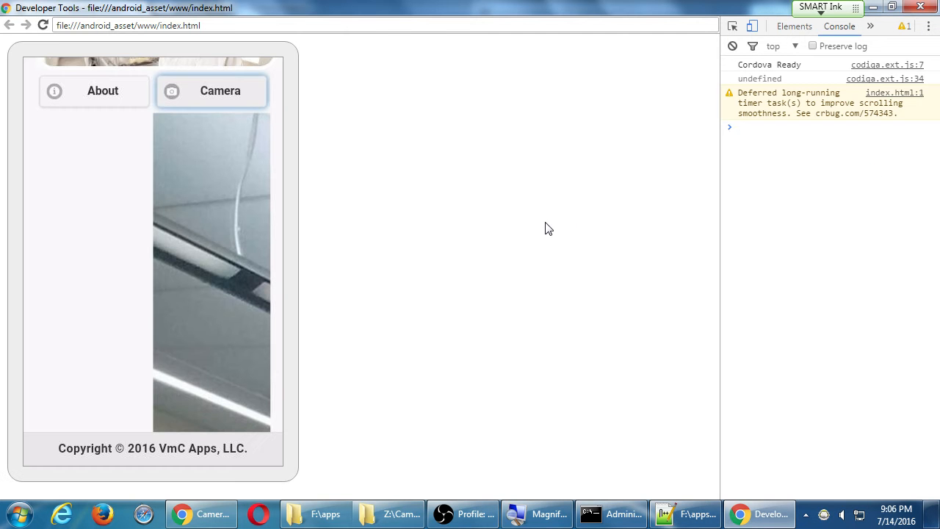
click(155, 262)
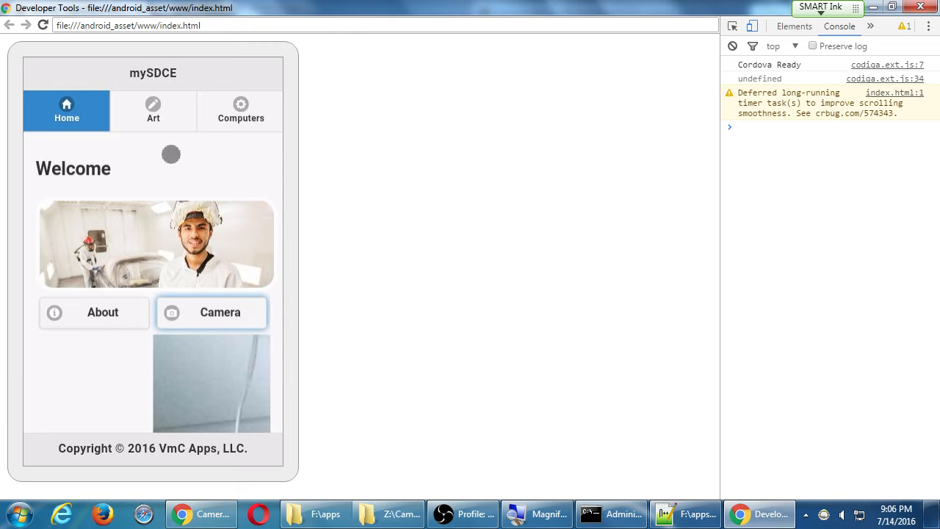
click(211, 312)
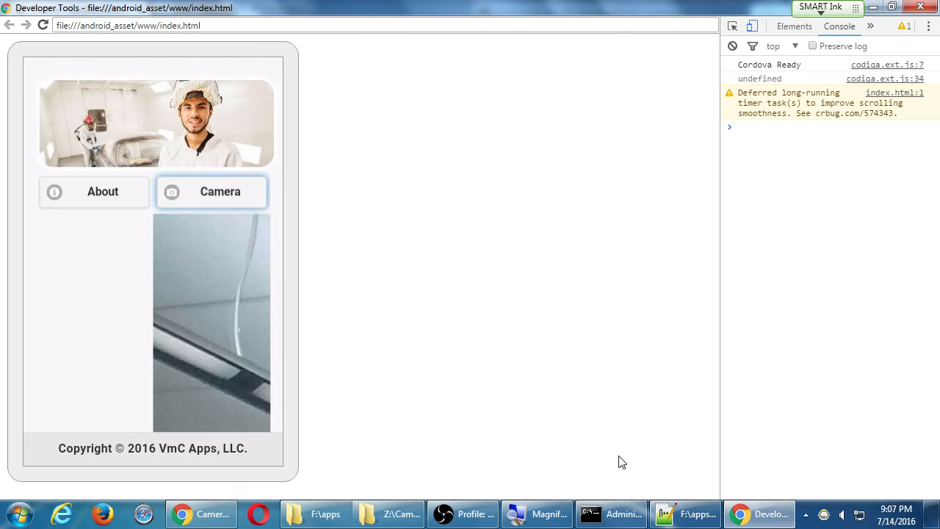
click(696, 513)
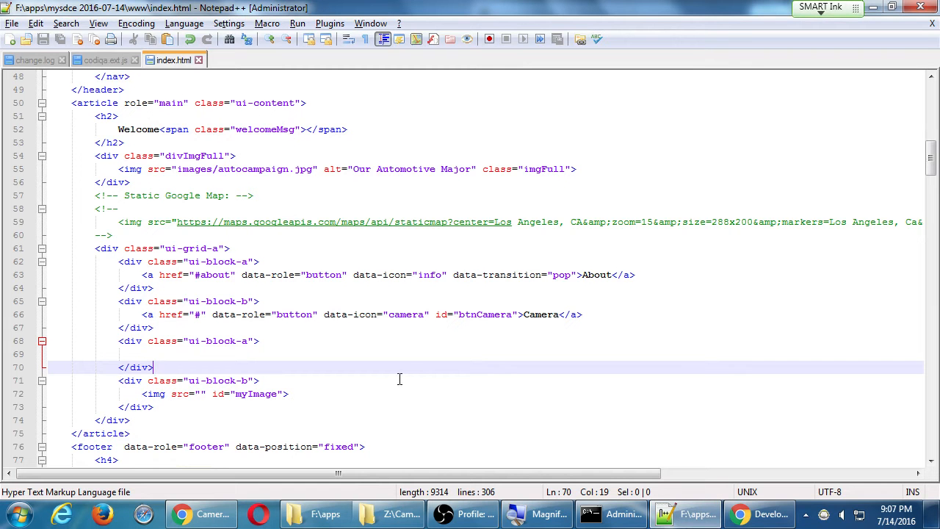
click(103, 59)
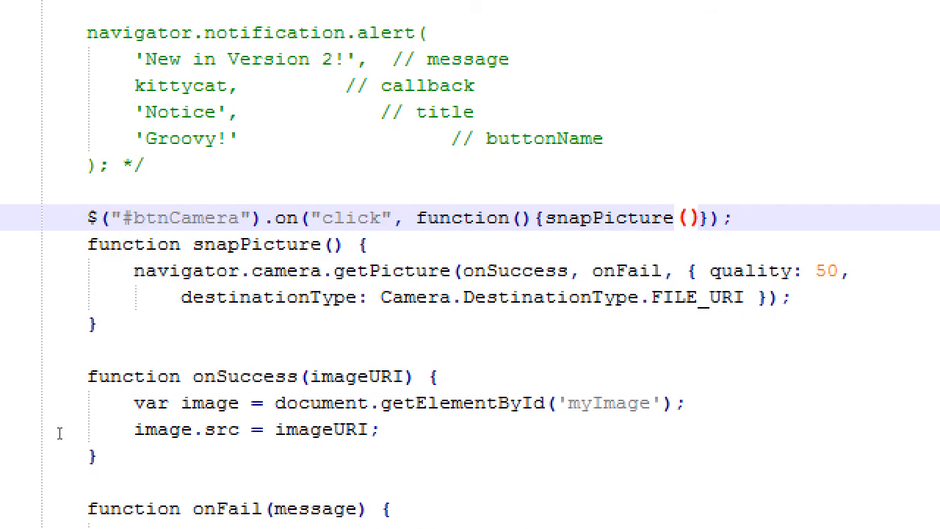
scroll(down, 3)
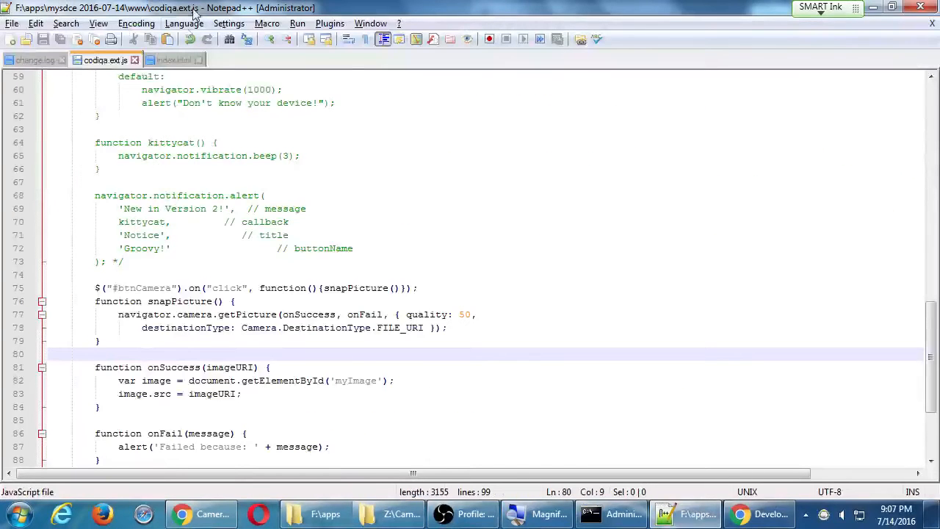
click(174, 59)
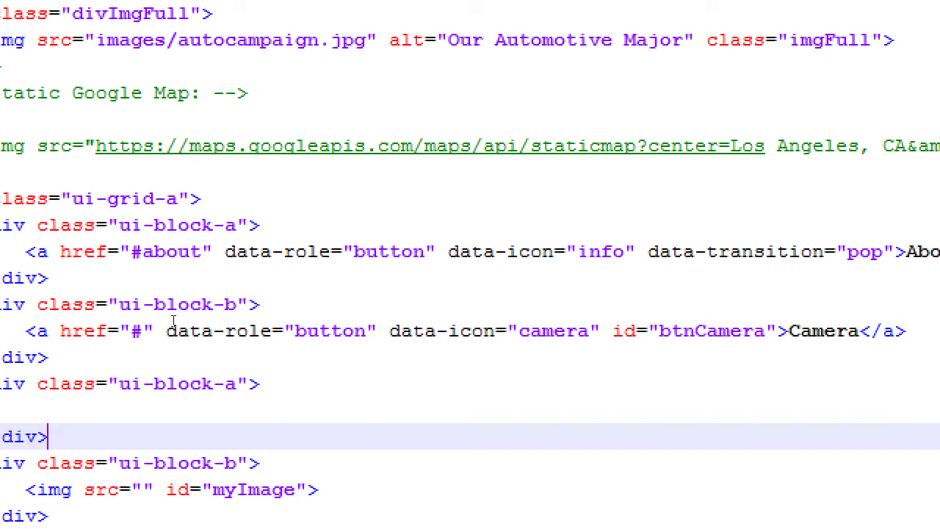
mouse_move(170, 317)
text(s )
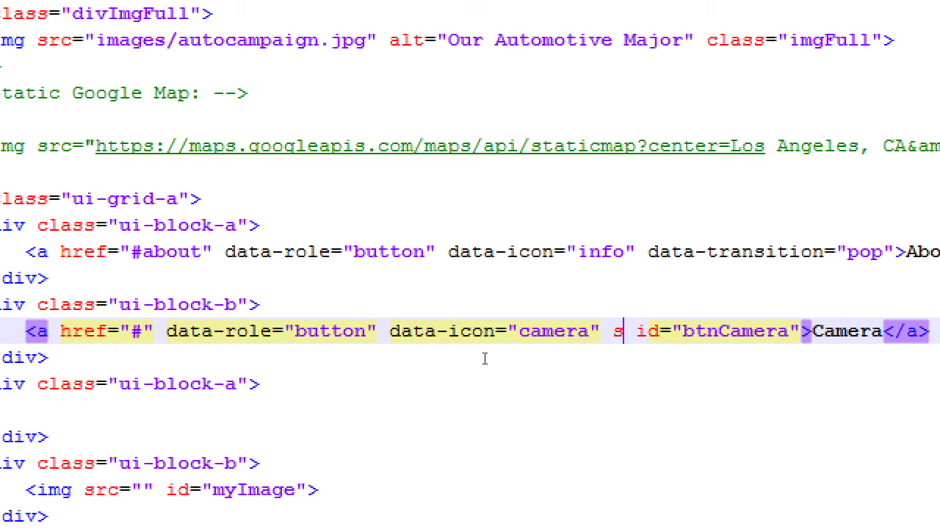
Step: Add style="width: 100%;" to the btnCamera anchor tag
text(tyle="width)
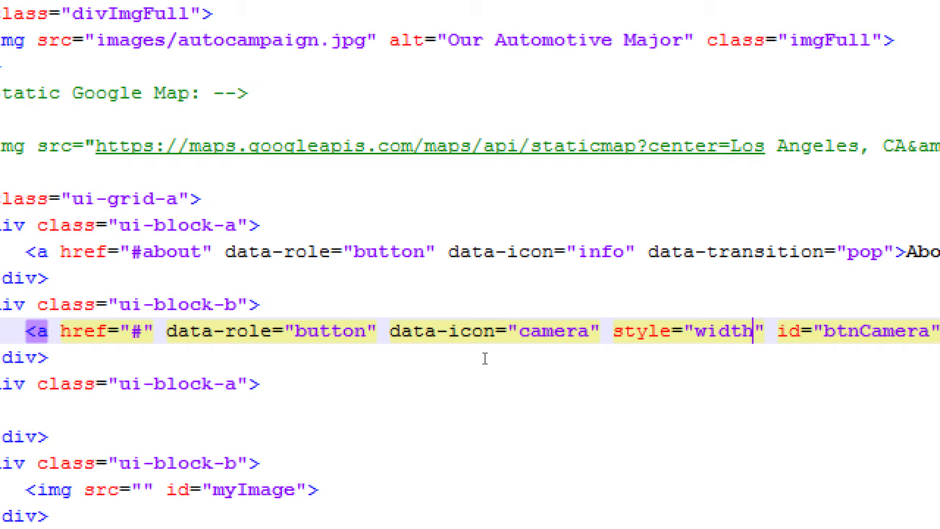
text(: 100%;)
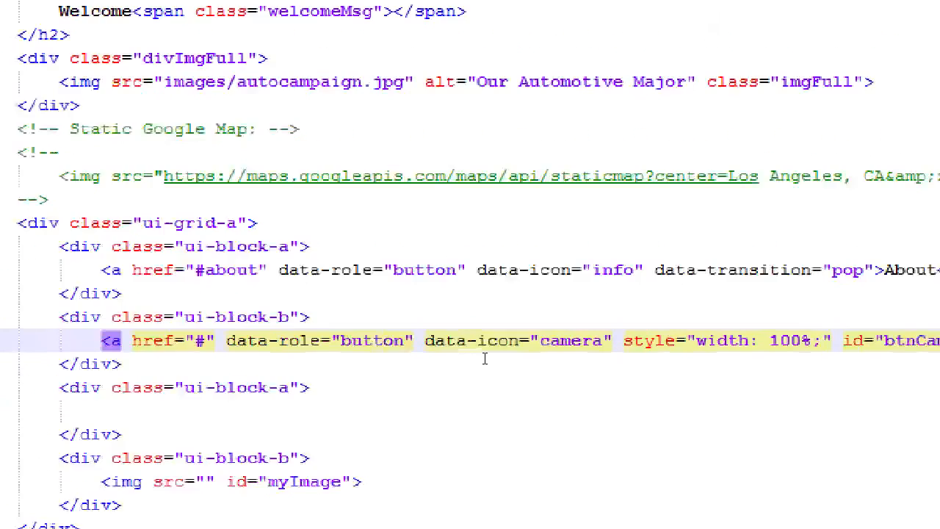
click(612, 513)
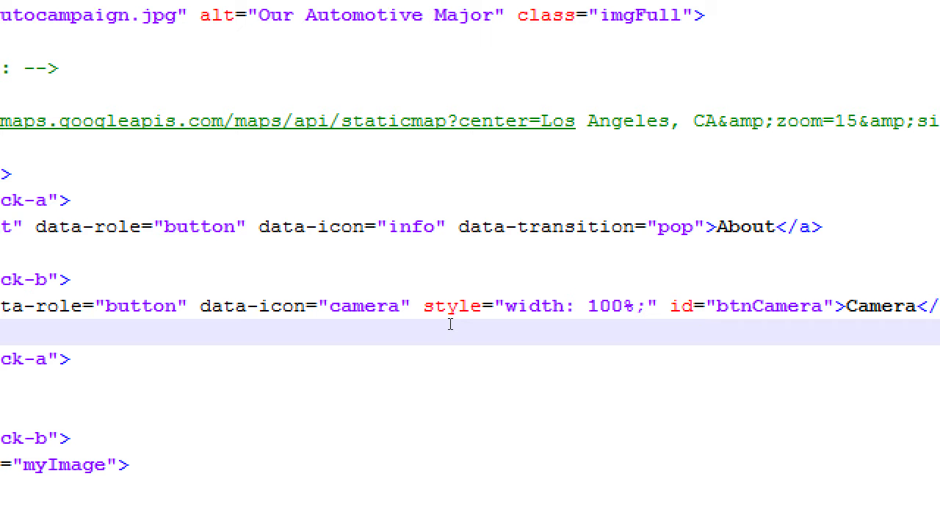
mouse_move(564, 330)
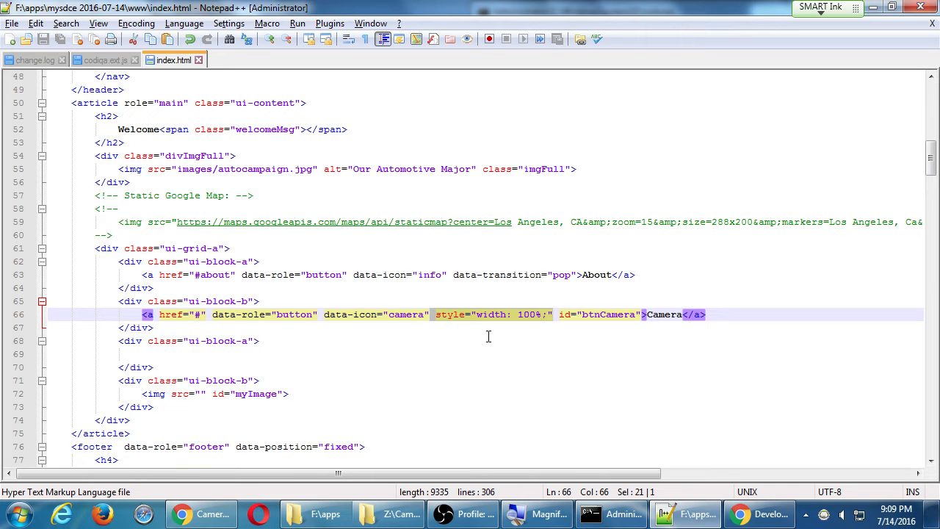
mouse_move(442, 353)
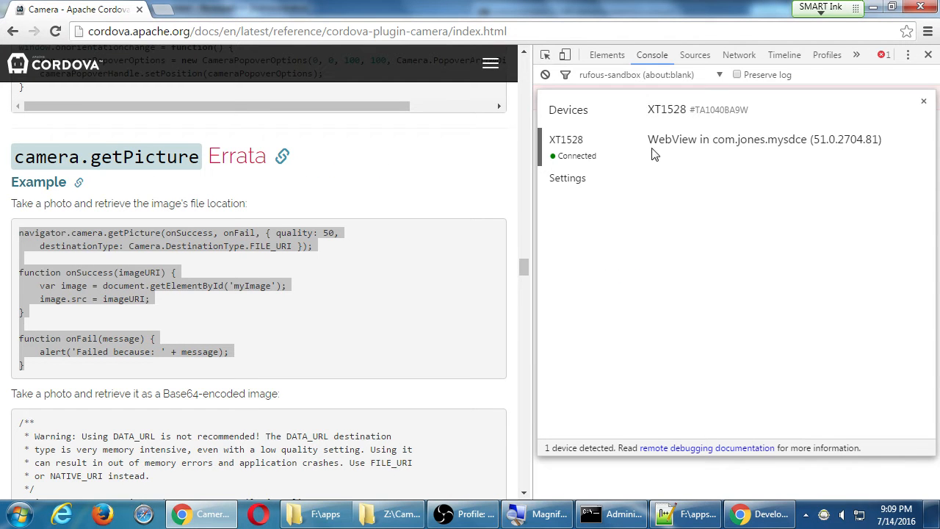
mouse_move(573, 158)
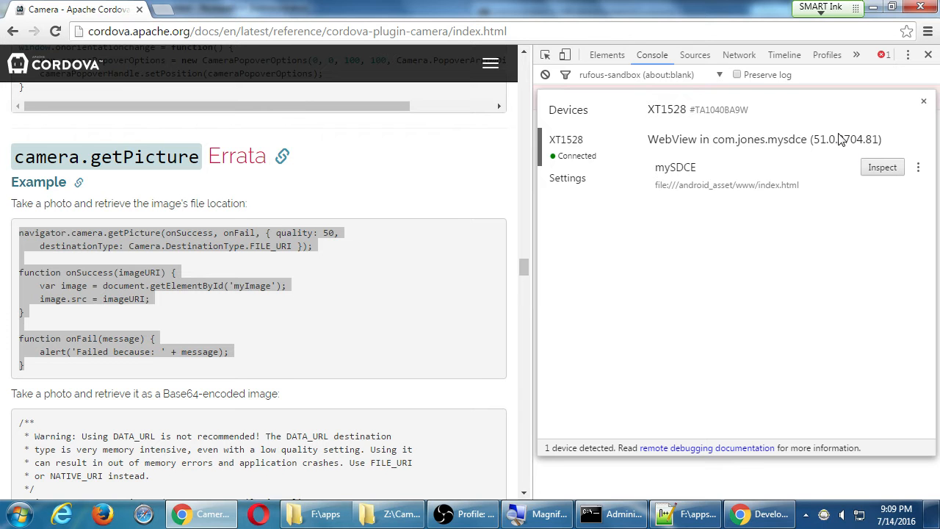
mouse_move(881, 167)
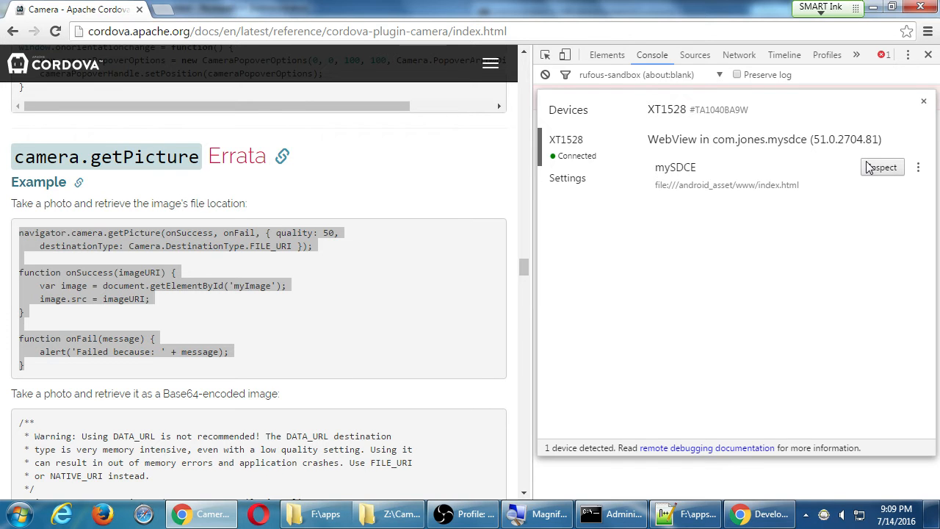
Step: Inspect the mySDCE app on the XT1528 phone from the devices list
click(881, 167)
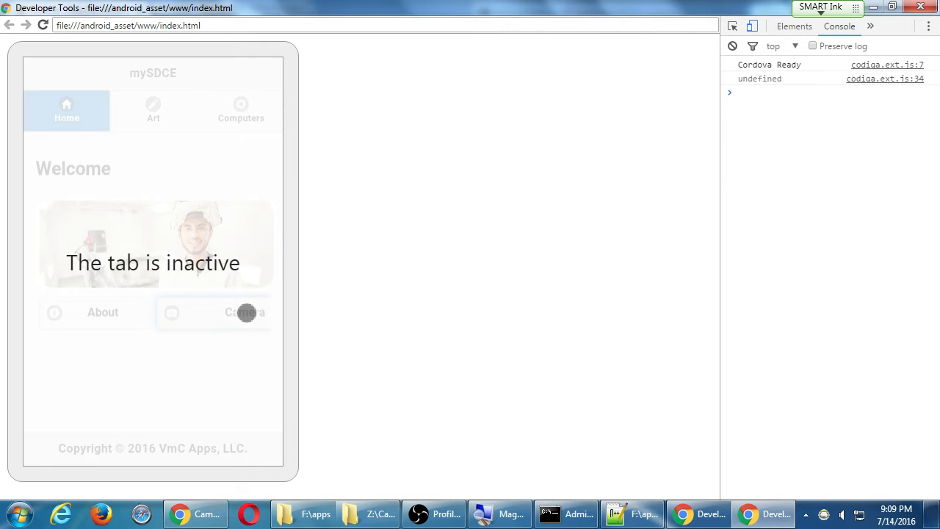
Step: Press the app's Camera button to capture a photo into the myImage area
click(245, 312)
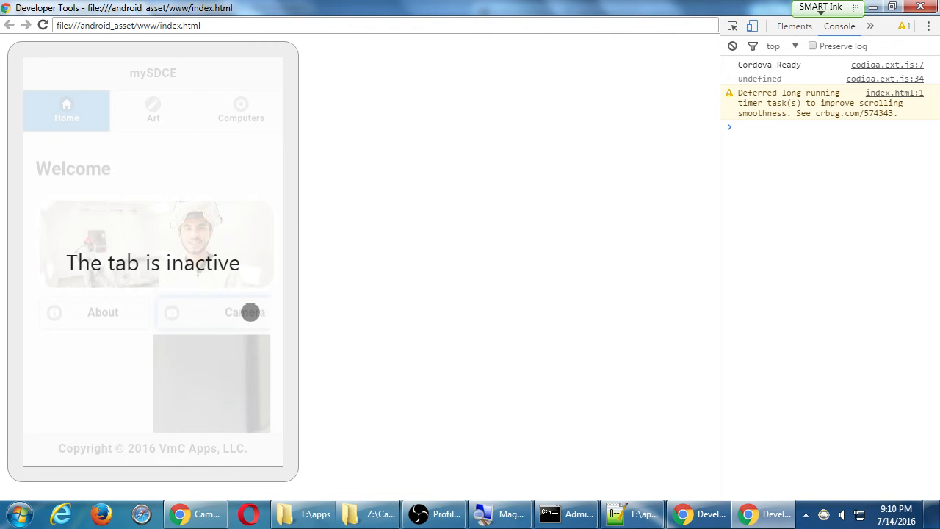
click(243, 311)
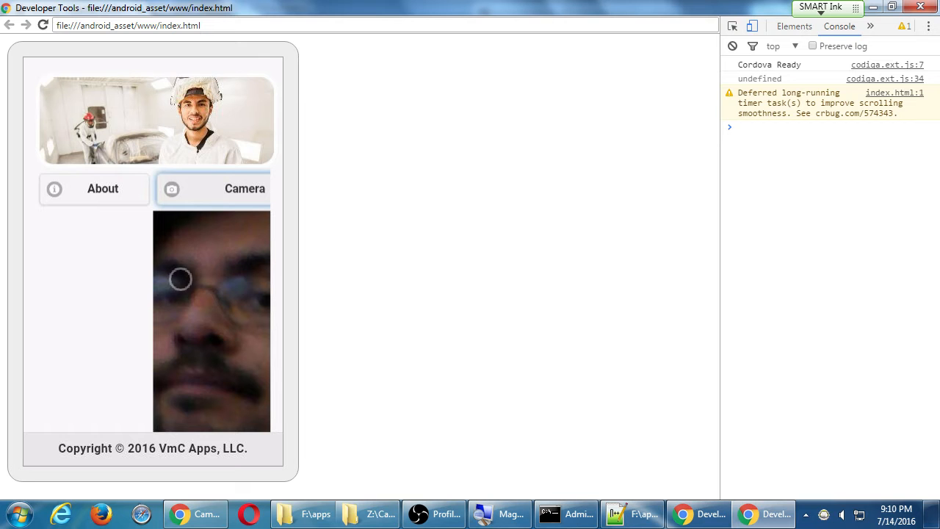
mouse_move(220, 274)
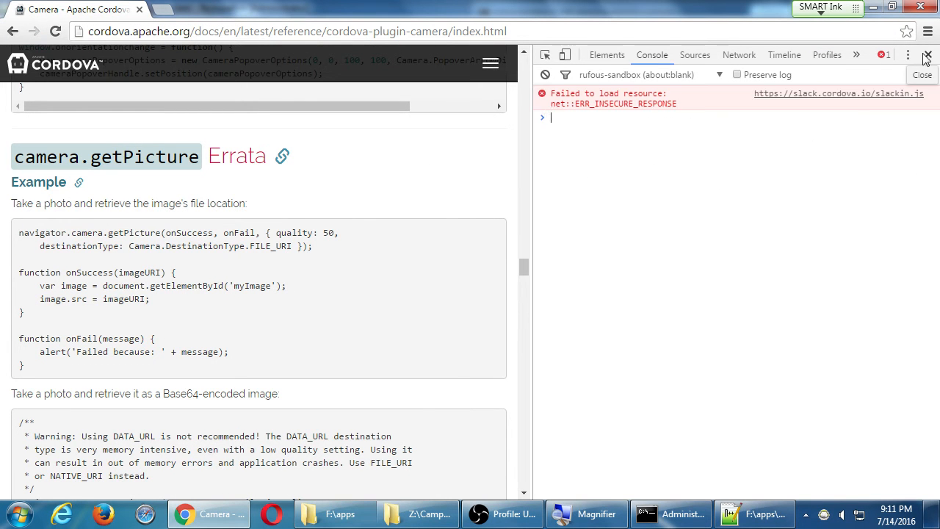
Step: Close DevTools and jump to the 'Sample: Take Pictures' section of the Camera docs
click(926, 56)
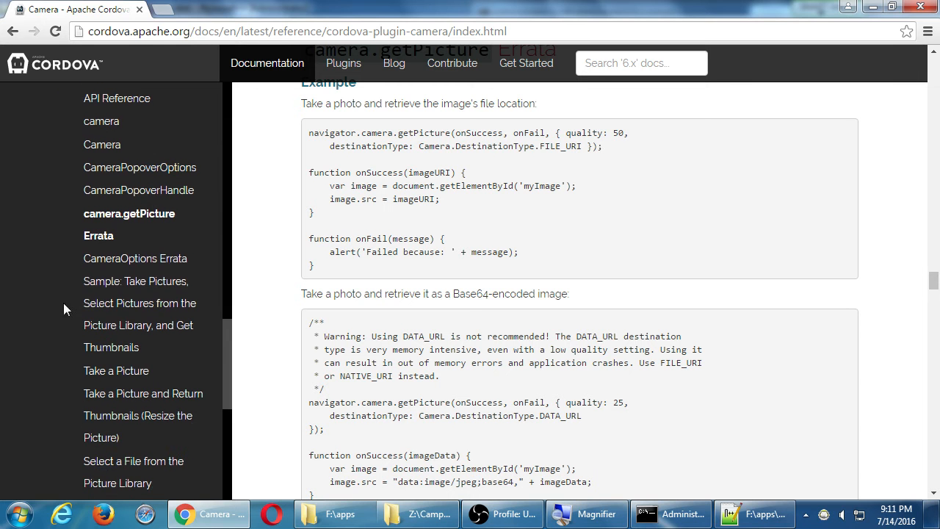
click(136, 280)
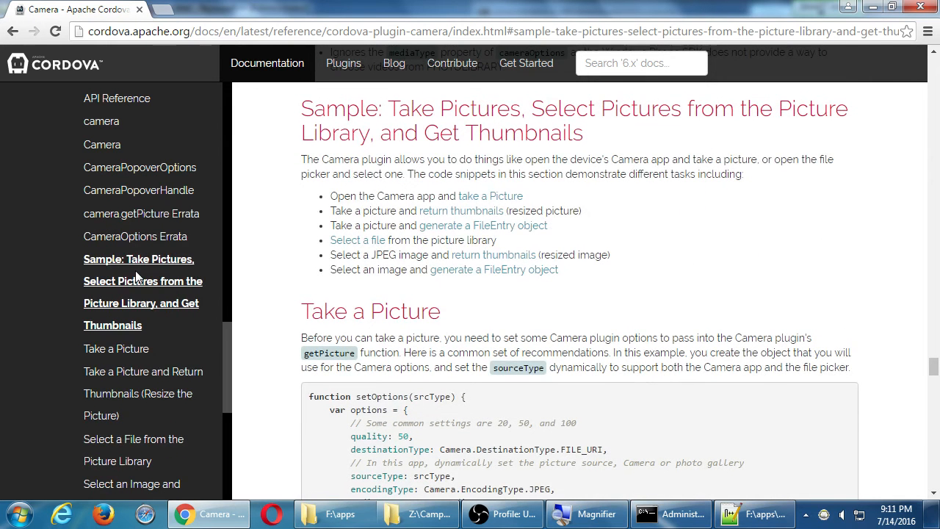
mouse_move(246, 282)
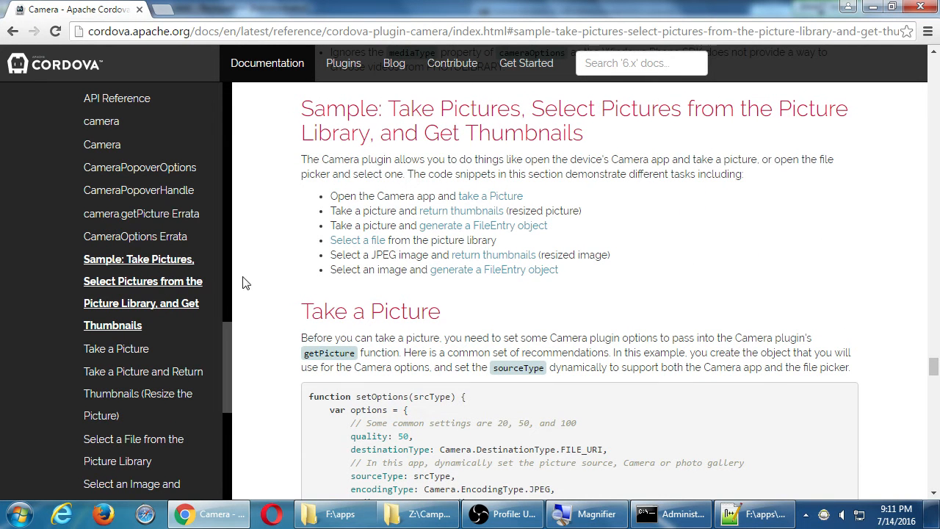
scroll(down, 3)
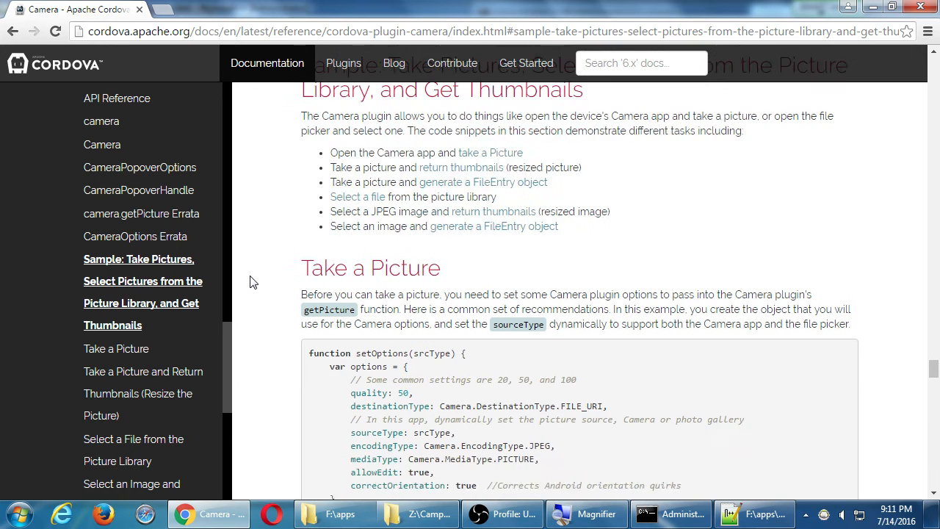
scroll(down, 3)
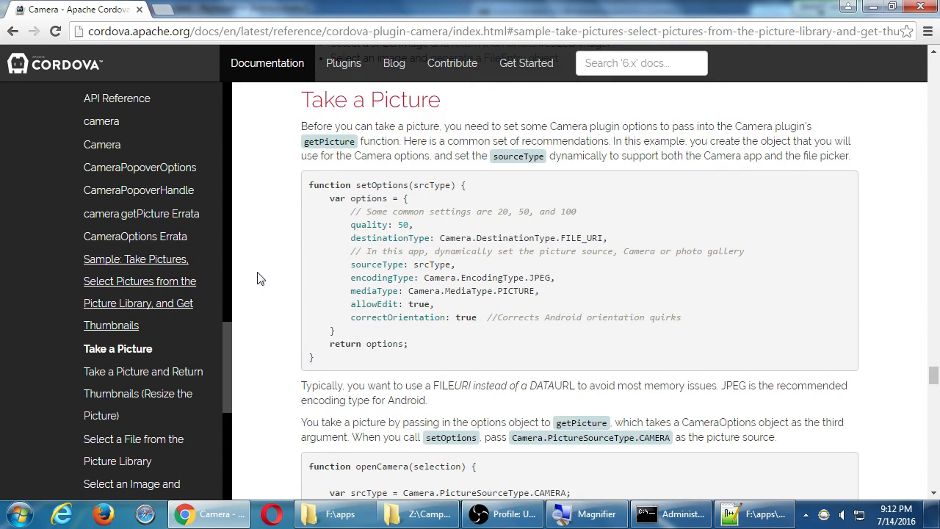
mouse_move(287, 272)
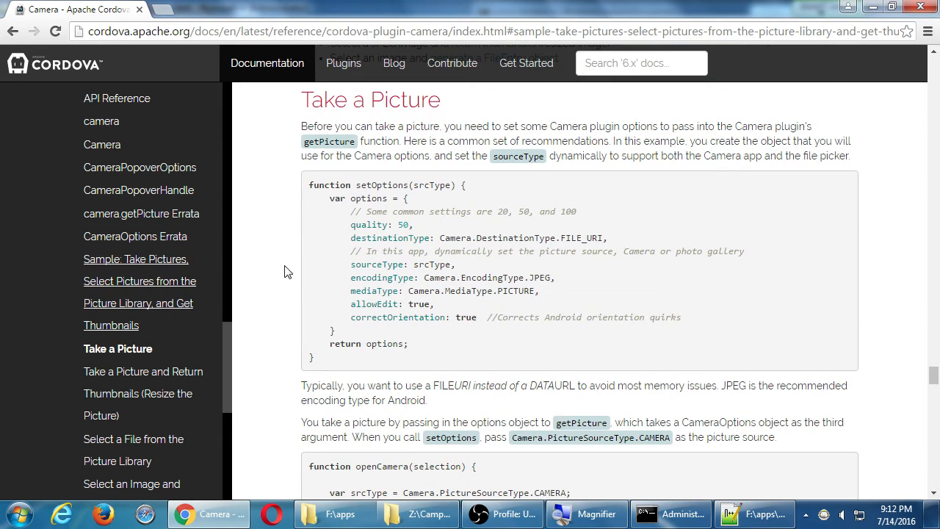
Step: Read through the Take a Picture setOptions, openCamera and displayImage code
scroll(down, 3)
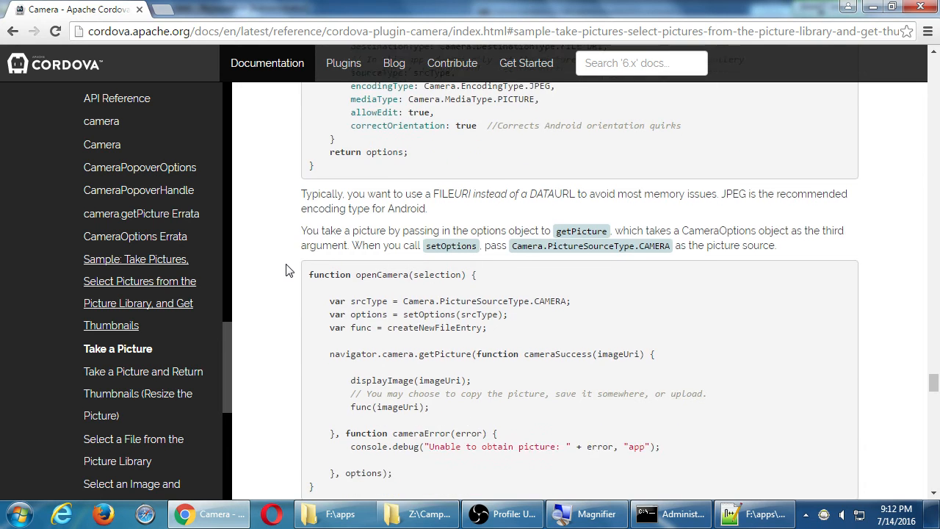
scroll(down, 3)
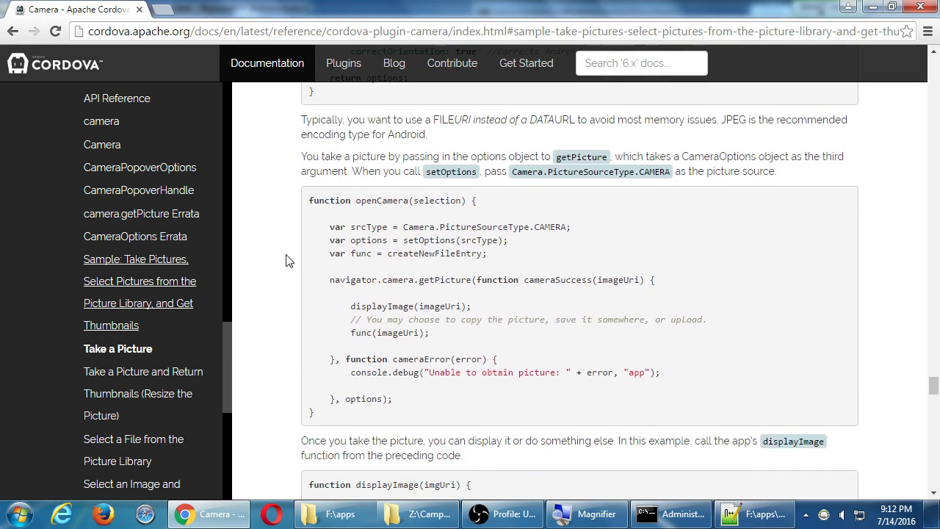
scroll(down, 3)
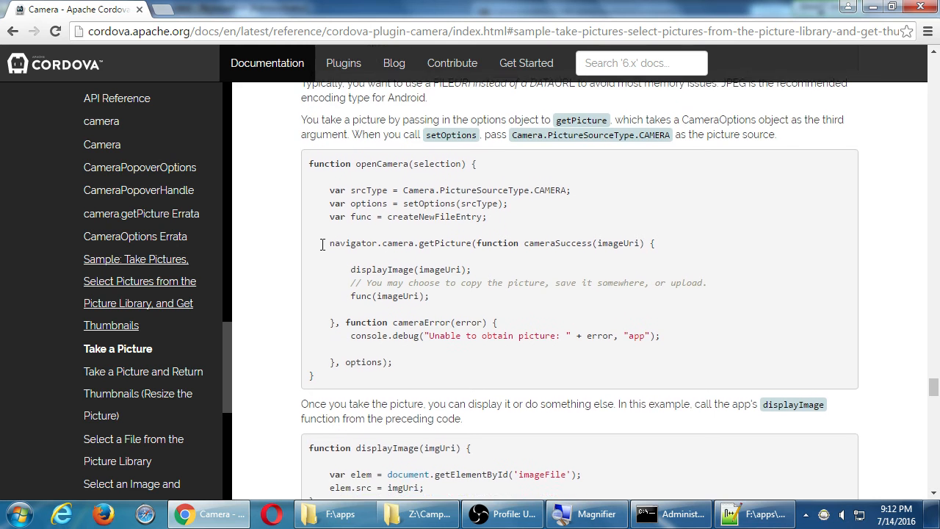
scroll(down, 3)
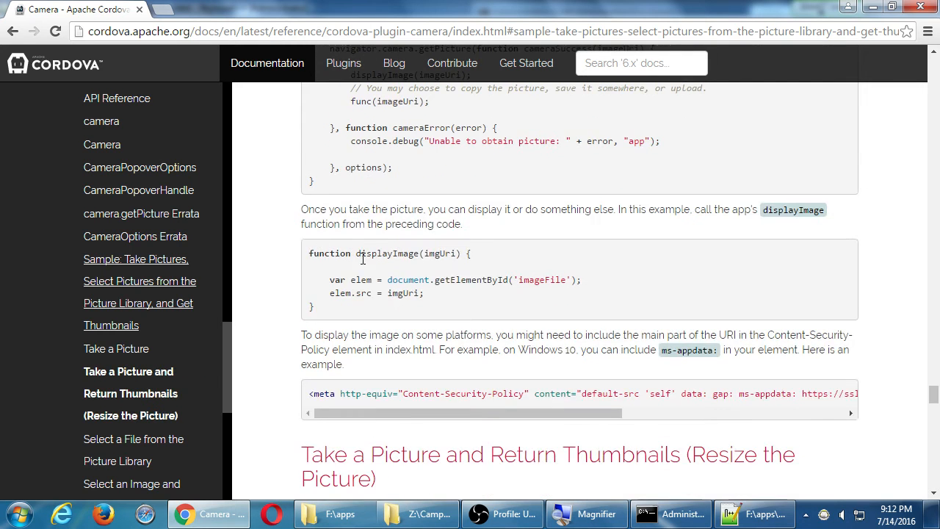
scroll(down, 3)
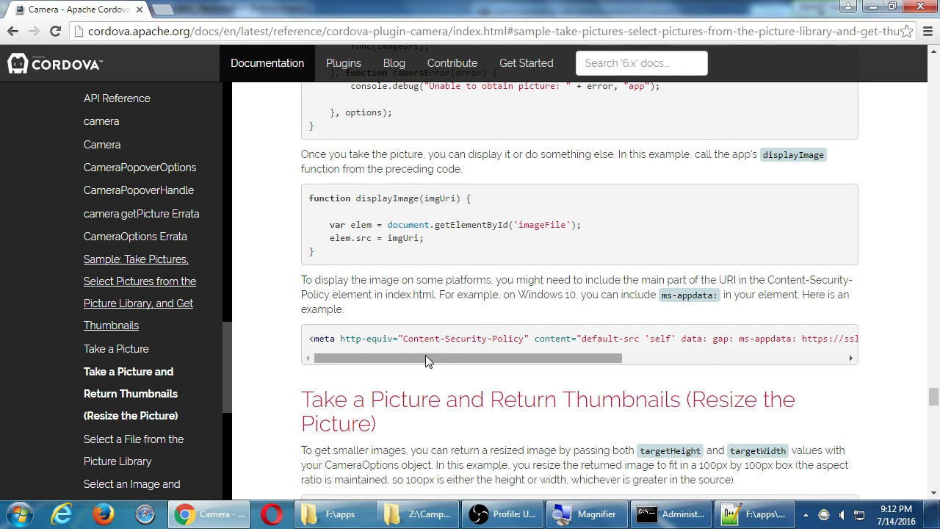
drag(428, 358, 544, 358)
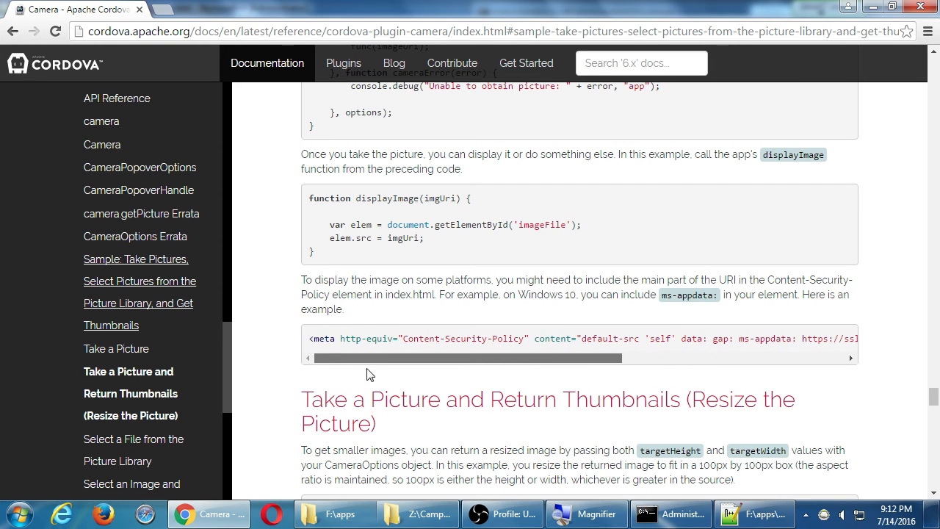
Step: Scroll past the thumbnail sample to the Select a File from the Picture Library code
scroll(down, 3)
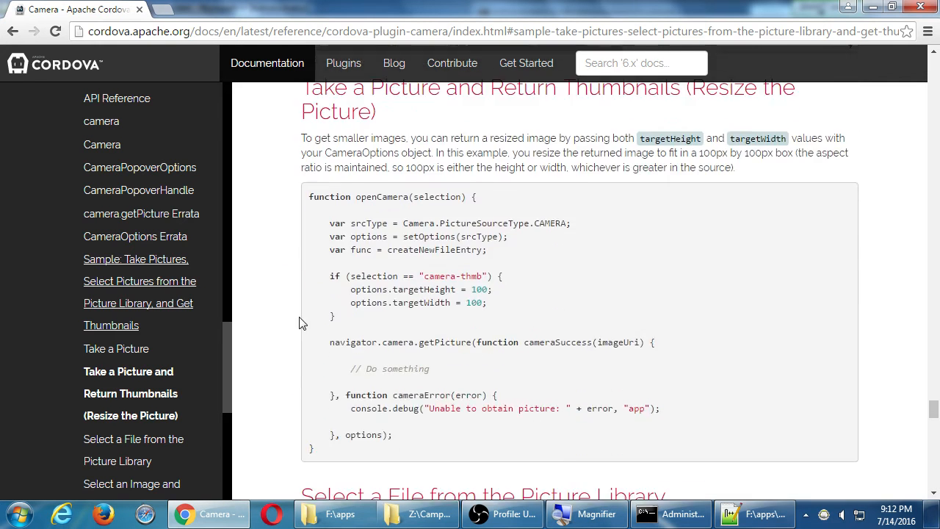
scroll(down, 3)
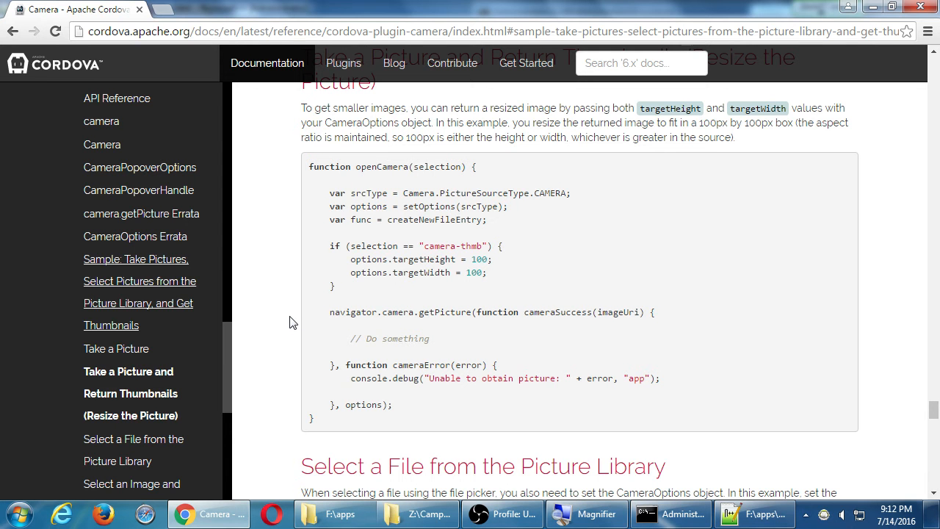
scroll(down, 3)
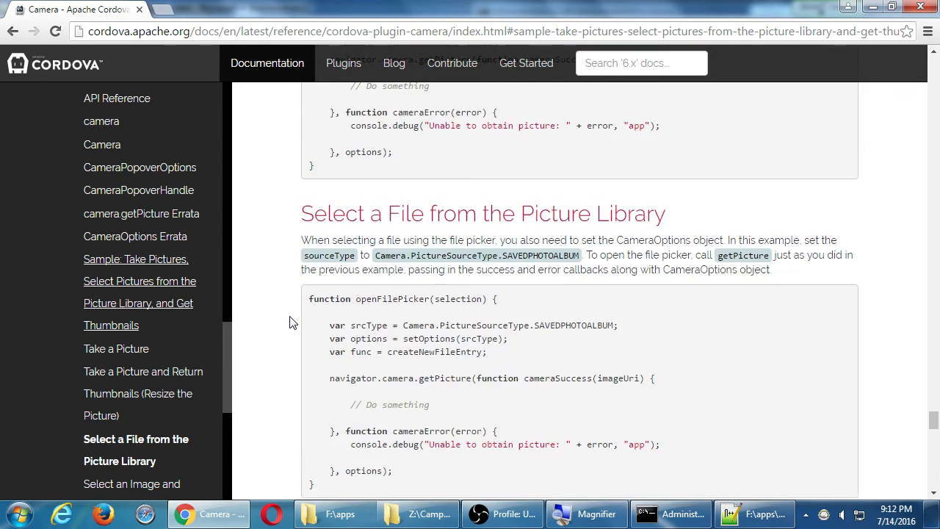
scroll(down, 3)
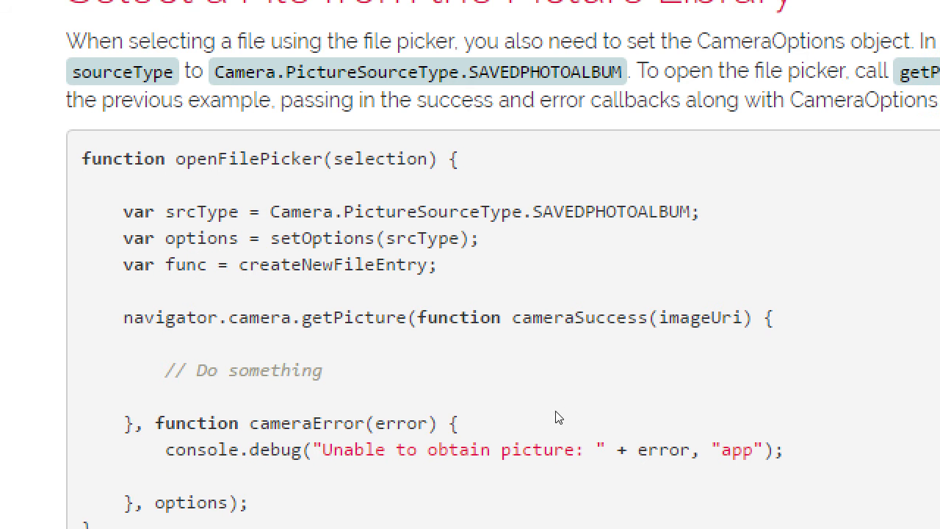
scroll(down, 3)
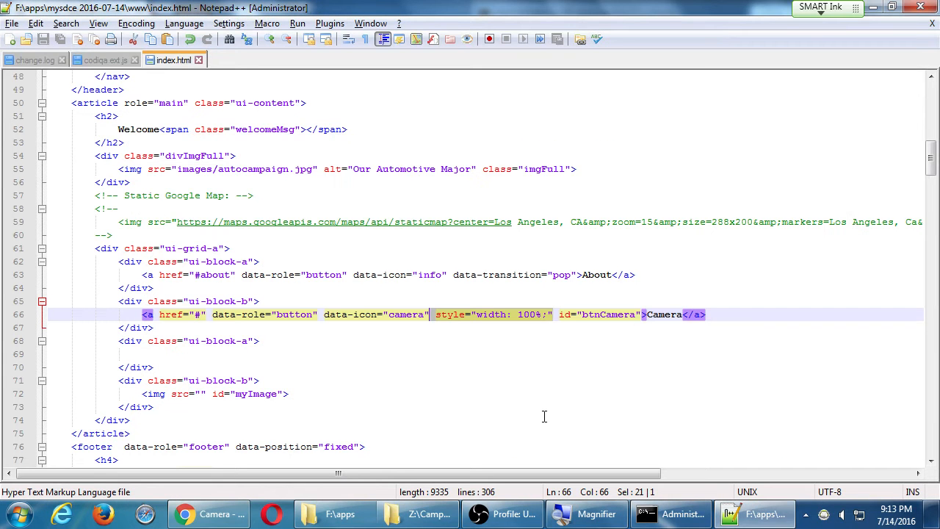
Step: Switch to Notepad++ to check style="width: 100%;" on the Camera anchor
click(105, 60)
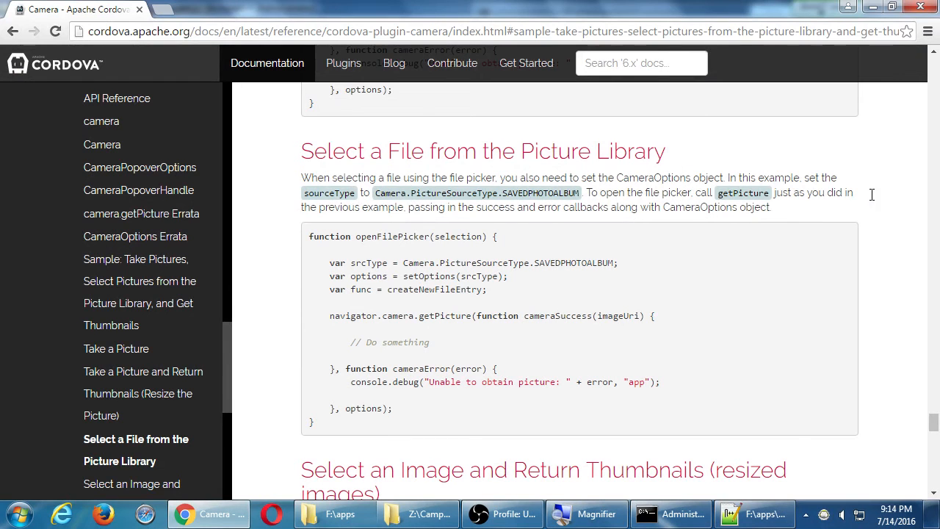
mouse_move(874, 200)
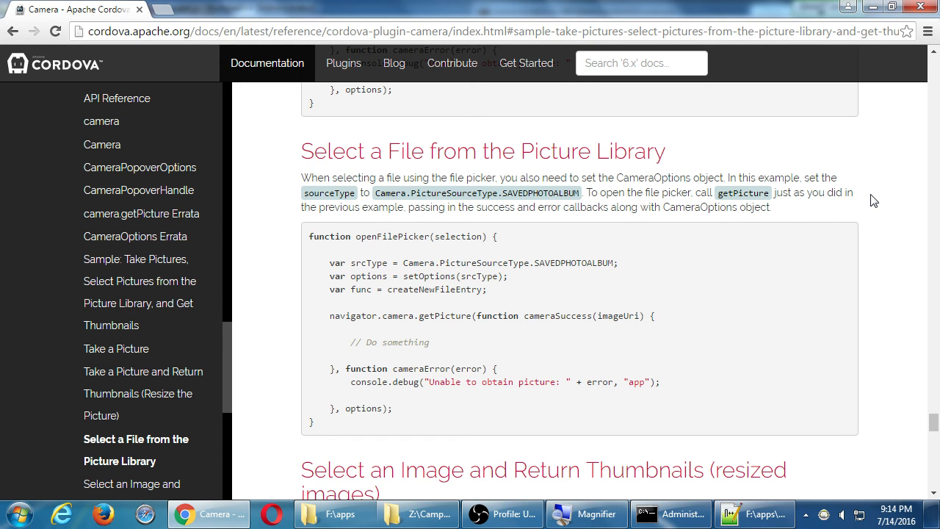
Step: Scroll the Cordova Camera docs down to the thumbnail sample with targetHeight and targetWidth 100
scroll(down, 3)
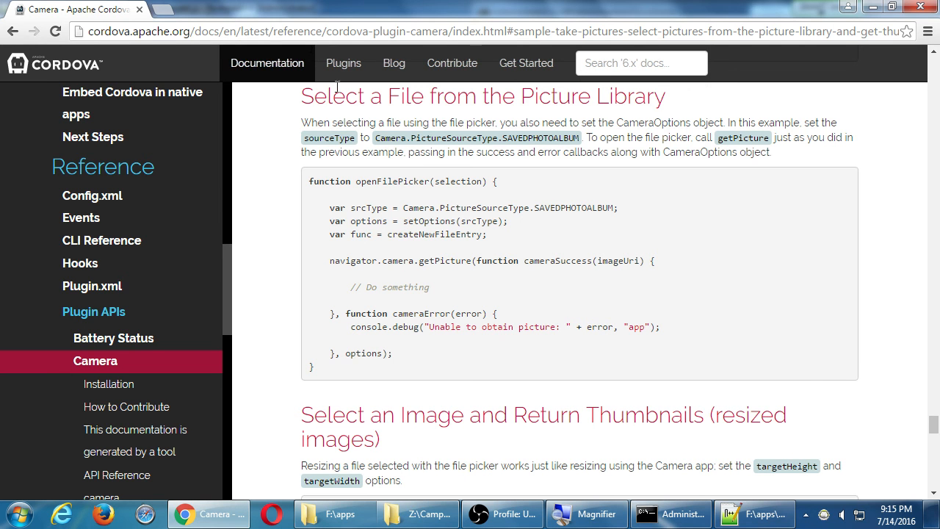
scroll(down, 3)
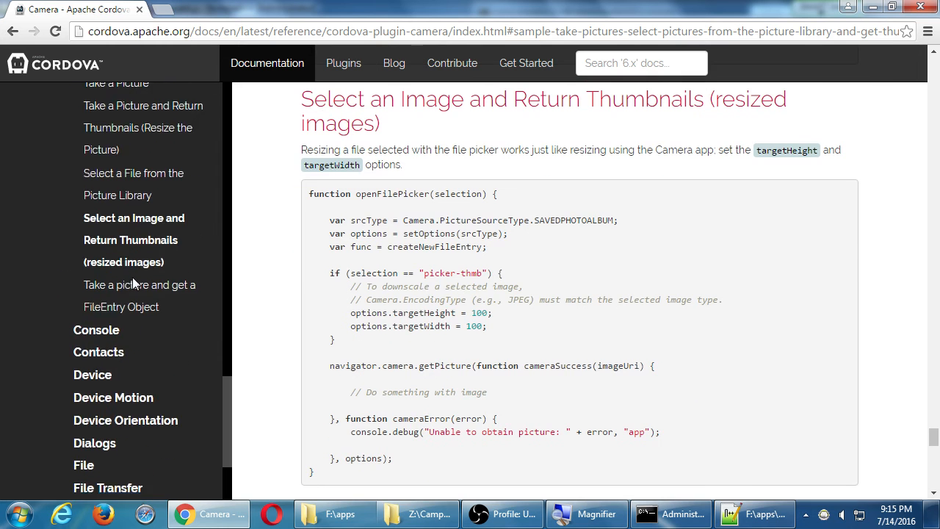
scroll(down, 3)
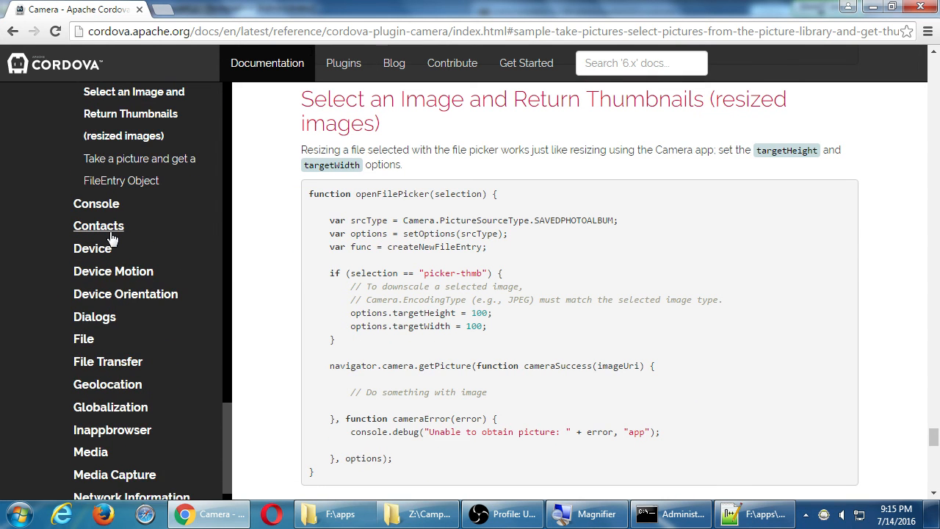